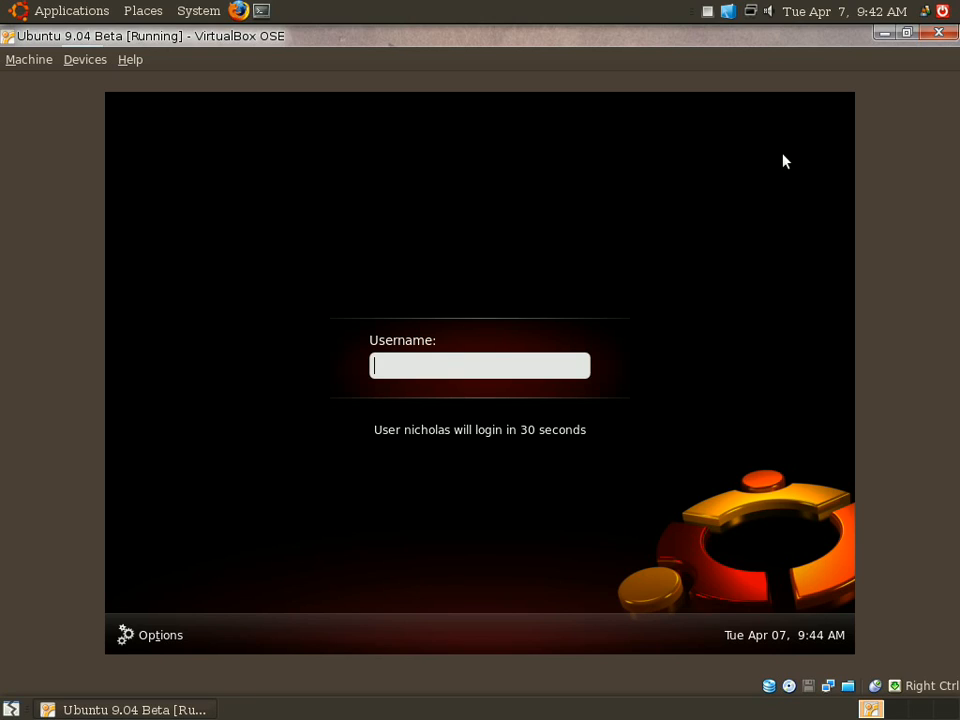
pyautogui.moveTo(462, 438)
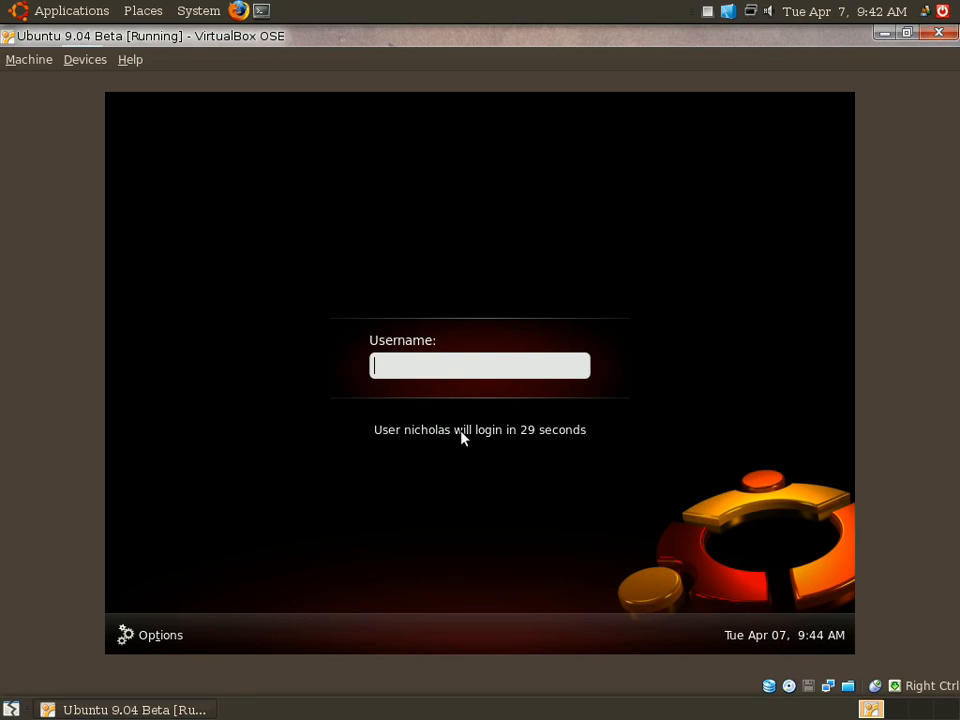
pyautogui.moveTo(758, 528)
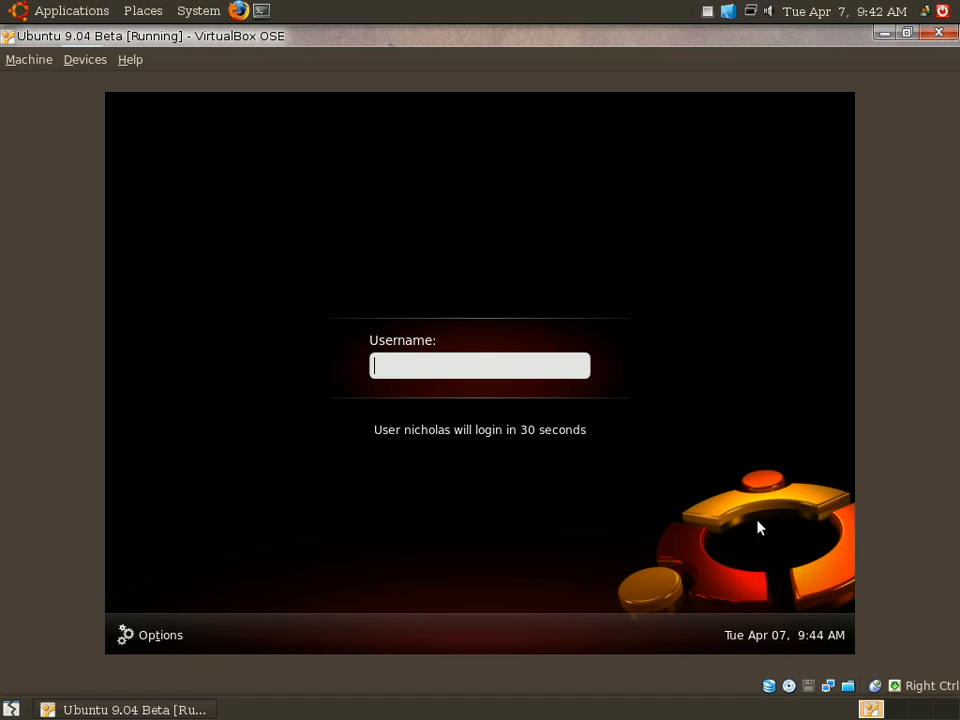
pyautogui.moveTo(474, 319)
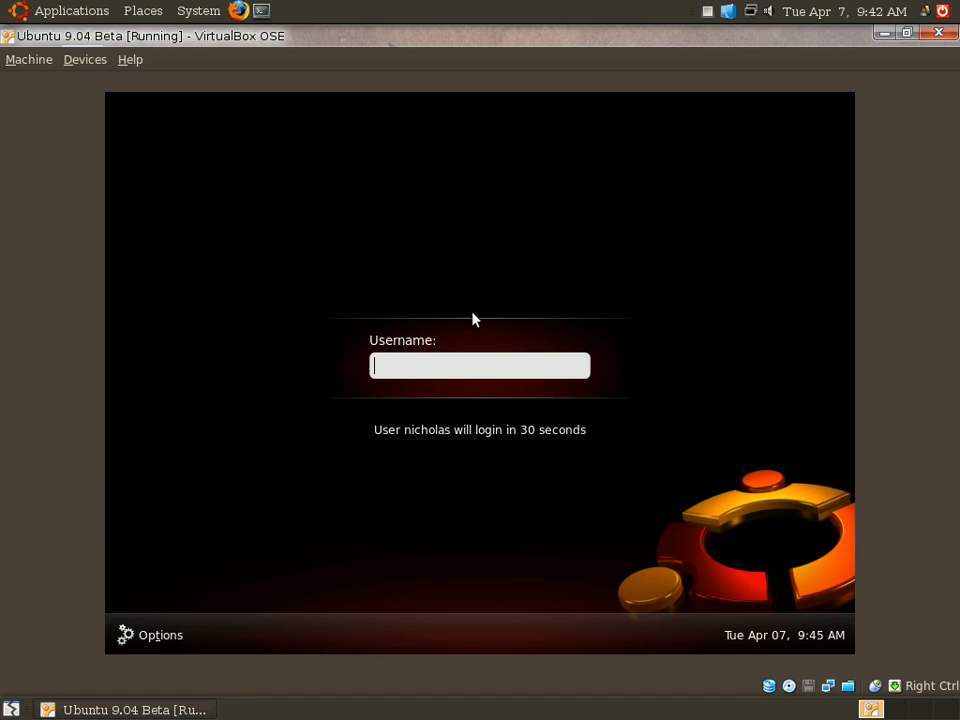
pyautogui.moveTo(235, 114)
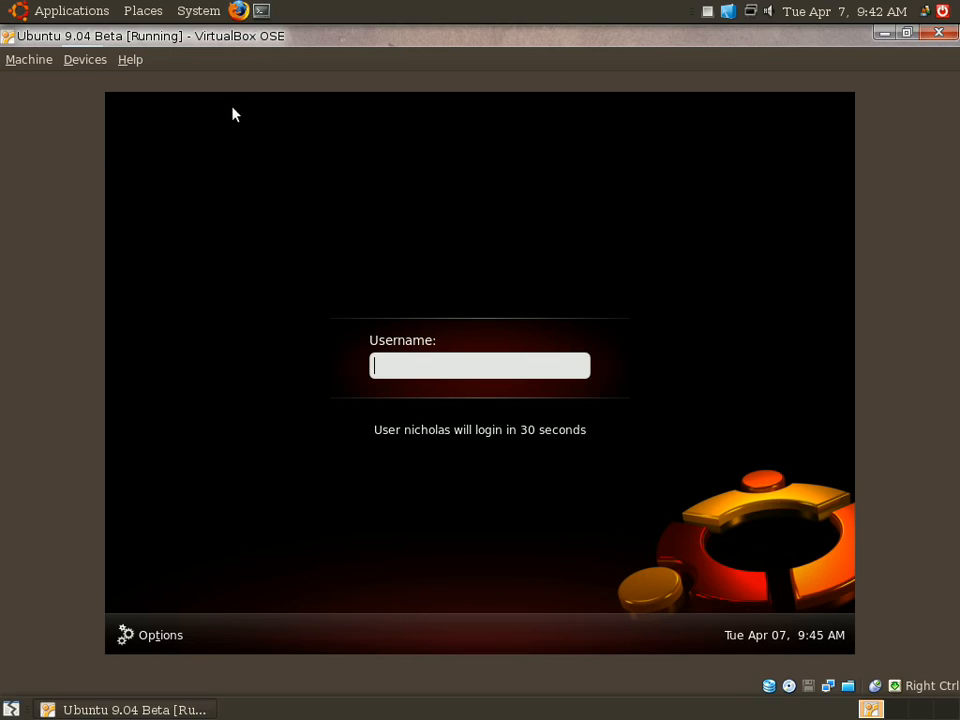
pyautogui.moveTo(435, 211)
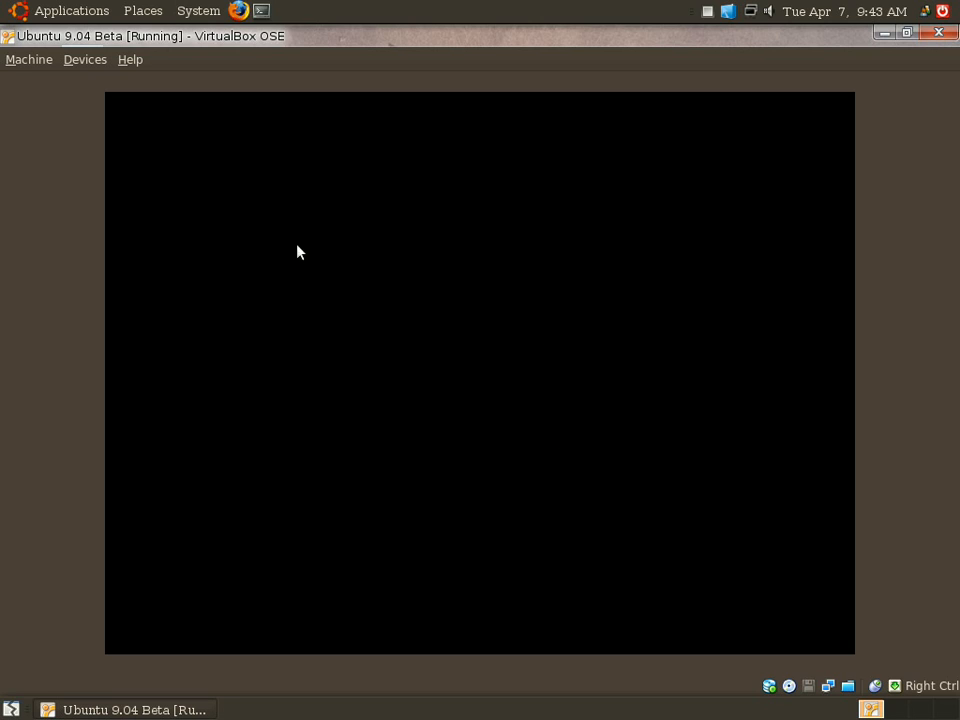
pyautogui.moveTo(770, 411)
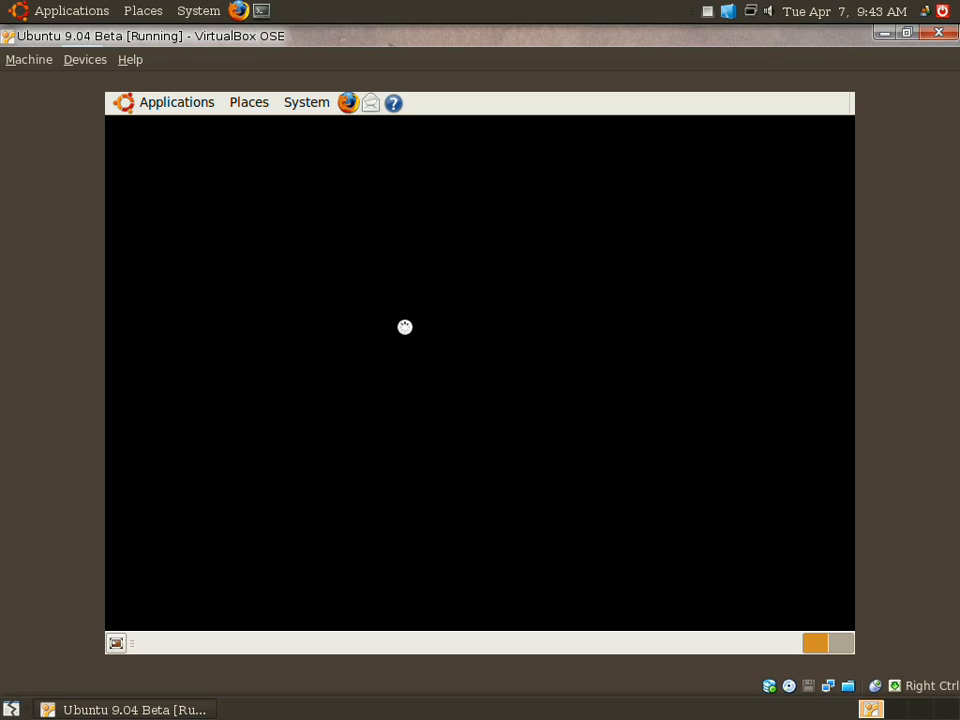
pyautogui.moveTo(513, 378)
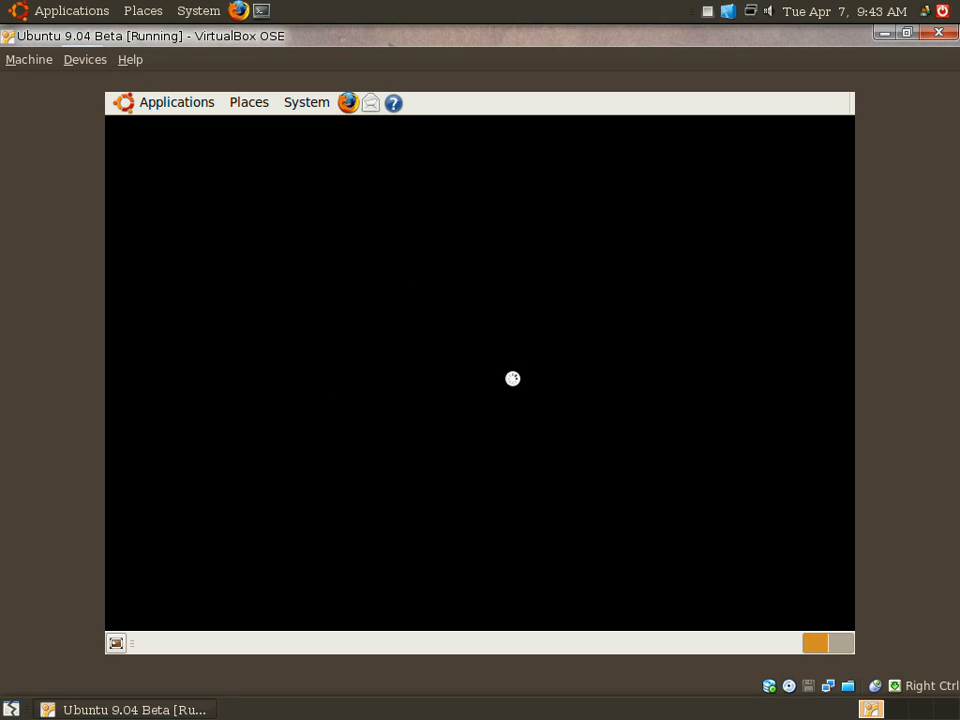
pyautogui.moveTo(516, 386)
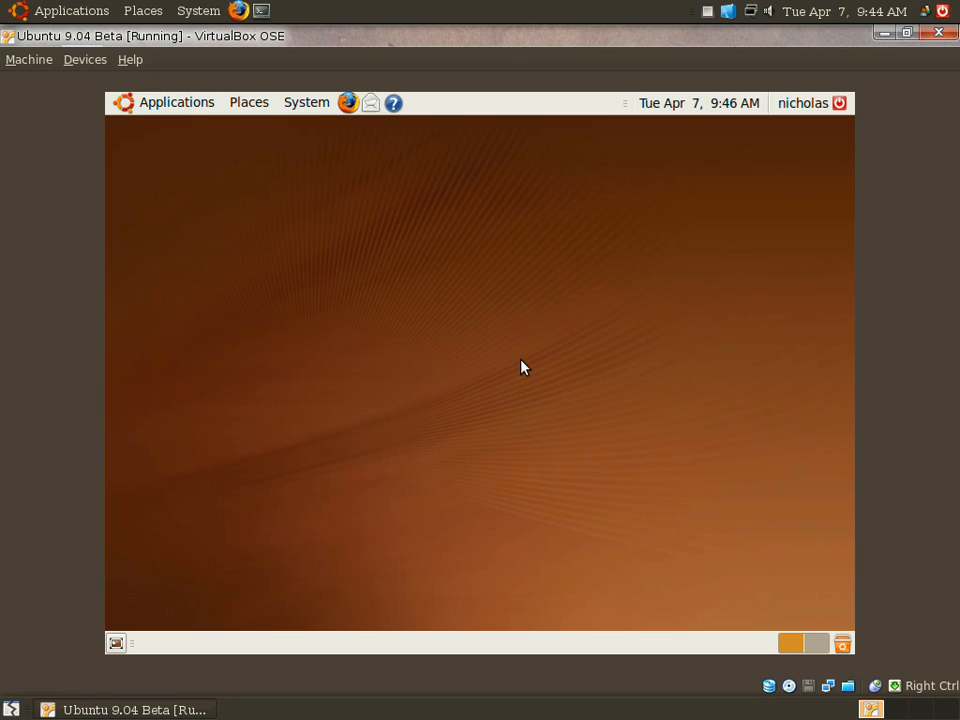
pyautogui.moveTo(778, 203)
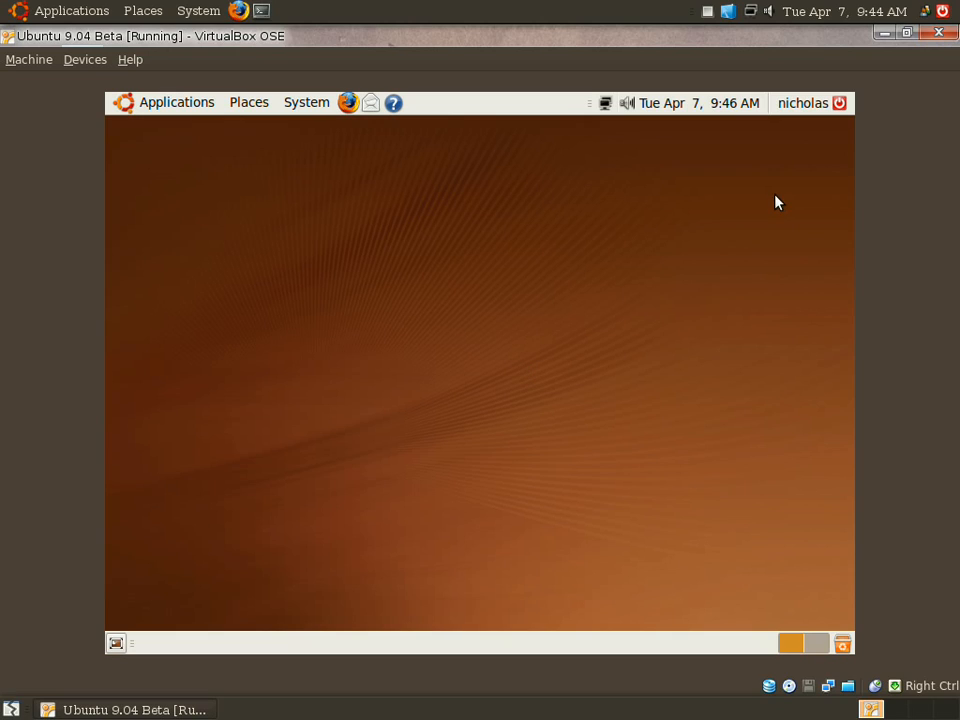
pyautogui.moveTo(662, 297)
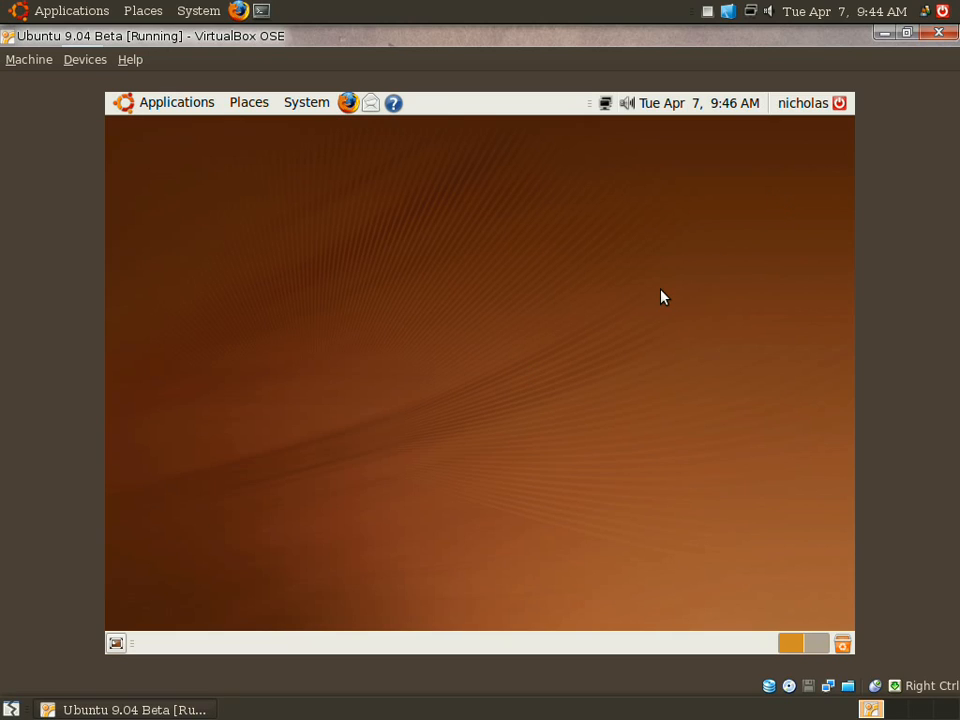
pyautogui.moveTo(560, 234)
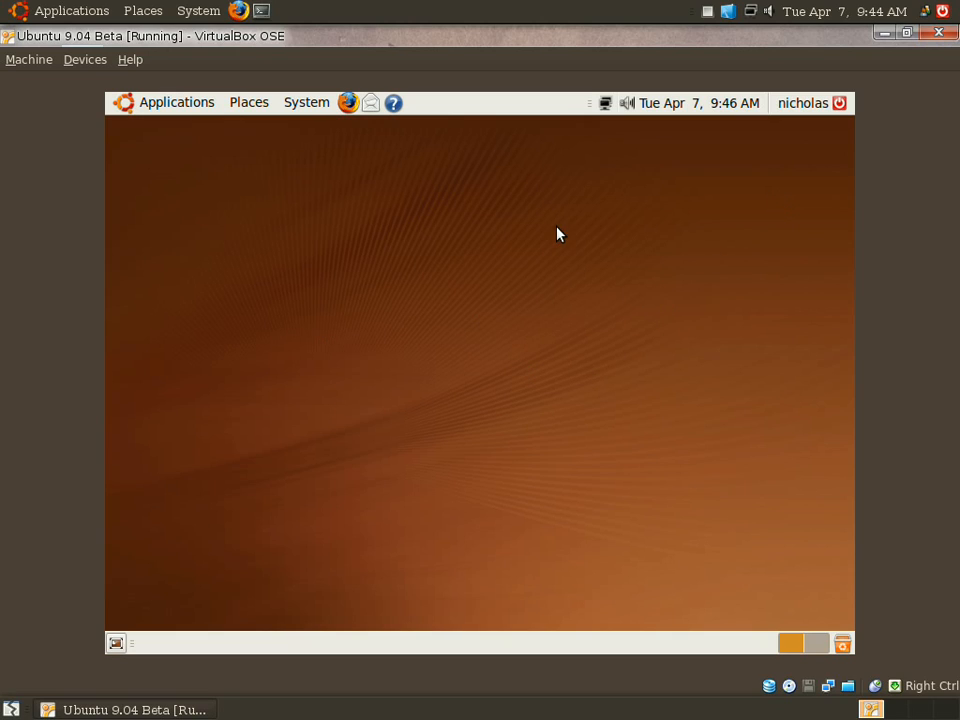
pyautogui.moveTo(396, 196)
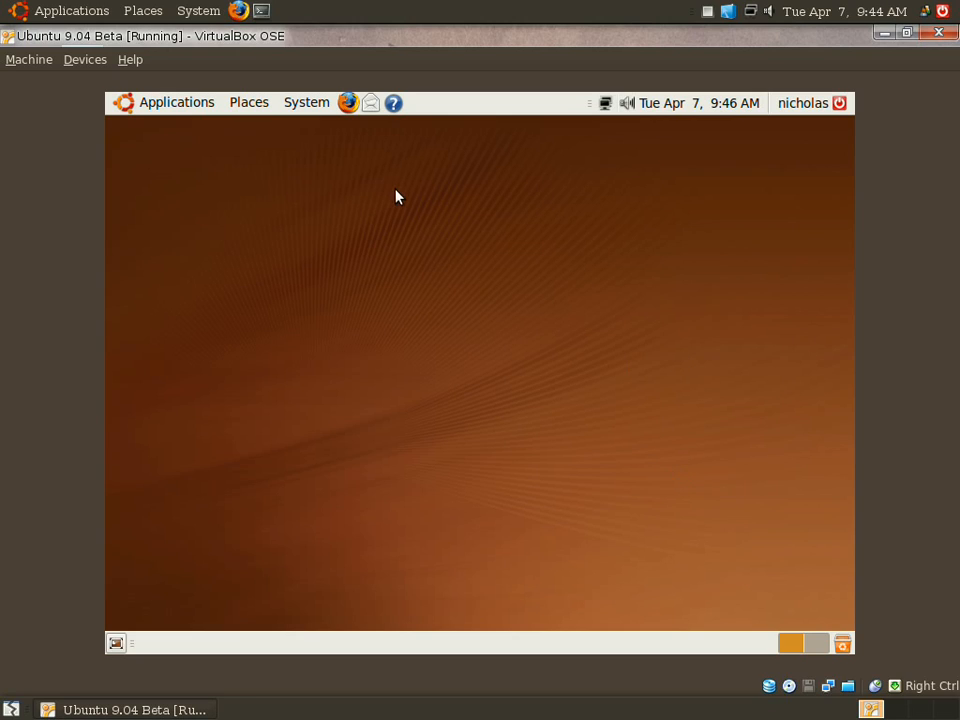
pyautogui.moveTo(203, 150)
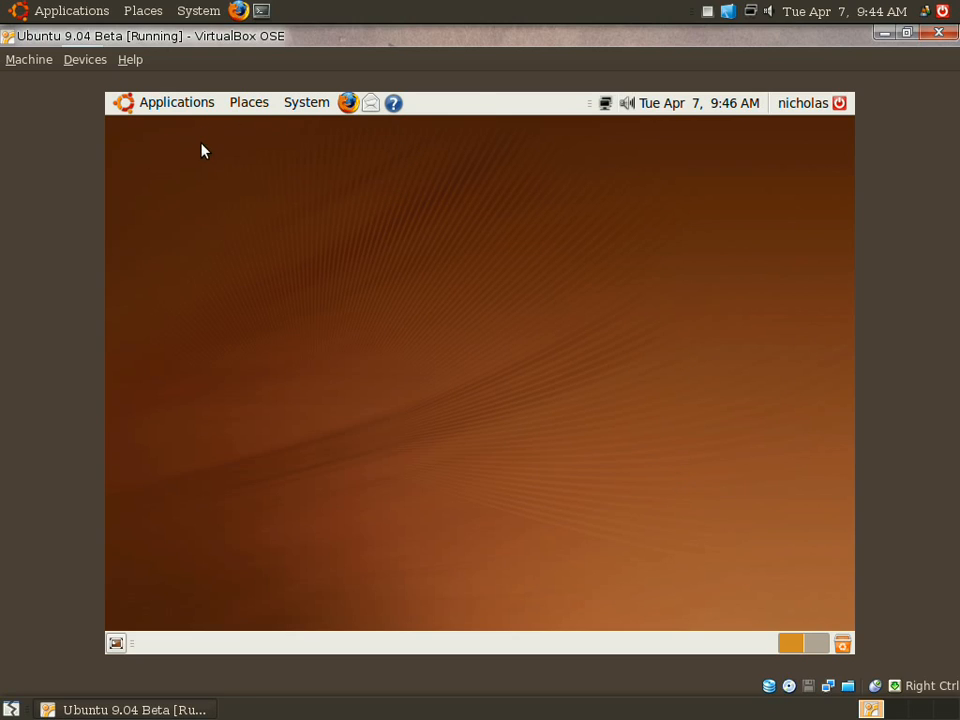
pyautogui.moveTo(170, 218)
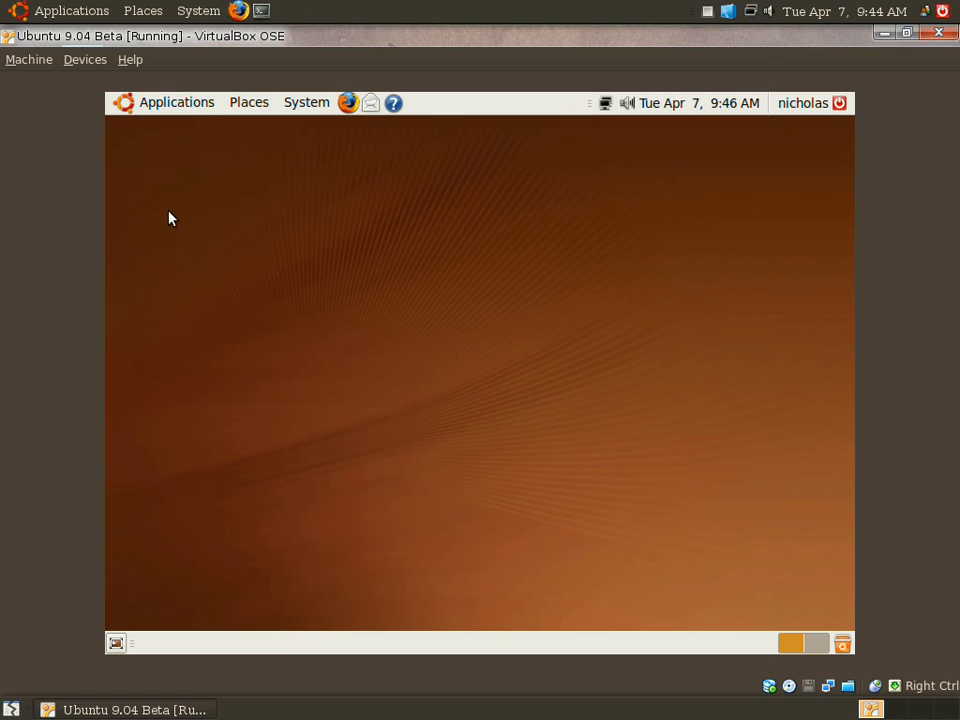
# Browse the Applications submenus, then open System > Preferences in the GNOME panel.
pyautogui.click(176, 102)
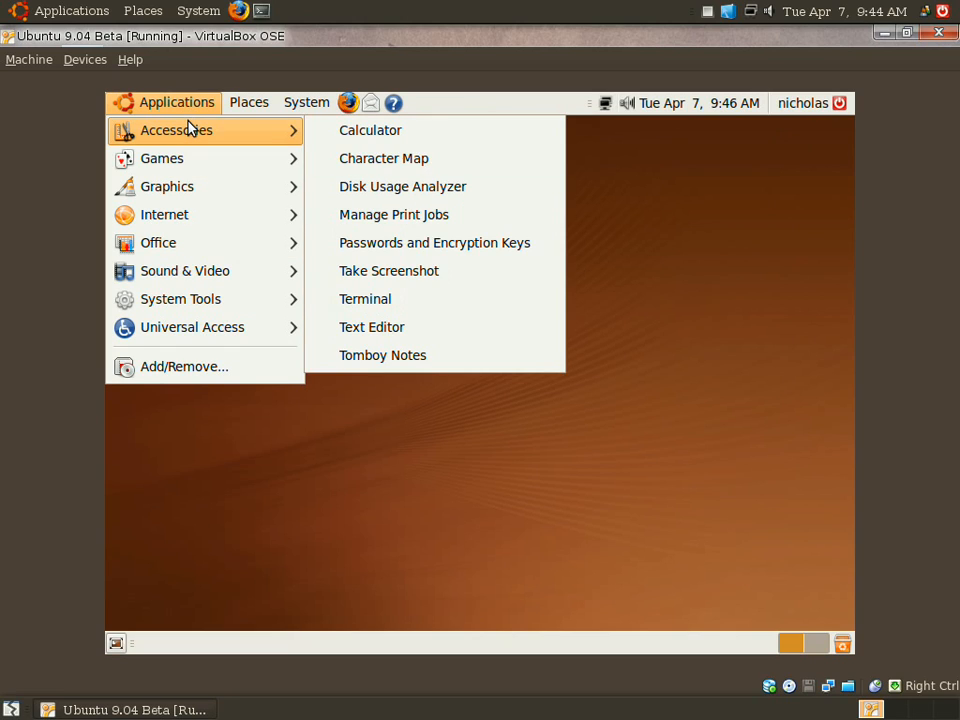
pyautogui.moveTo(162, 158)
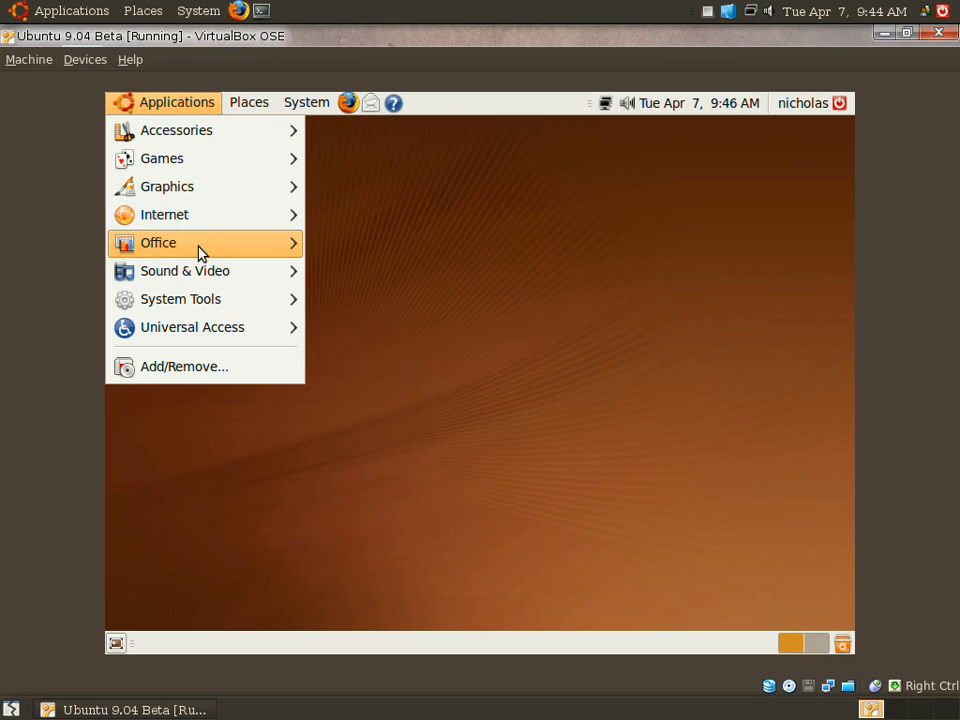
pyautogui.moveTo(185, 271)
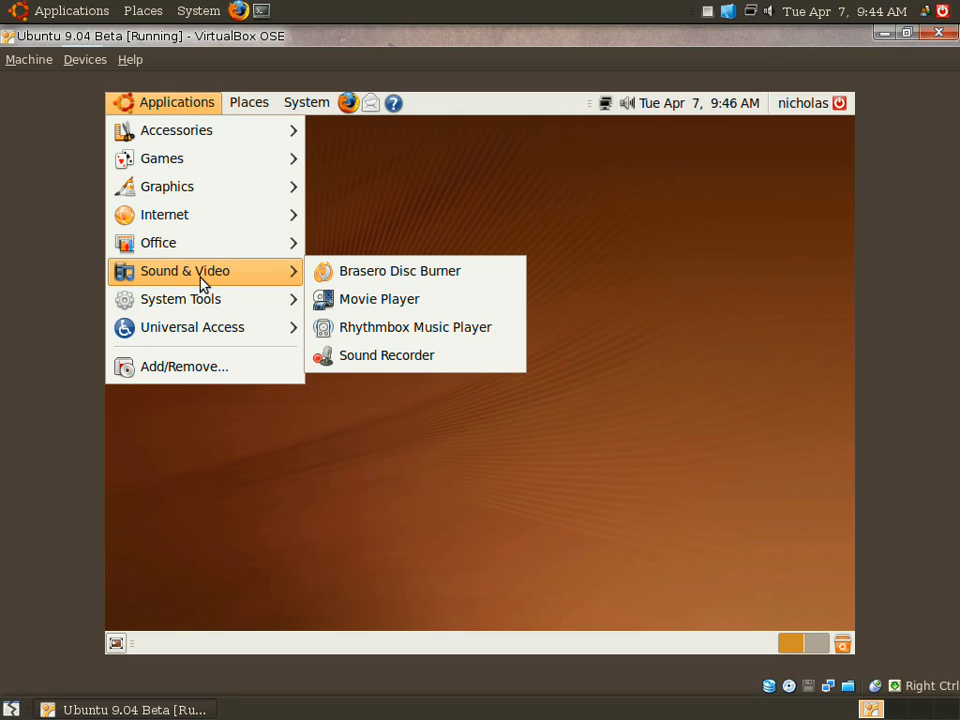
pyautogui.moveTo(180, 299)
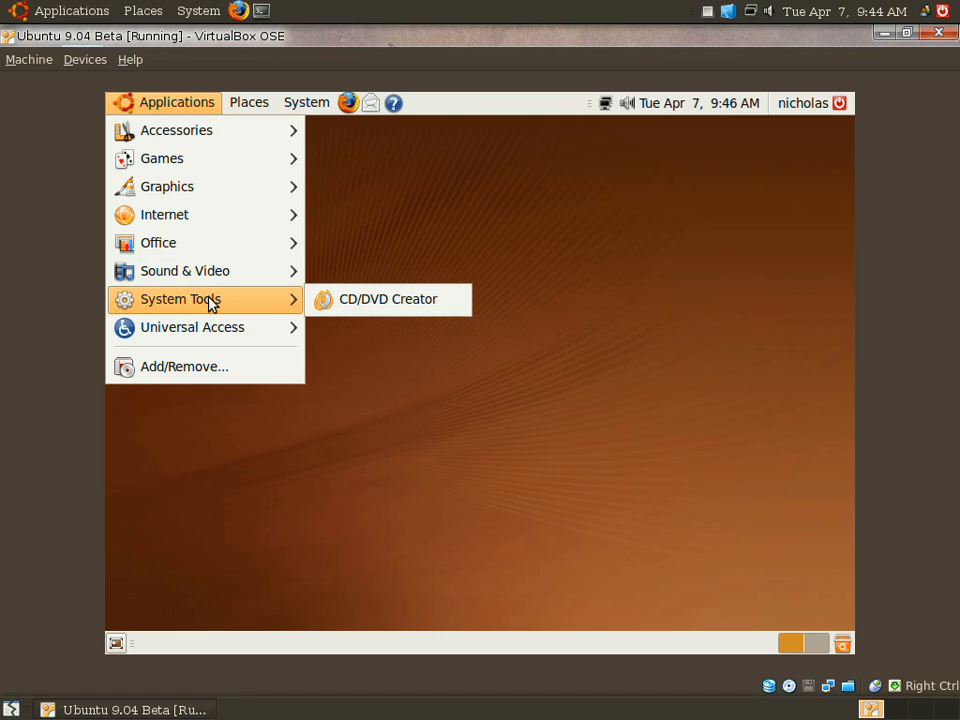
pyautogui.click(306, 102)
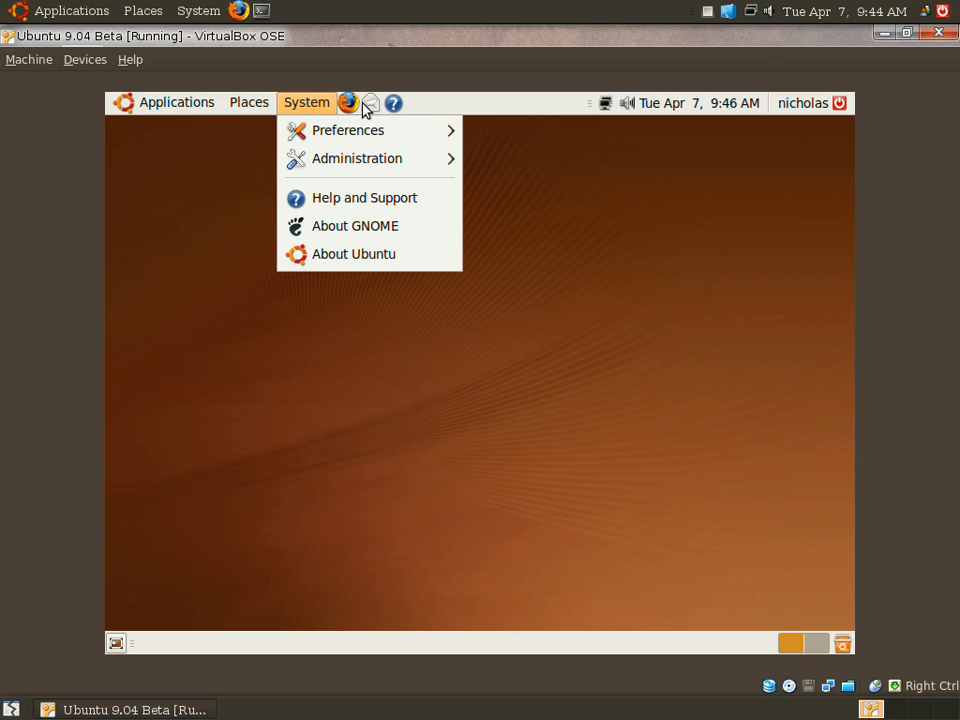
pyautogui.click(348, 130)
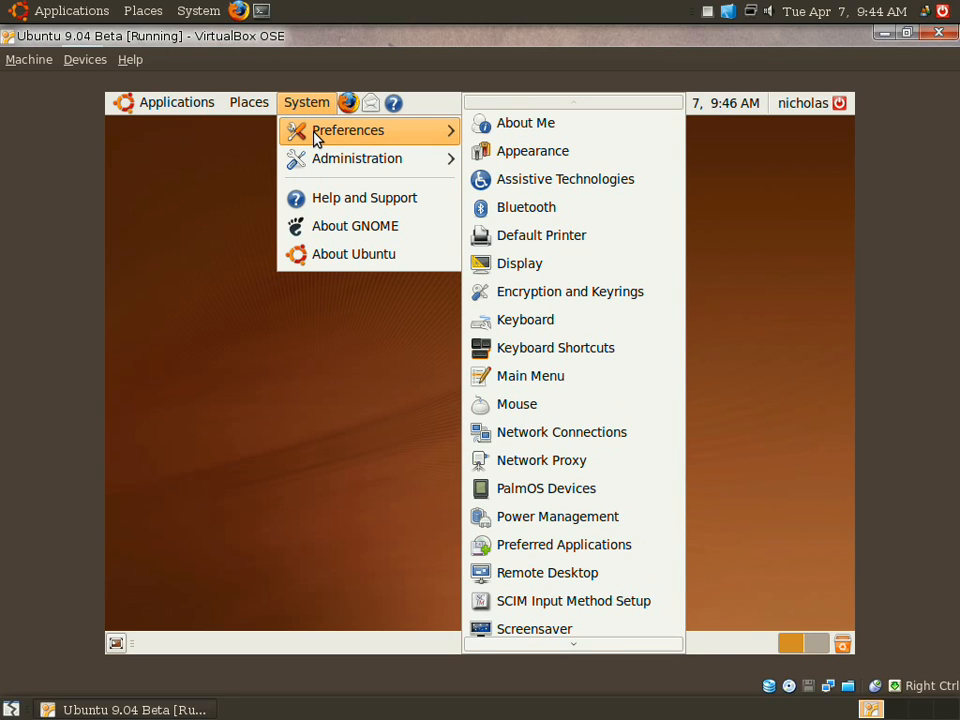
pyautogui.moveTo(515, 105)
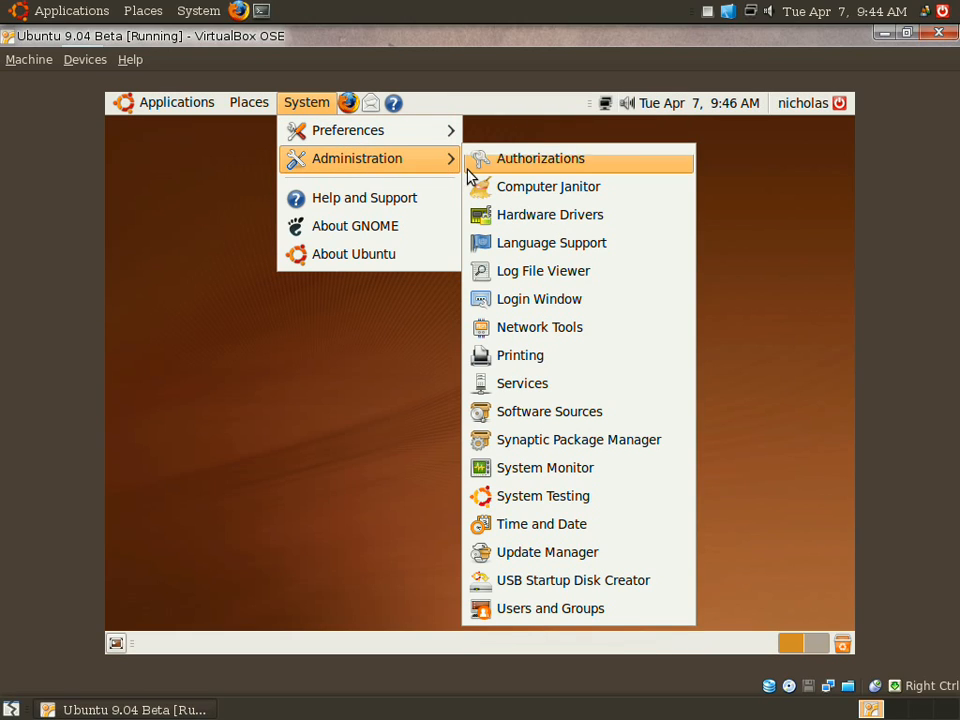
pyautogui.moveTo(560, 187)
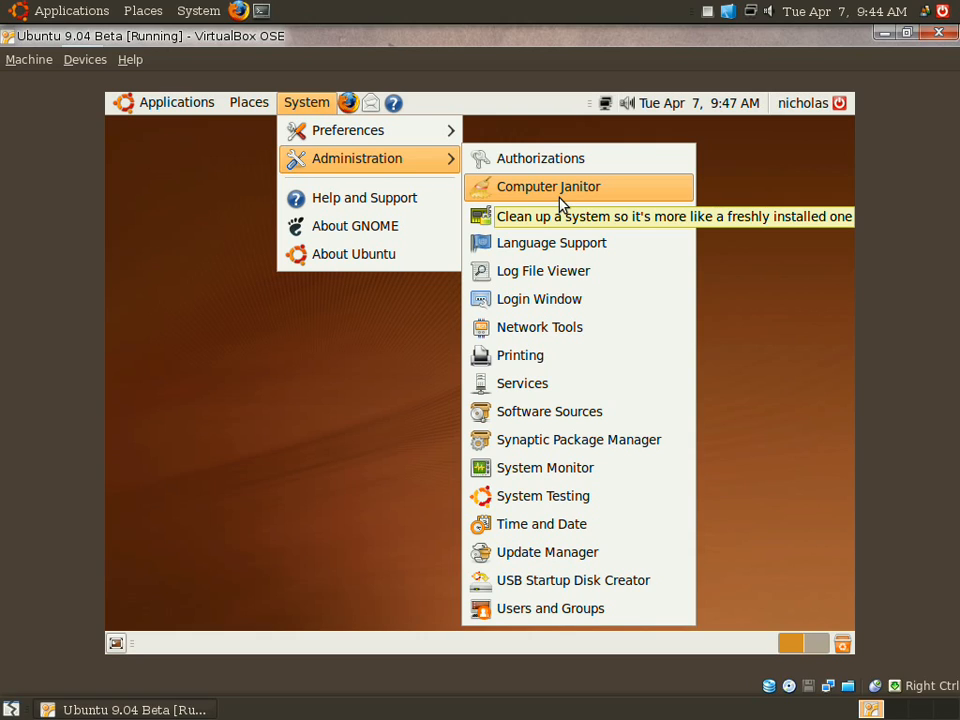
# Launch Computer Janitor with the admin password, review its four packages, and close it.
pyautogui.click(548, 186)
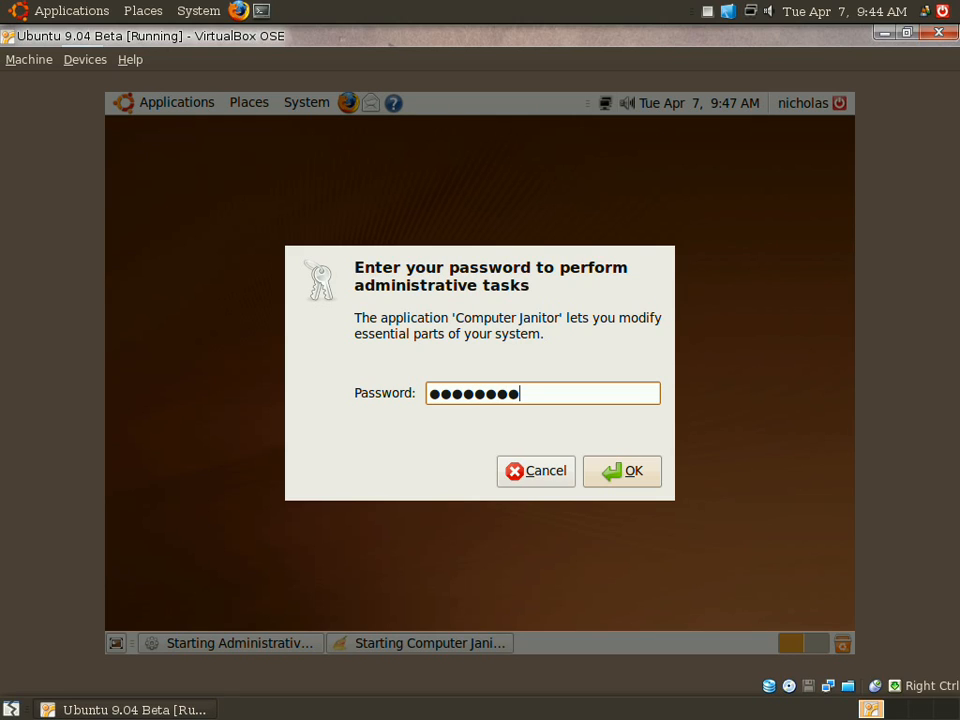
pyautogui.click(621, 470)
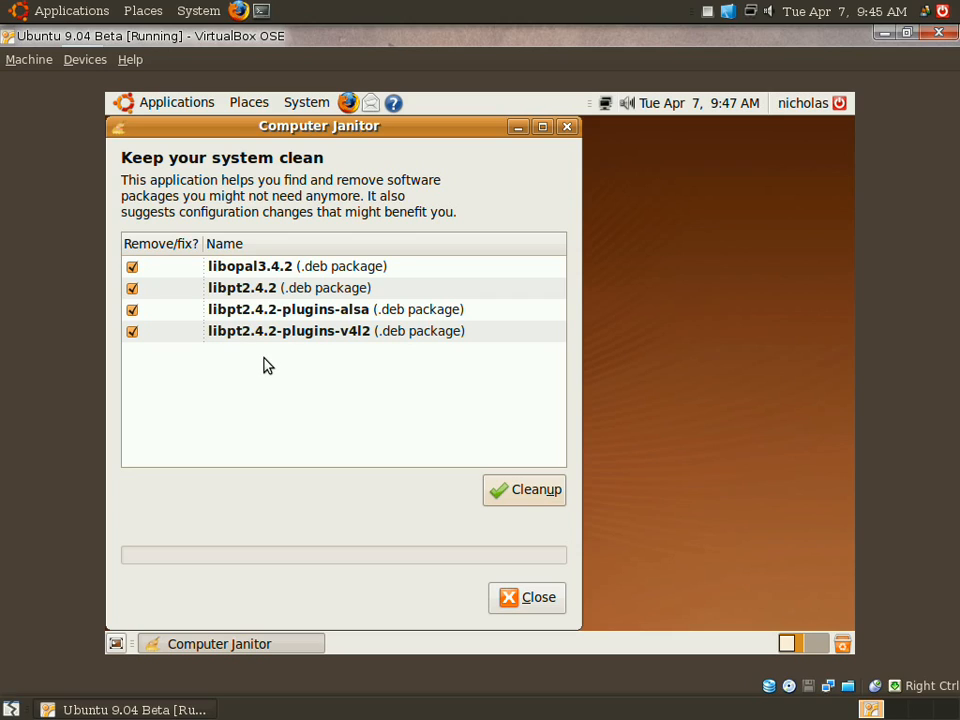
pyautogui.moveTo(296, 243)
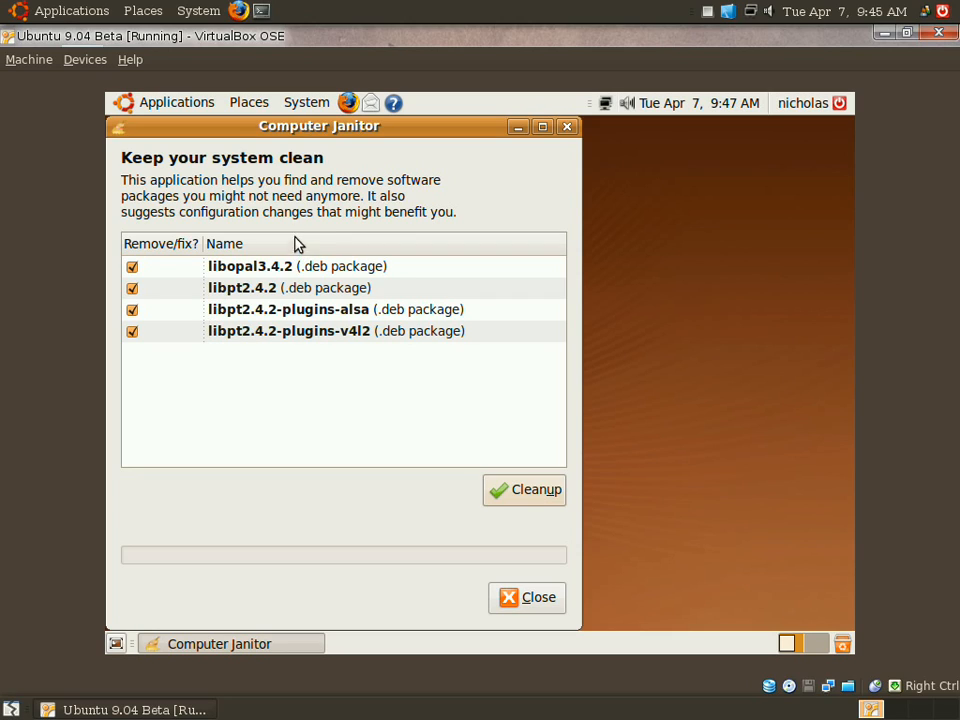
pyautogui.moveTo(396, 351)
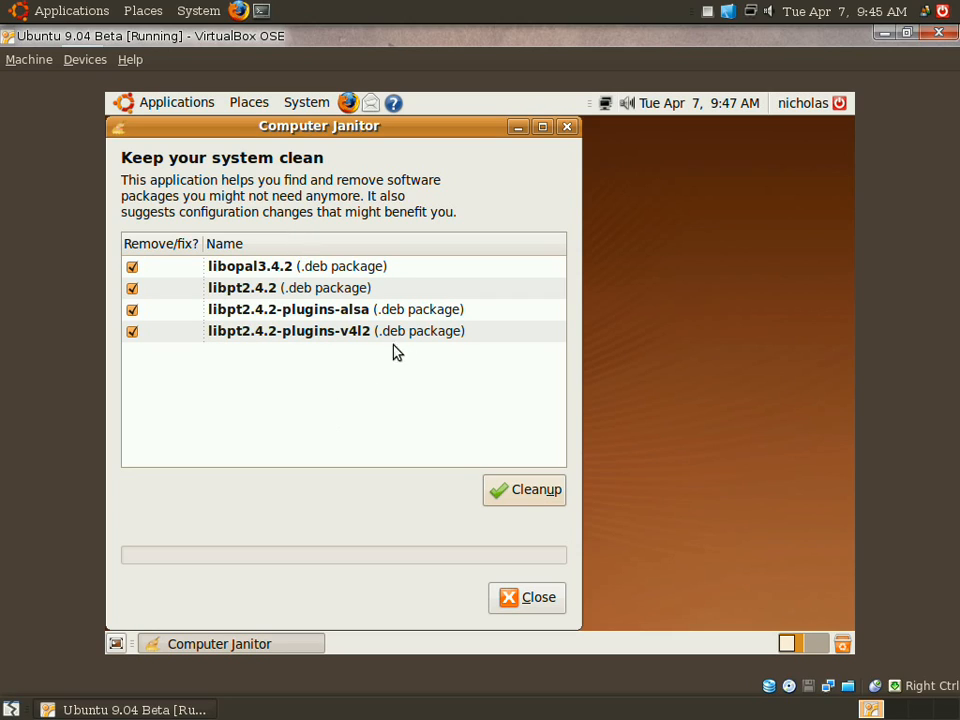
pyautogui.moveTo(775, 648)
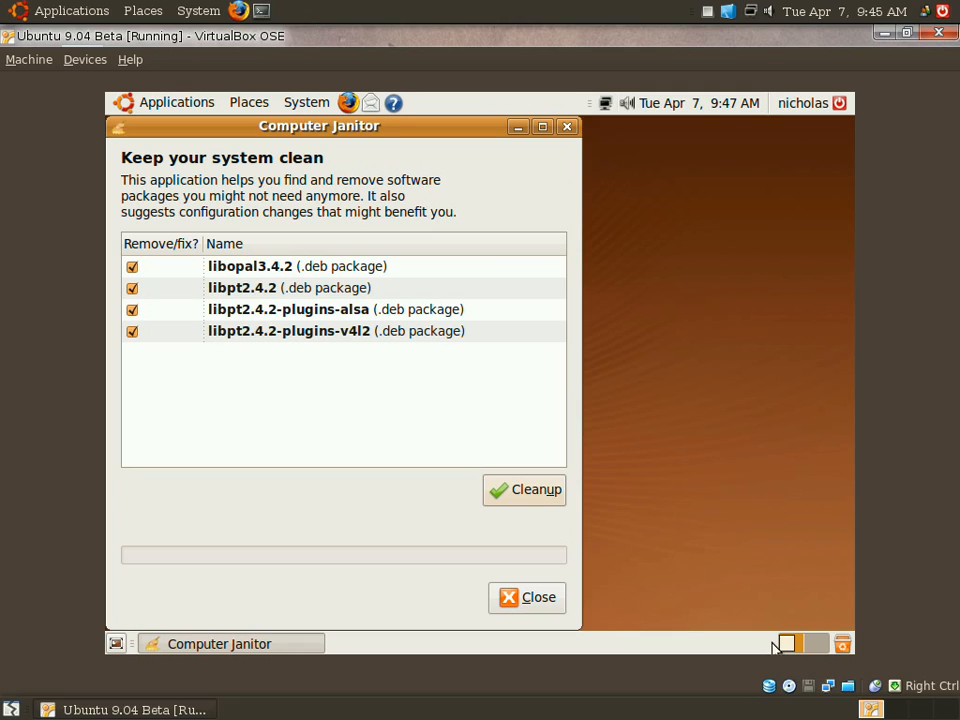
pyautogui.moveTo(548, 568)
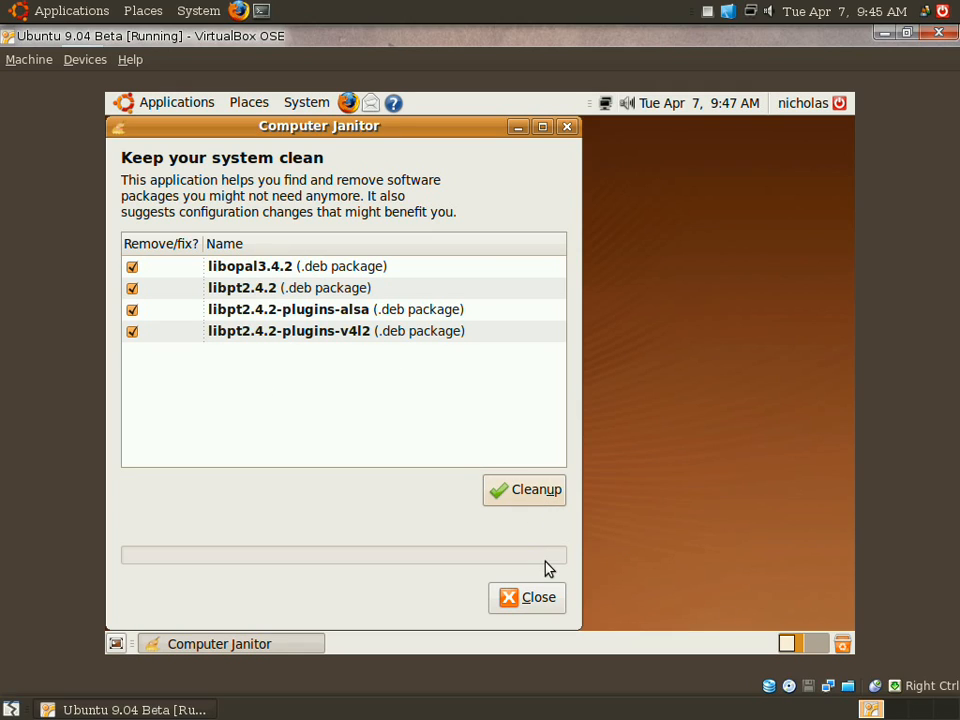
pyautogui.click(527, 597)
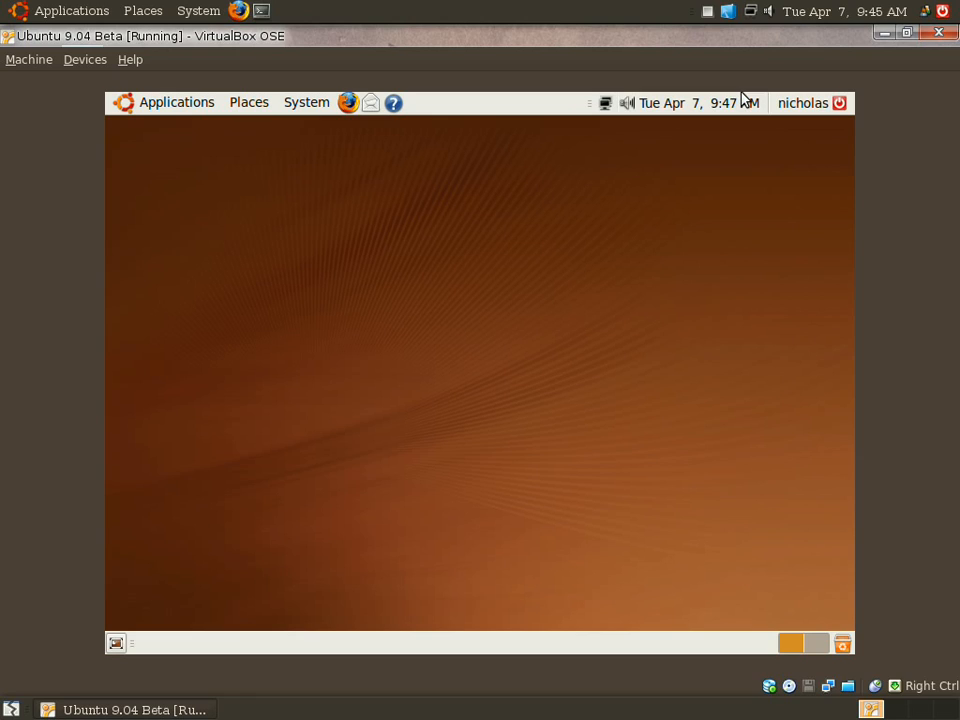
pyautogui.moveTo(295, 110)
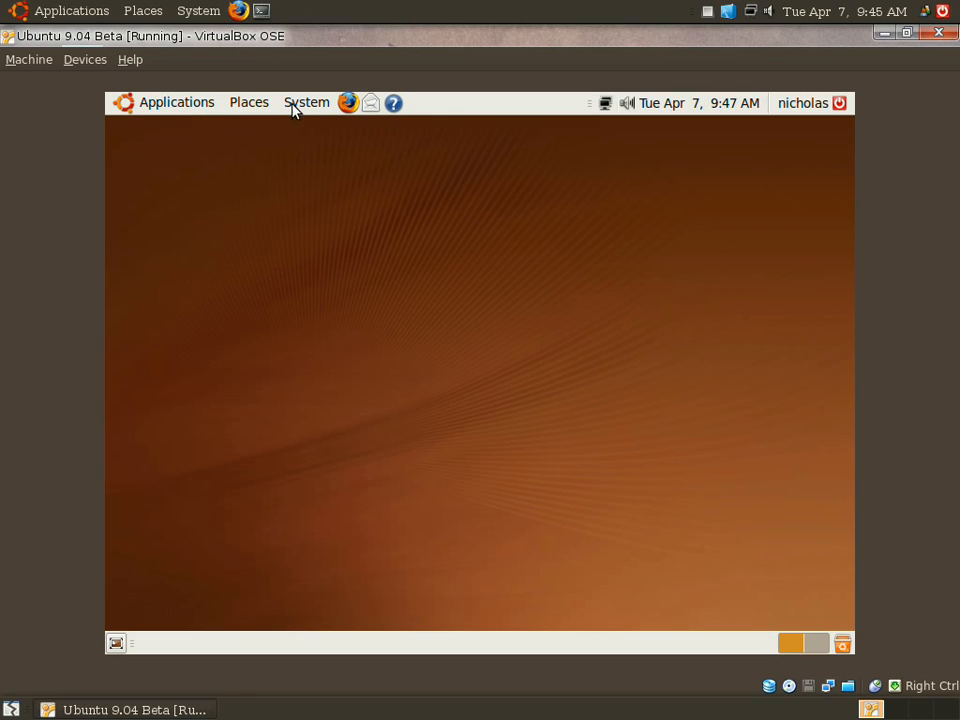
pyautogui.moveTo(480, 243)
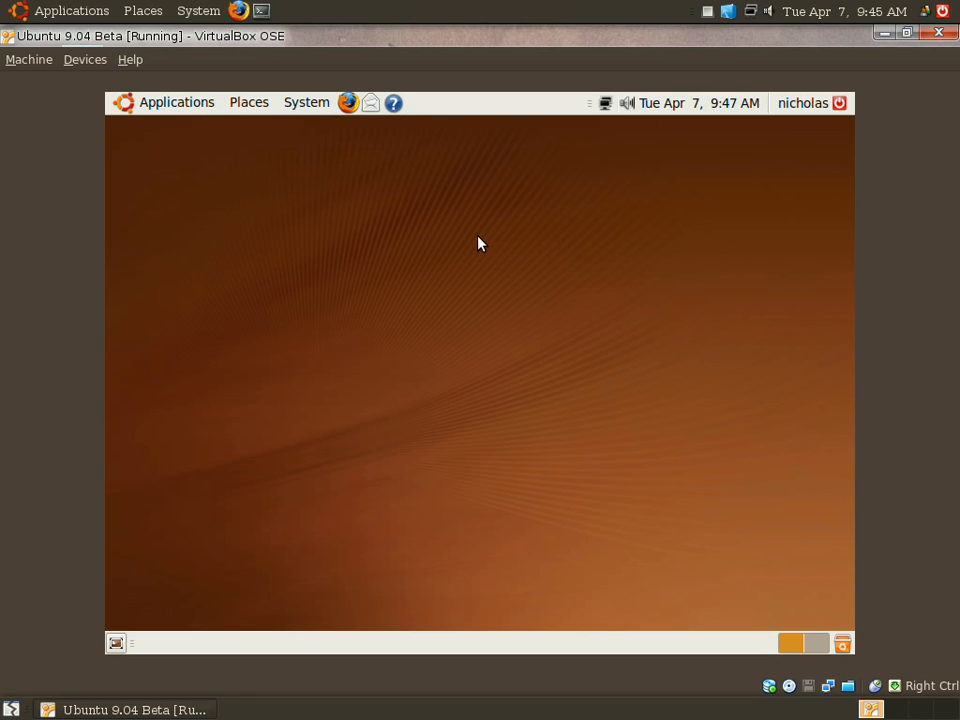
# Try the glowing orange wallpaper, then set the plain solid-colour desktop background.
pyautogui.rightClick(480, 243)
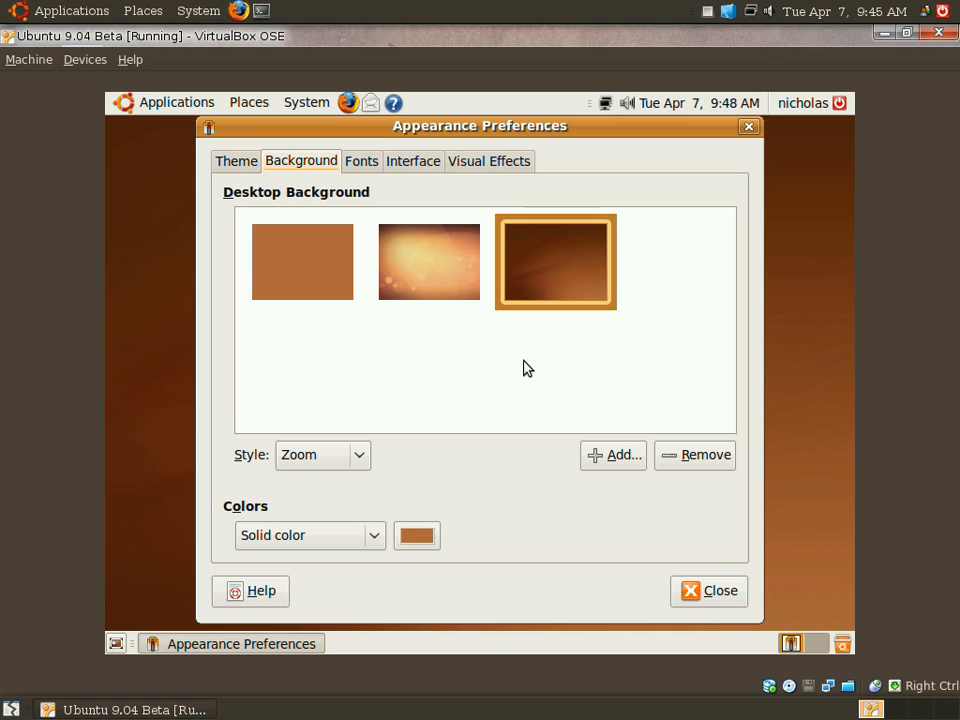
pyautogui.moveTo(465, 290)
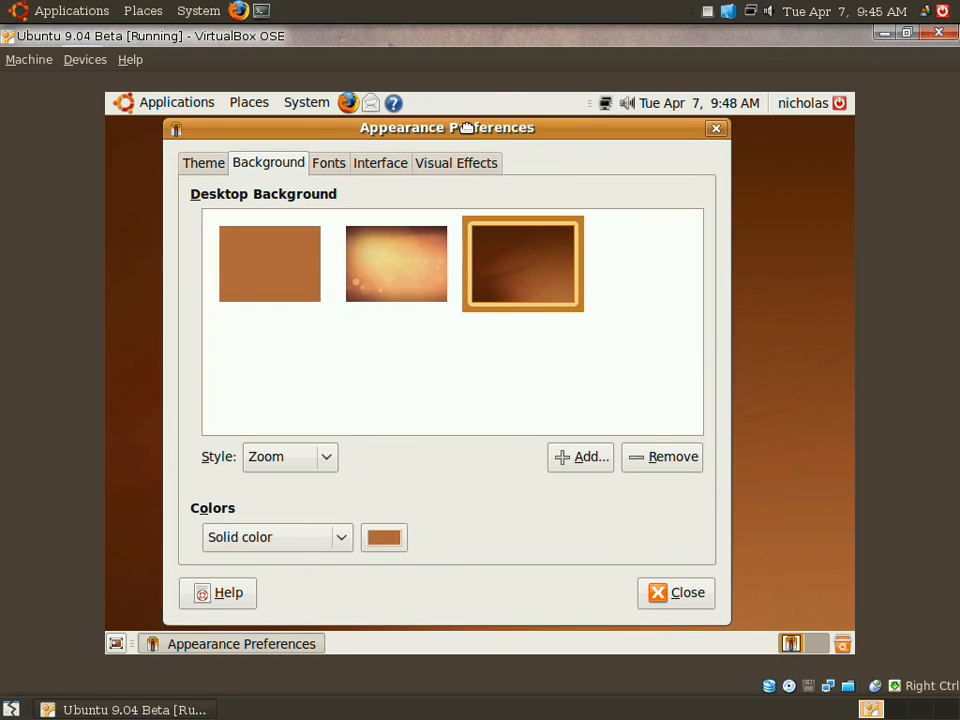
pyautogui.moveTo(447, 127); pyautogui.dragTo(390, 206)
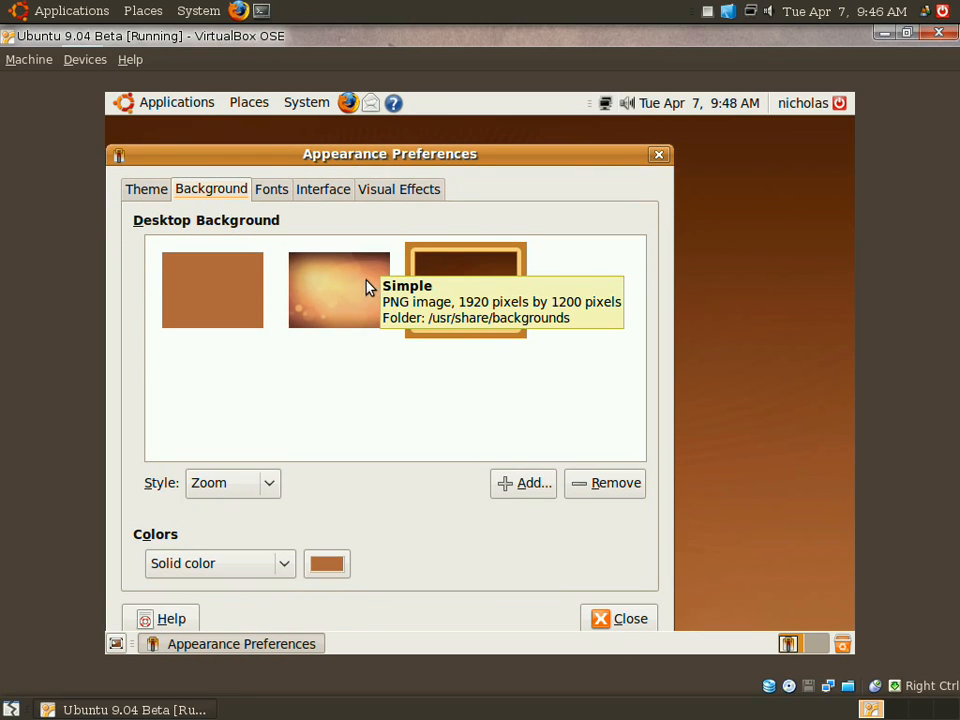
pyautogui.click(339, 290)
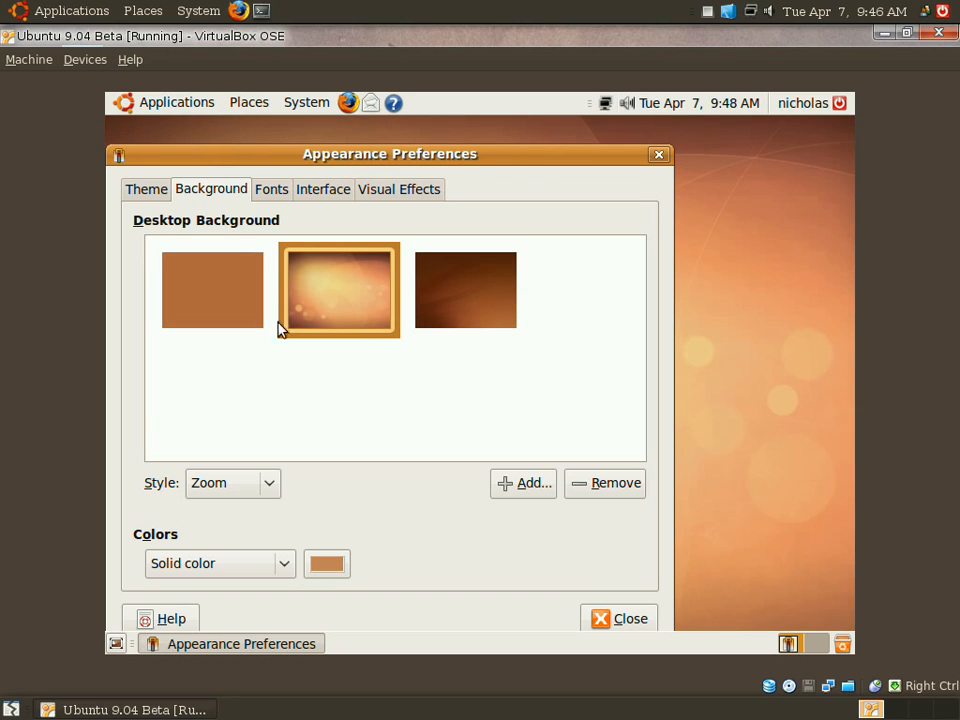
pyautogui.click(212, 289)
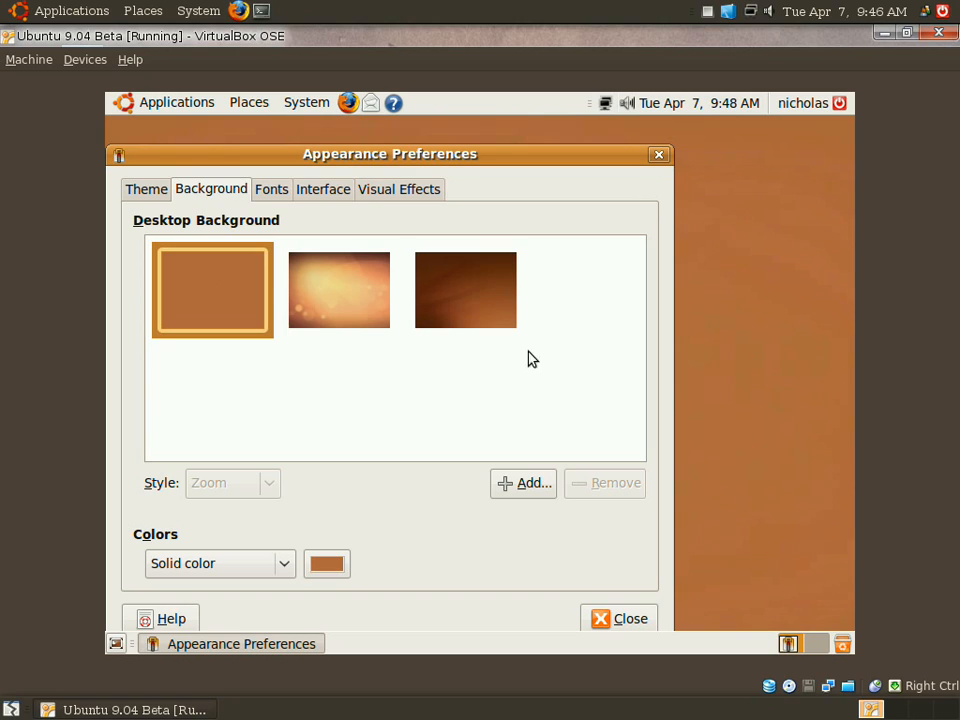
pyautogui.click(465, 290)
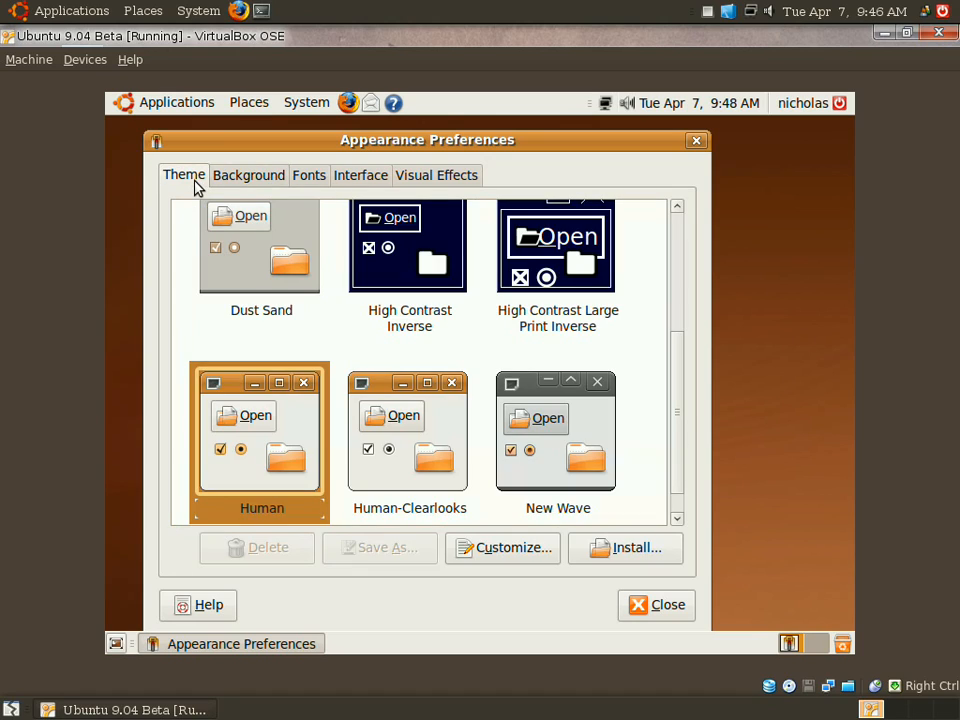
# Browse the Appearance theme list and select DarkRoom.
pyautogui.scroll(-3)
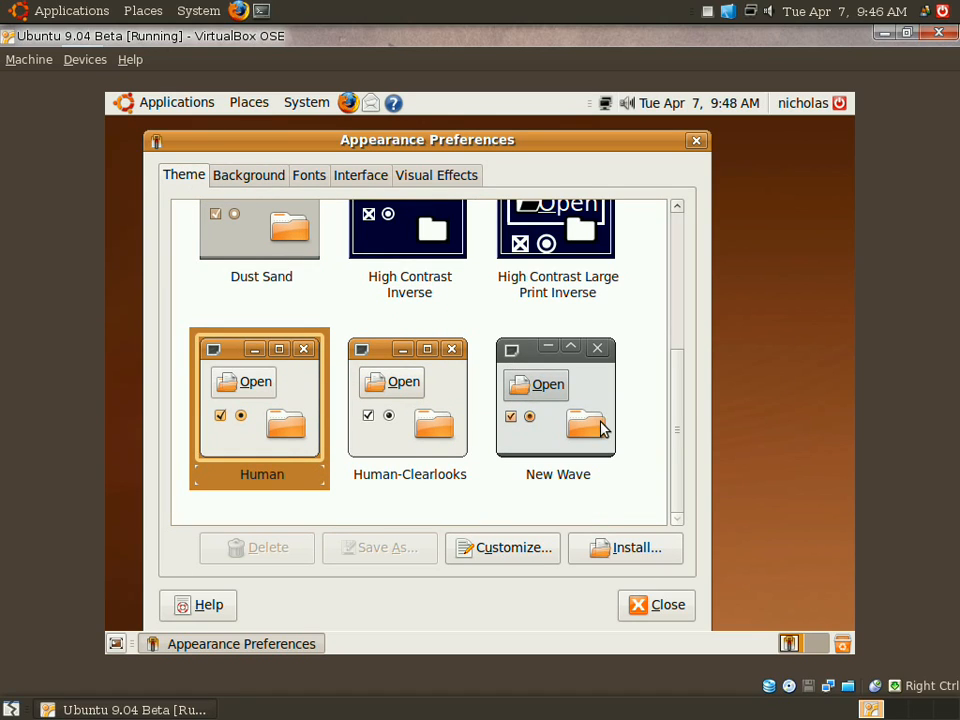
pyautogui.moveTo(616, 290)
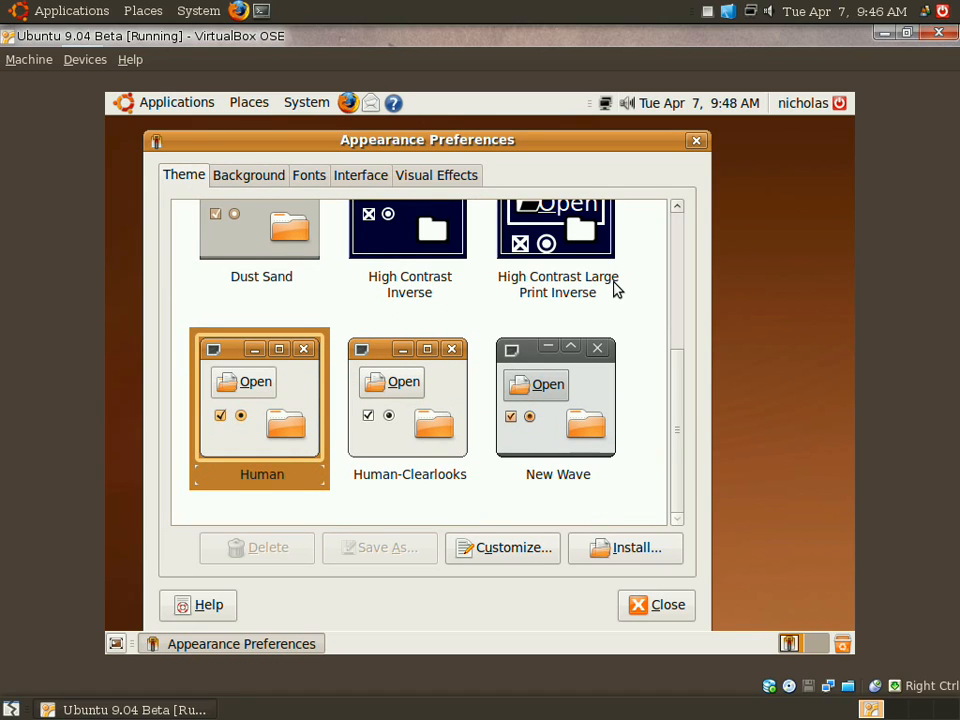
pyautogui.scroll(-3)
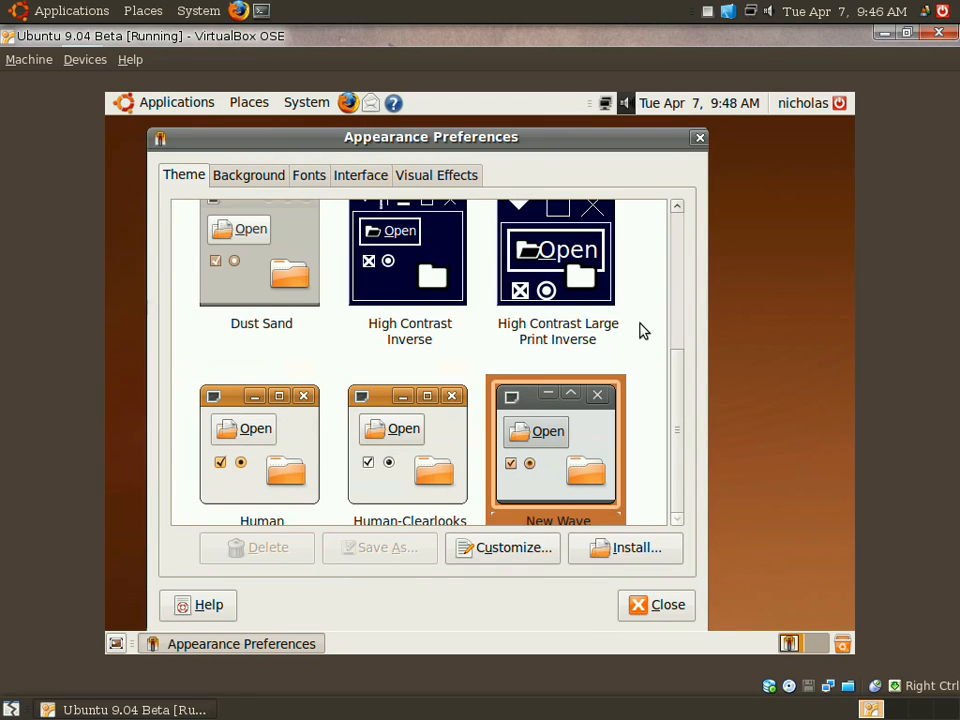
pyautogui.scroll(3)
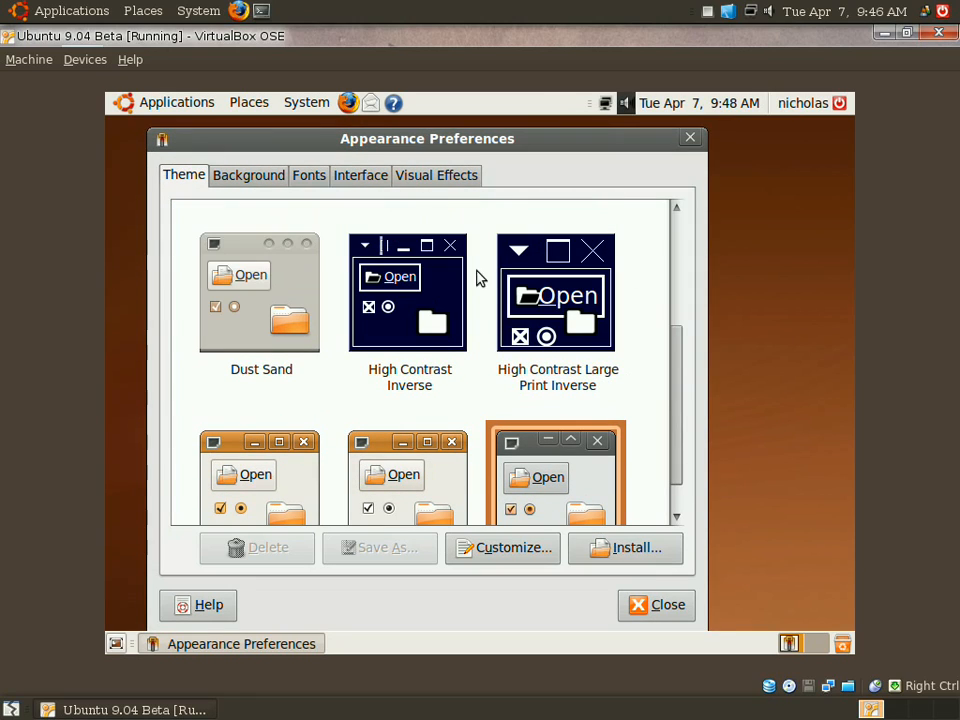
pyautogui.scroll(3)
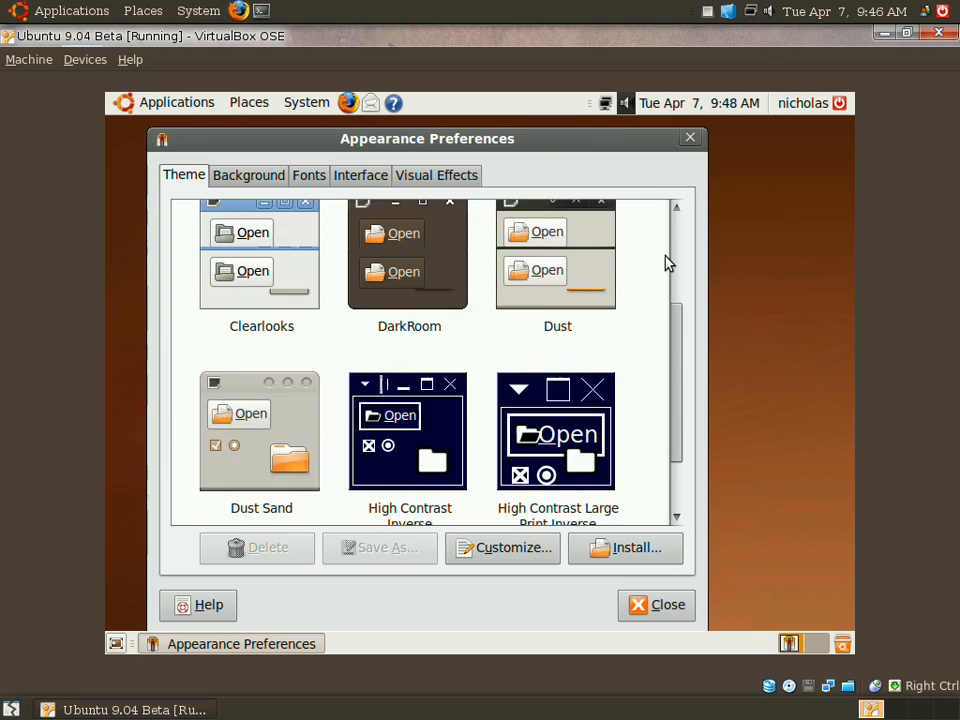
pyautogui.scroll(-3)
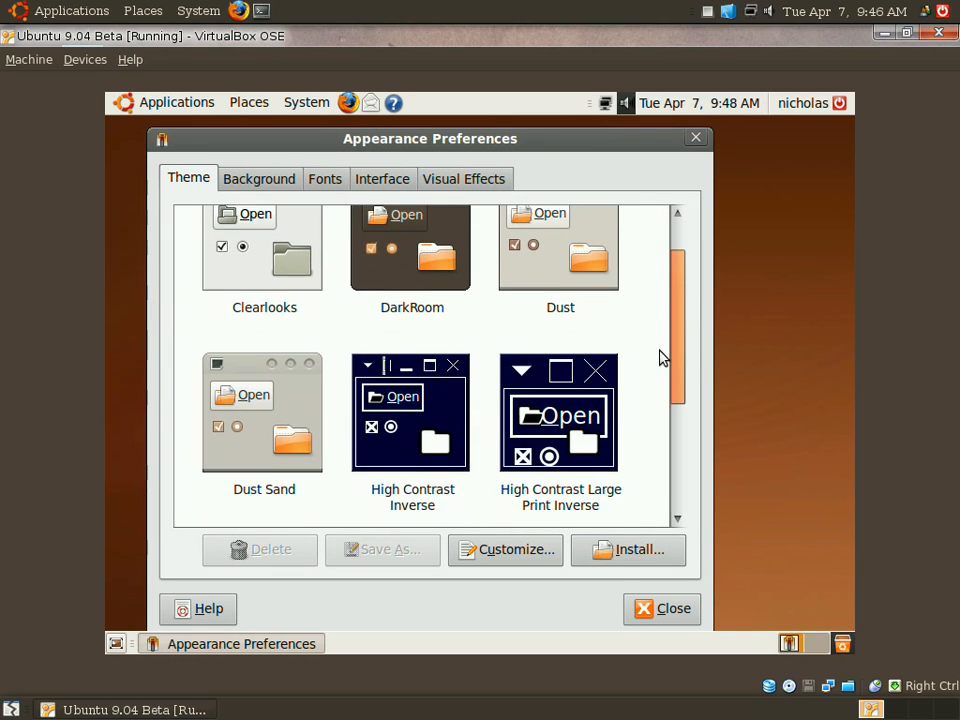
pyautogui.scroll(-3)
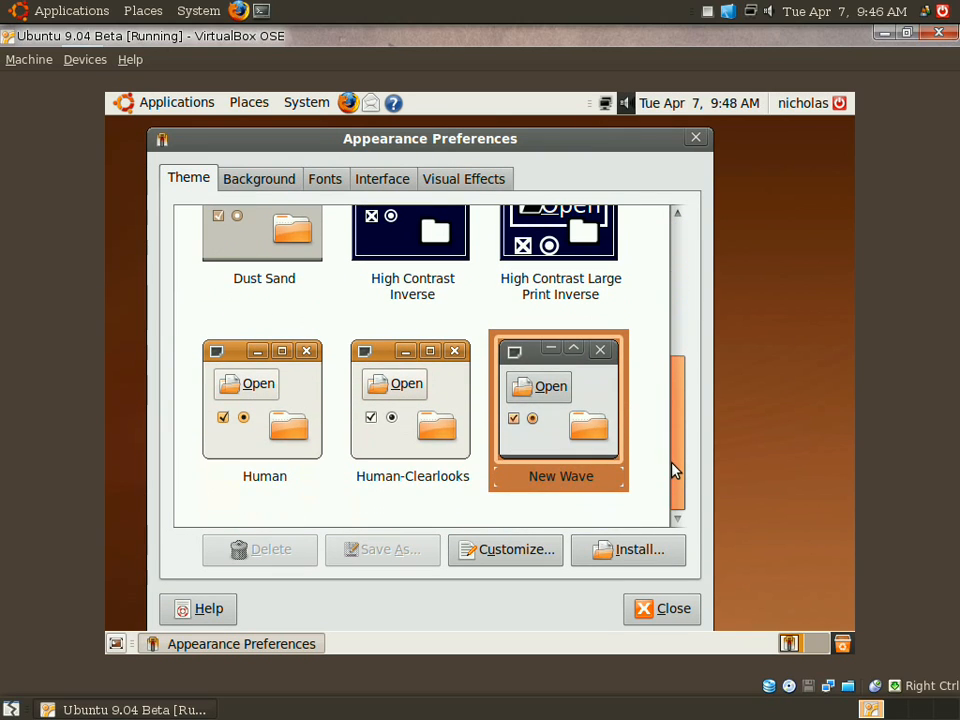
pyautogui.scroll(3)
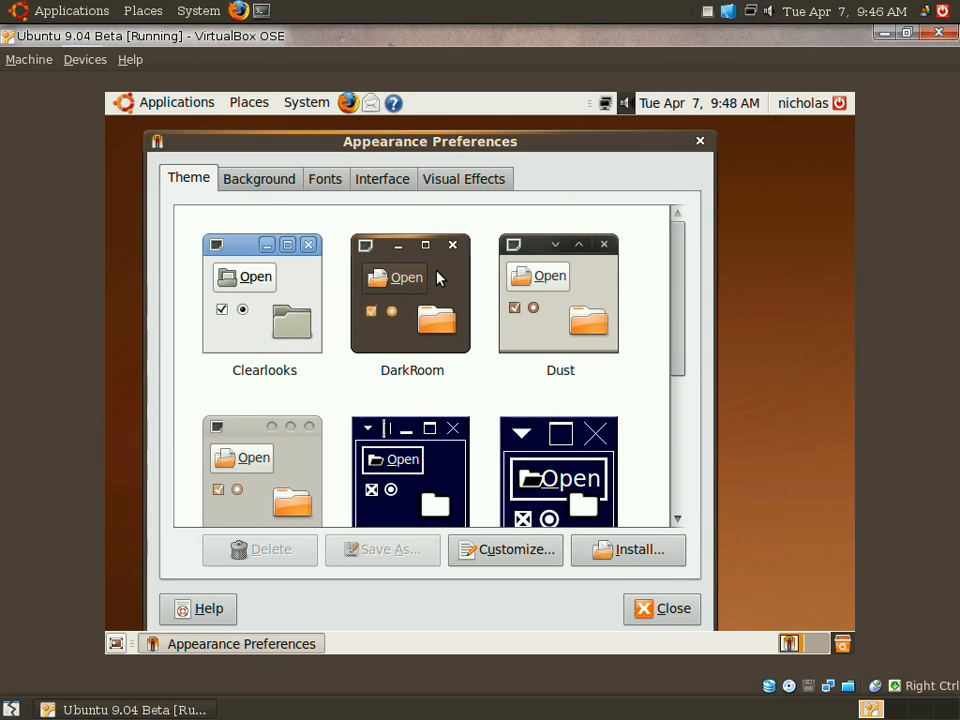
pyautogui.click(411, 295)
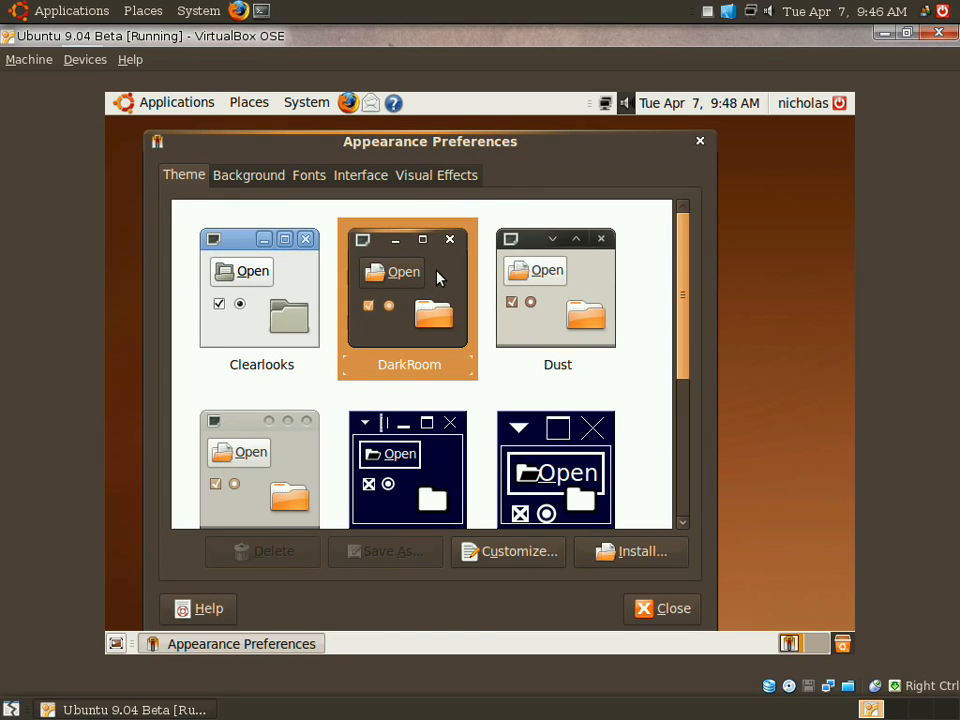
pyautogui.moveTo(528, 137)
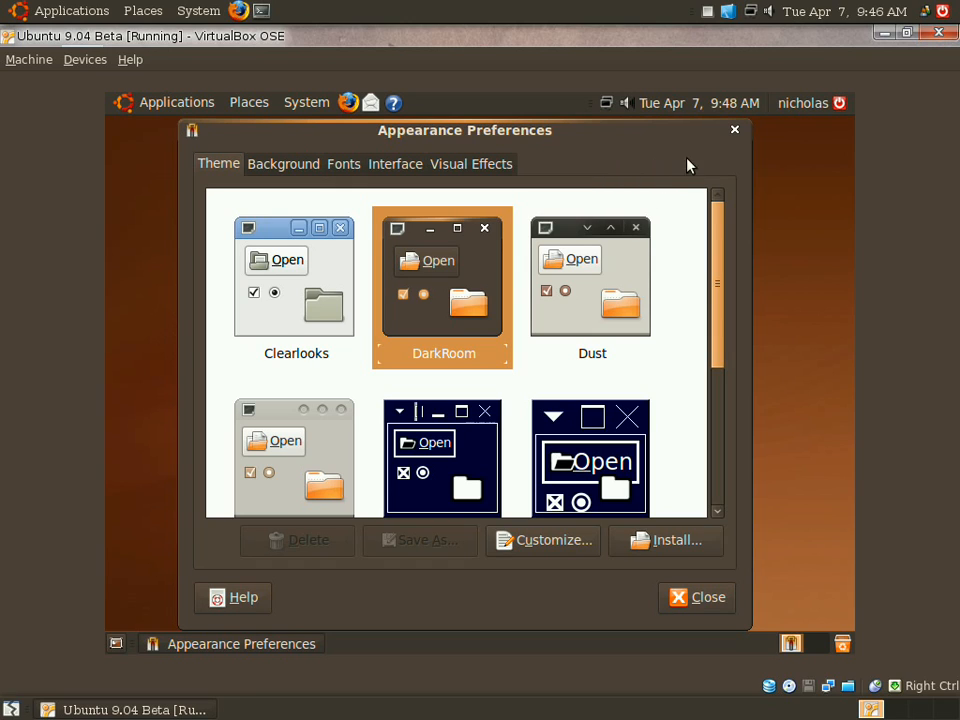
# Review the Fonts and Interface settings, then select Normal visual effects.
pyautogui.click(343, 164)
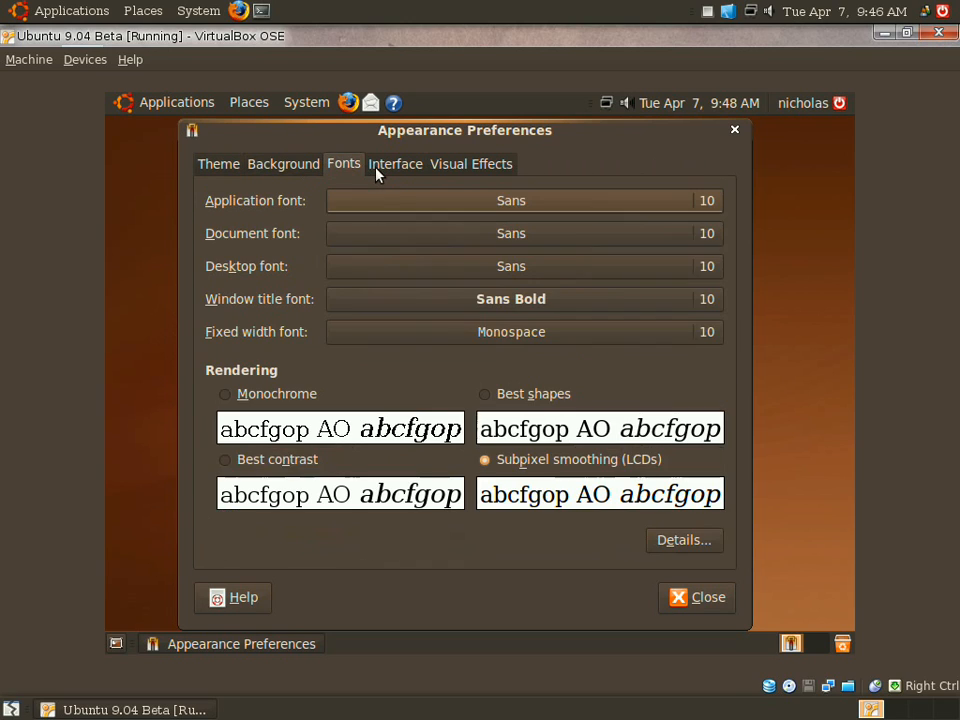
pyautogui.click(395, 164)
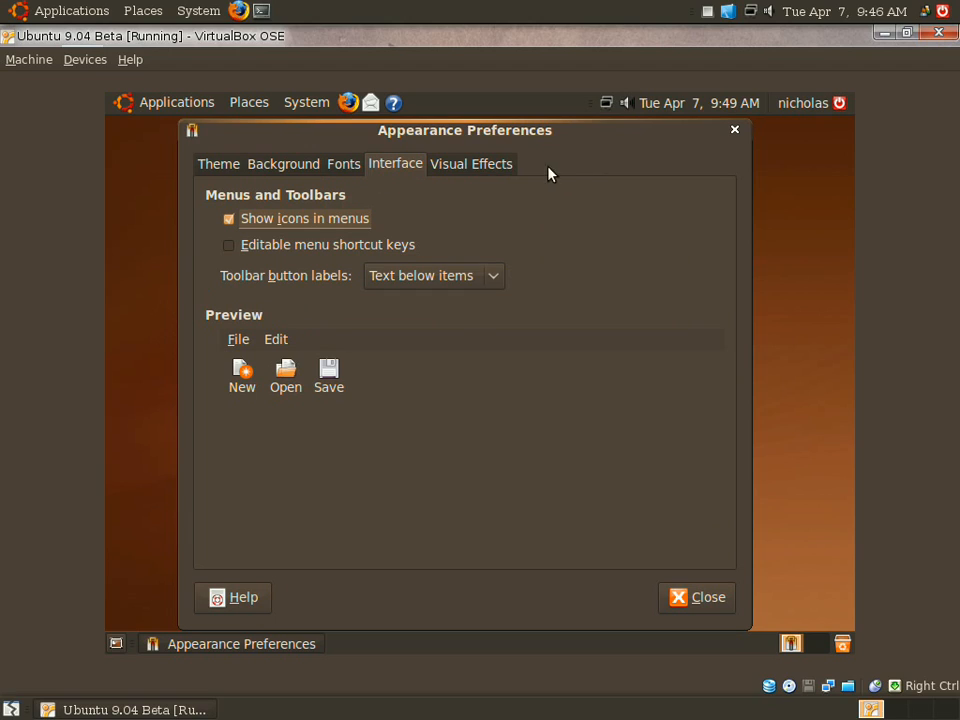
pyautogui.click(471, 163)
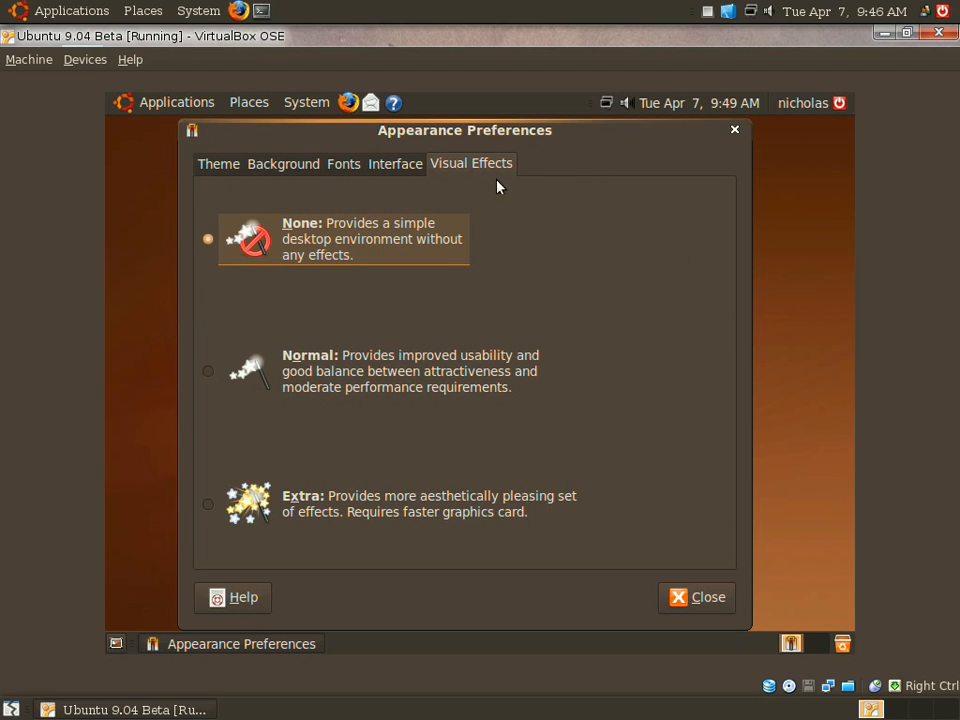
pyautogui.moveTo(252, 383)
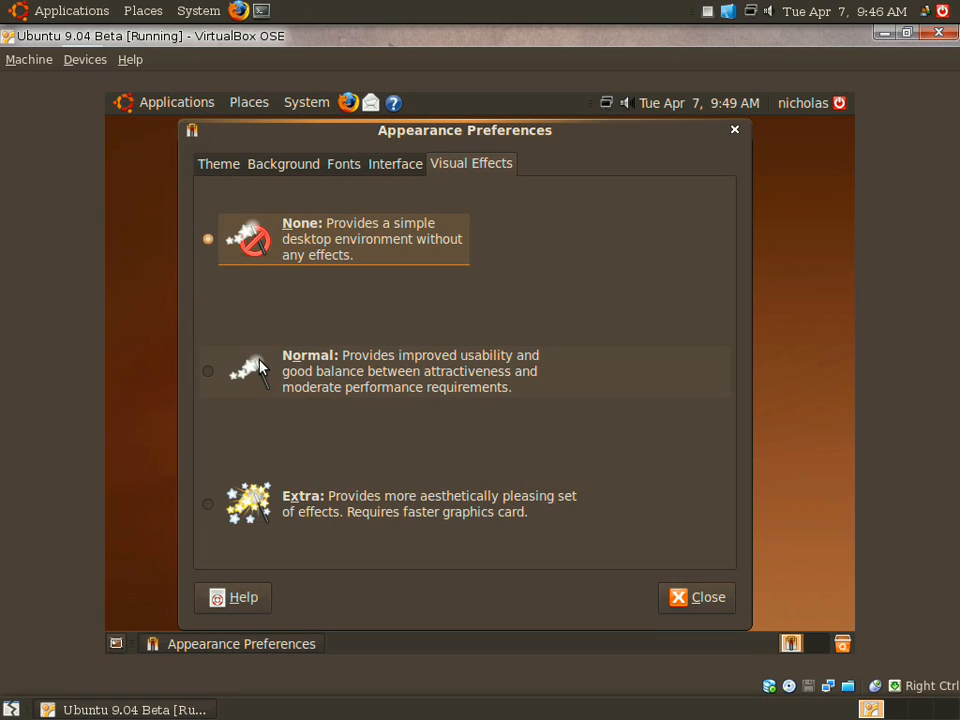
pyautogui.moveTo(522, 186)
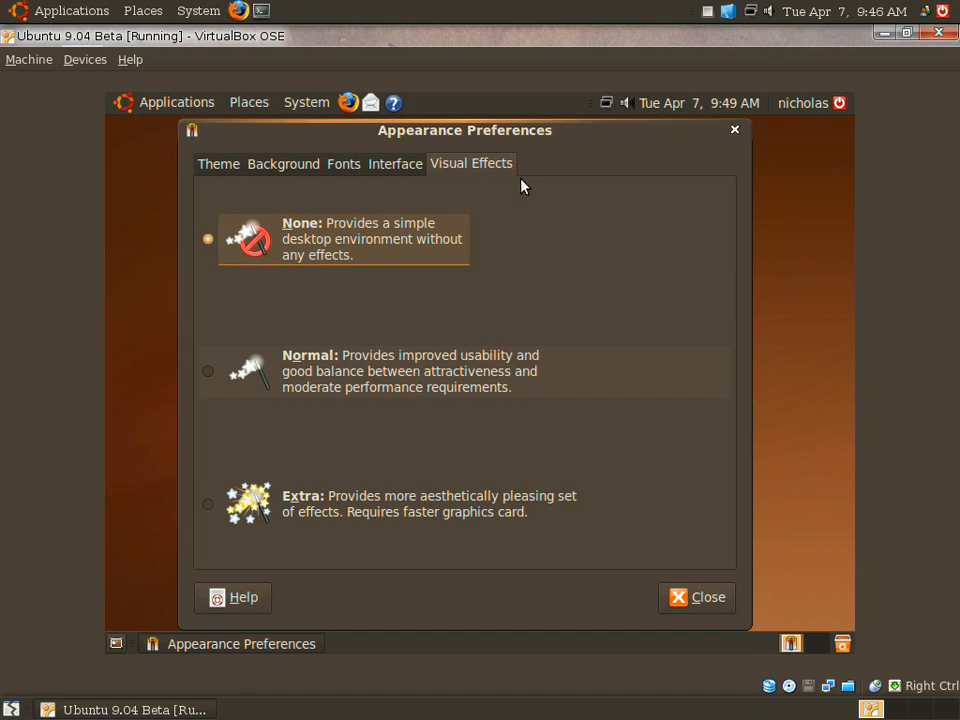
pyautogui.click(208, 371)
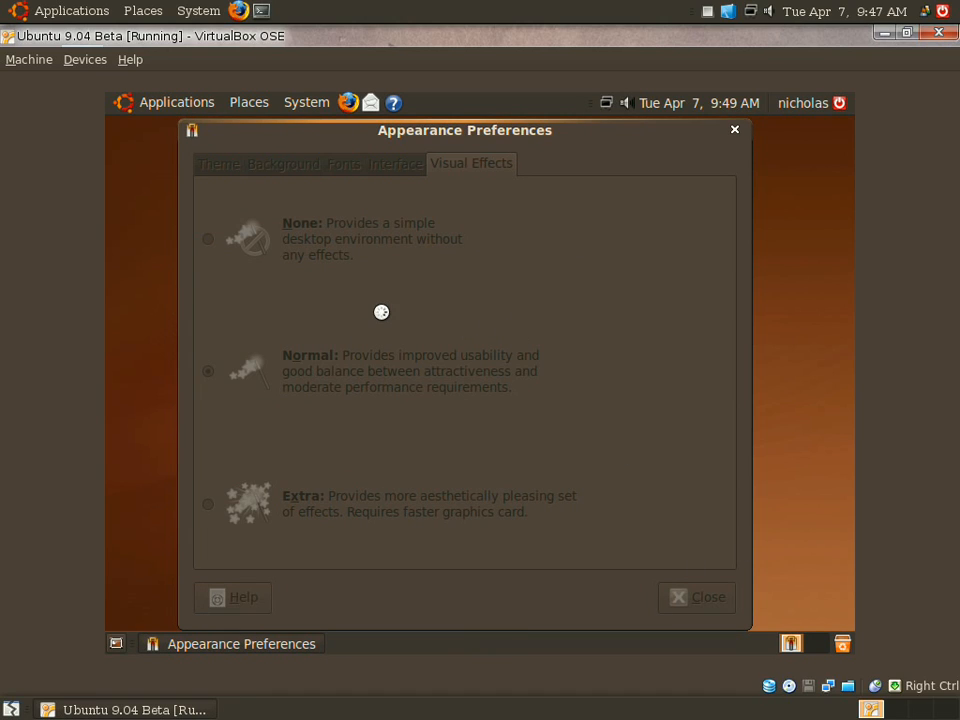
# Dismiss the 'Desktop effects could not be enabled' alert and close Appearance Preferences.
pyautogui.click(697, 596)
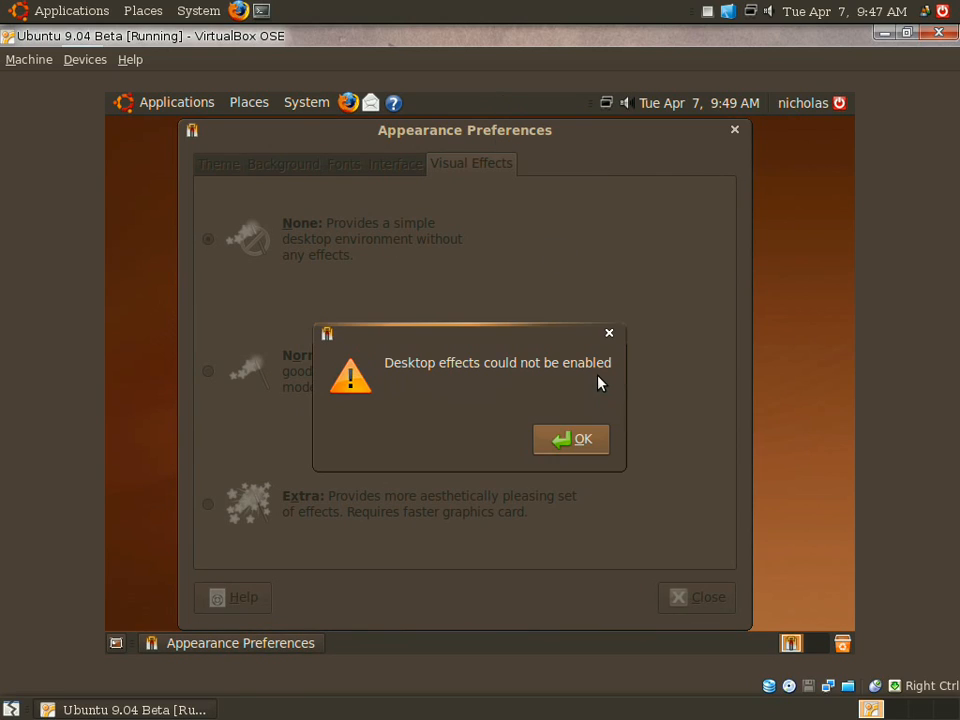
pyautogui.click(570, 439)
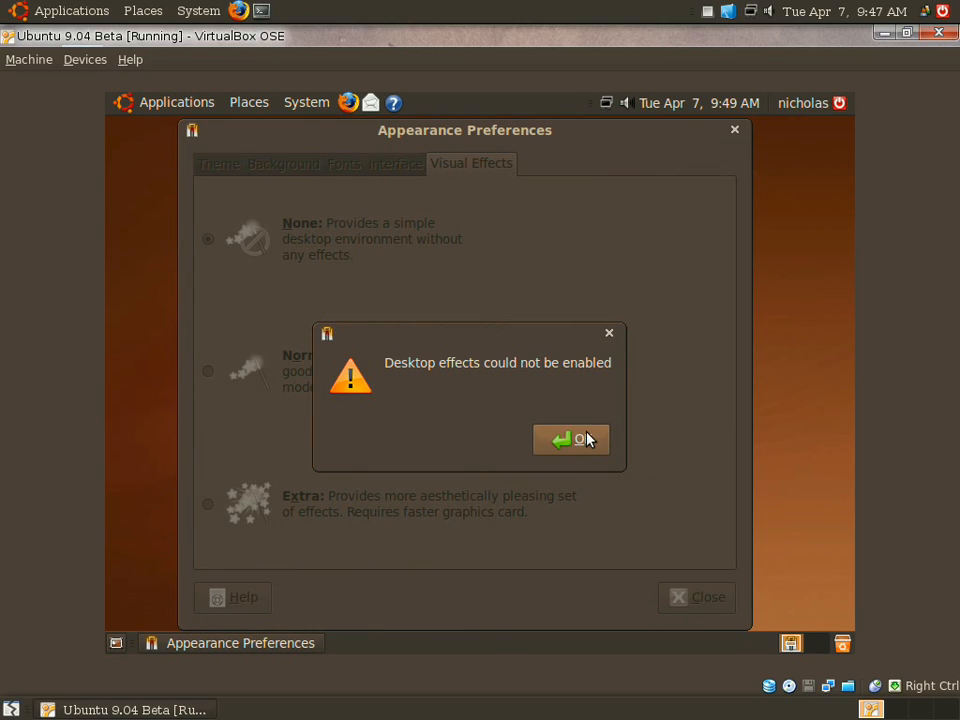
pyautogui.click(571, 439)
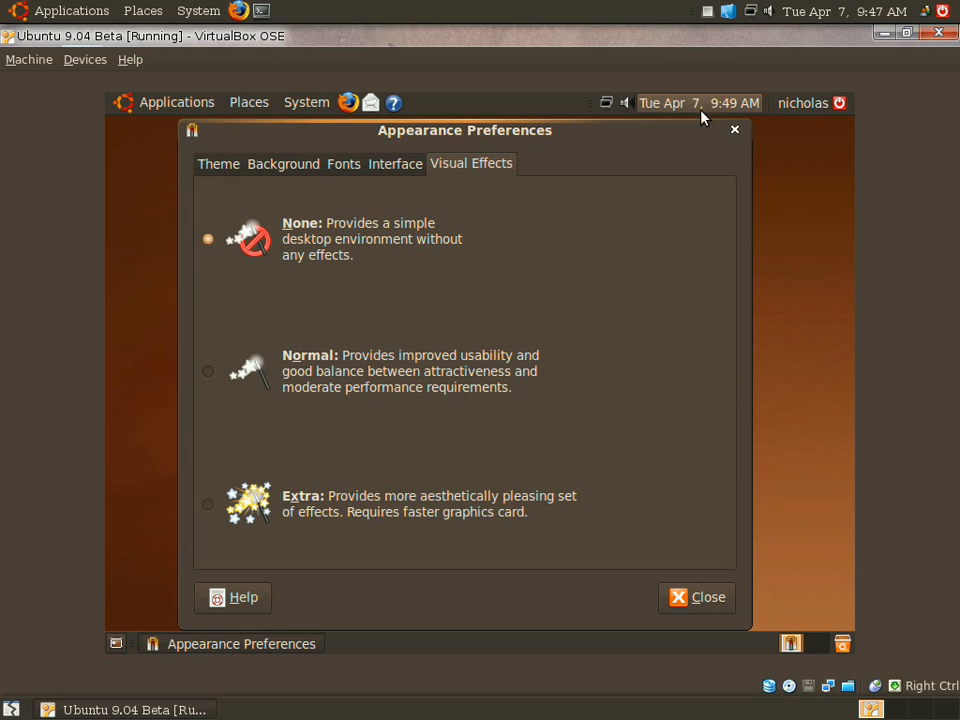
pyautogui.click(697, 597)
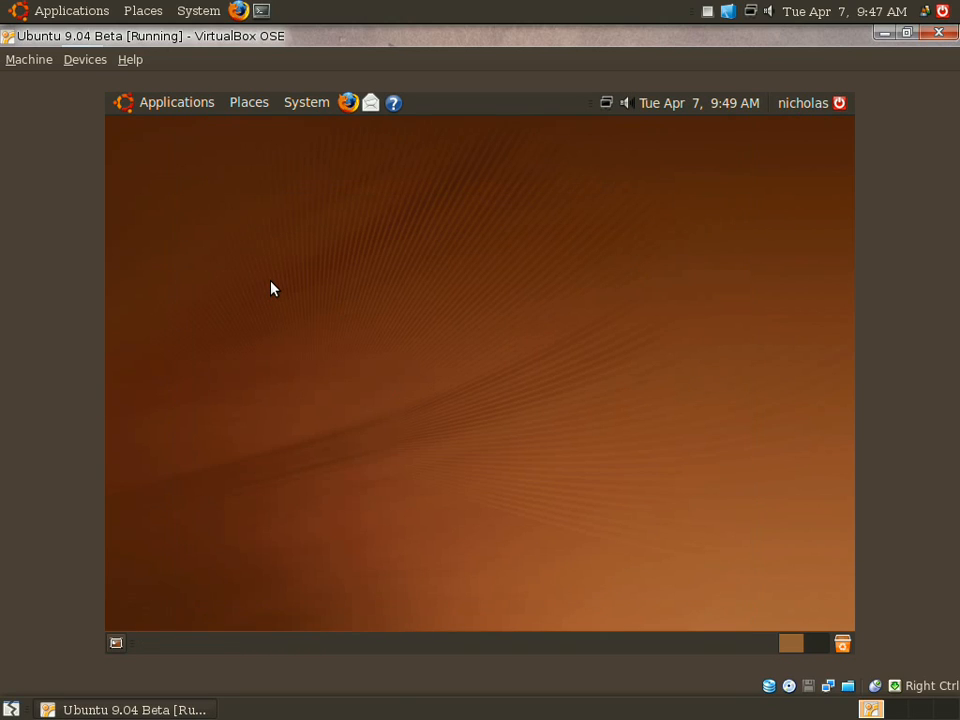
# Choose Network from the Places menu in the guest's top panel.
pyautogui.click(176, 102)
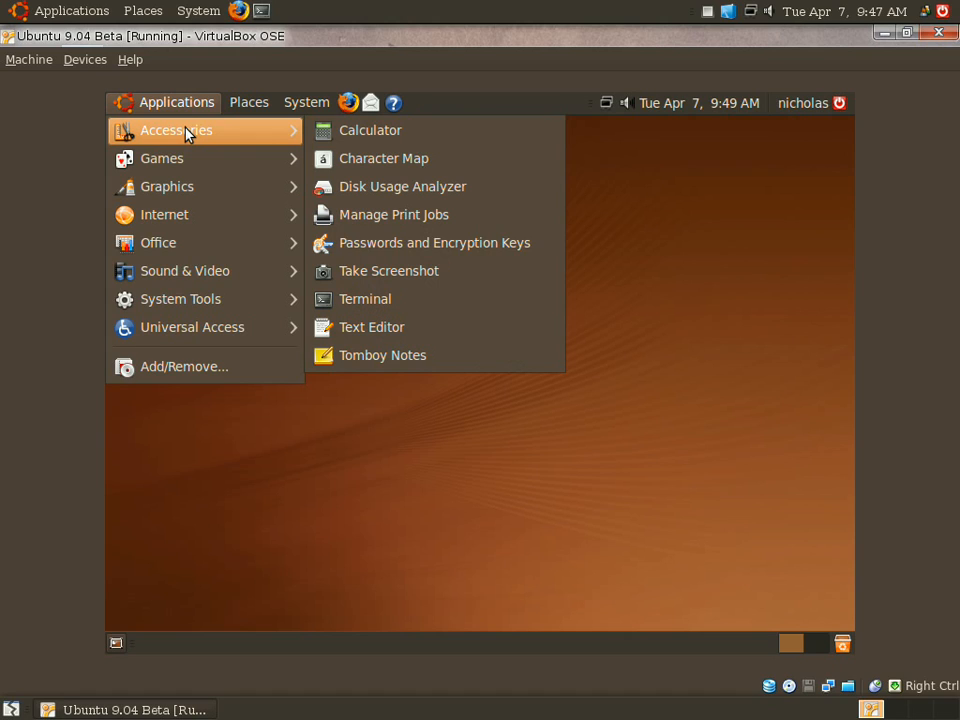
pyautogui.moveTo(162, 158)
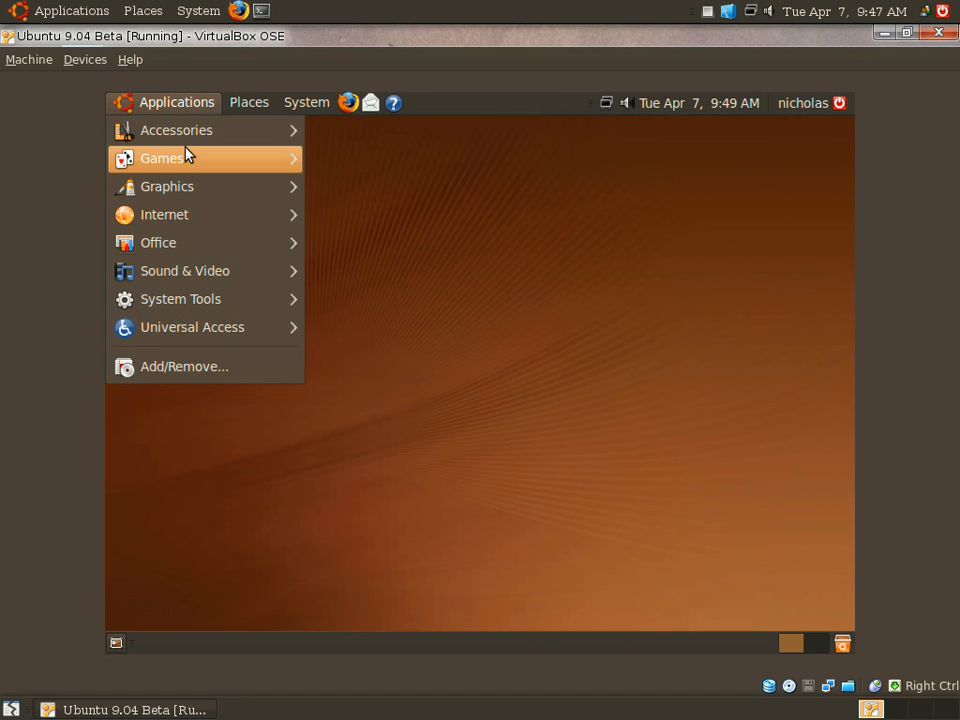
pyautogui.click(249, 102)
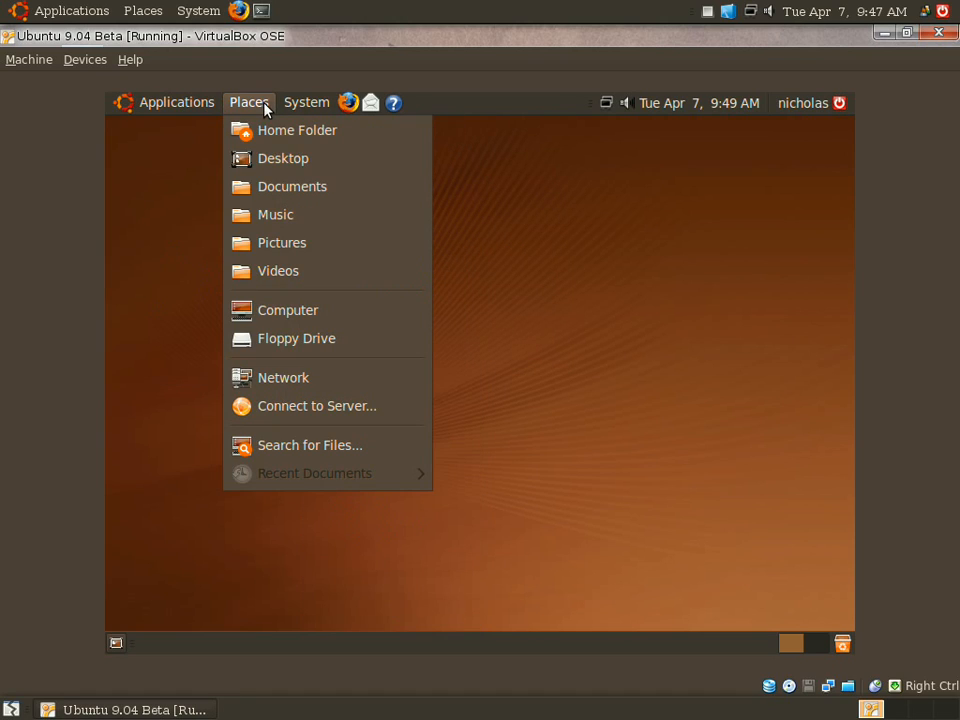
pyautogui.moveTo(296, 338)
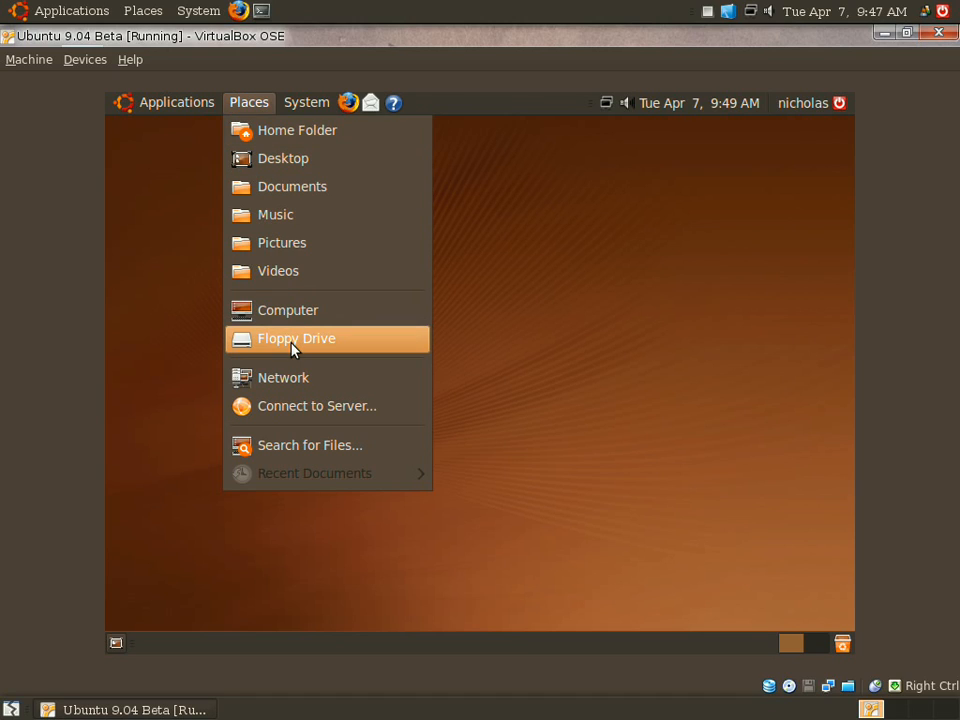
pyautogui.moveTo(283, 378)
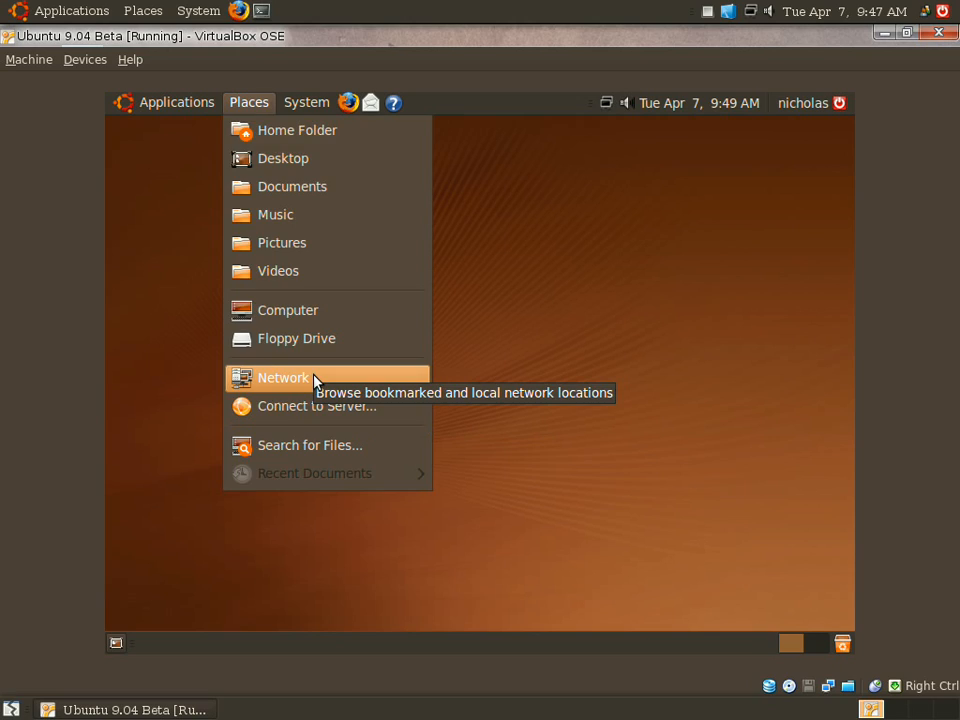
pyautogui.click(283, 377)
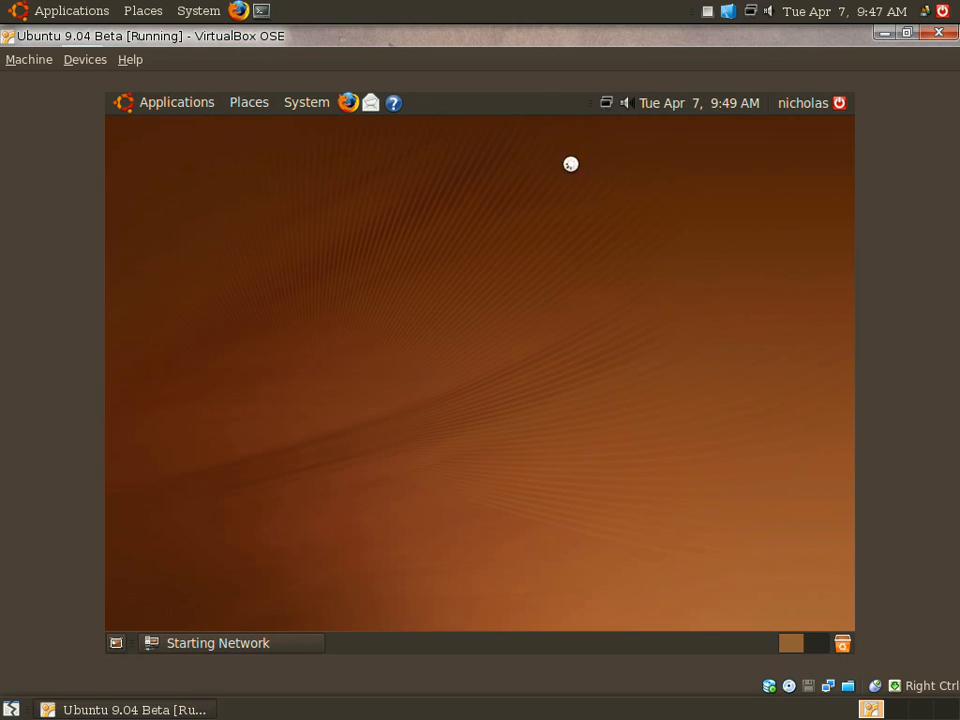
pyautogui.moveTo(496, 288)
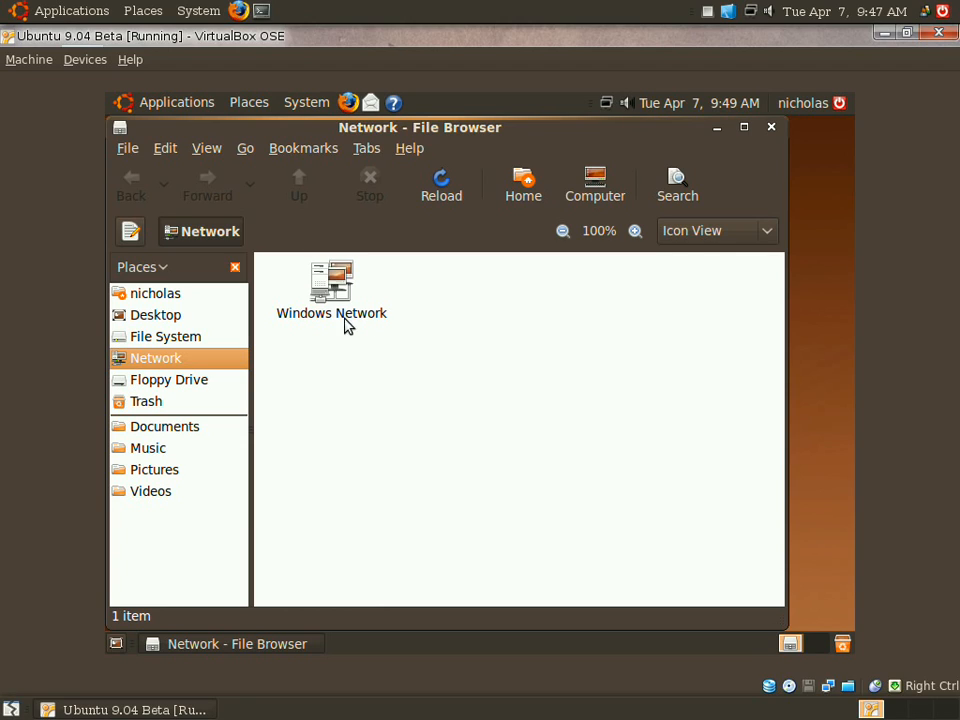
# Open Windows Network, dismiss the 'Unable to mount location' error, and close the window.
pyautogui.click(331, 290)
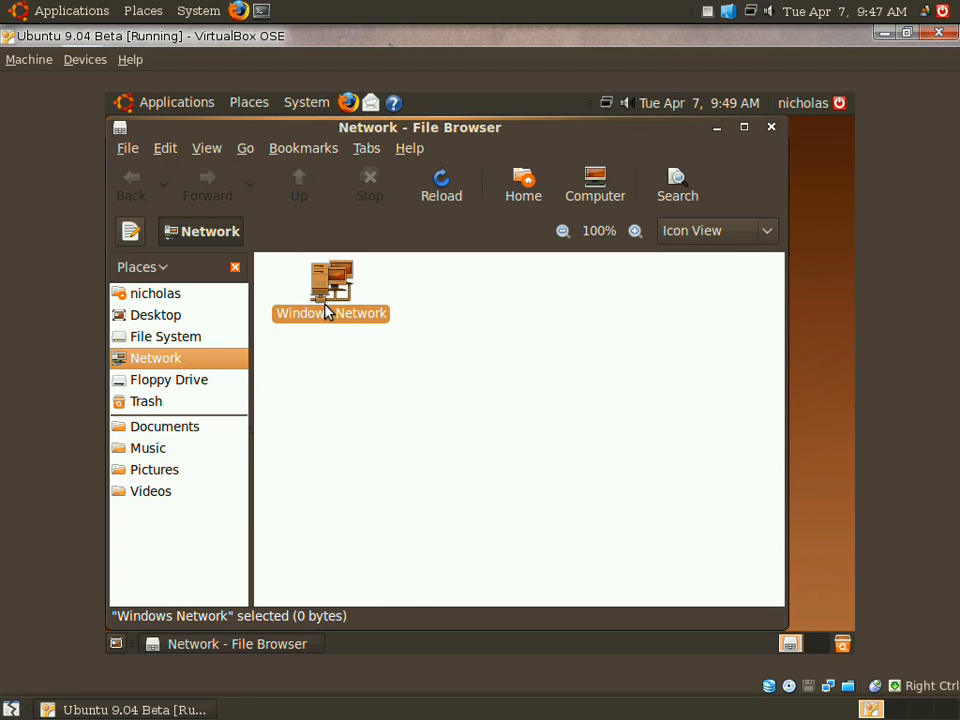
pyautogui.doubleClick(330, 285)
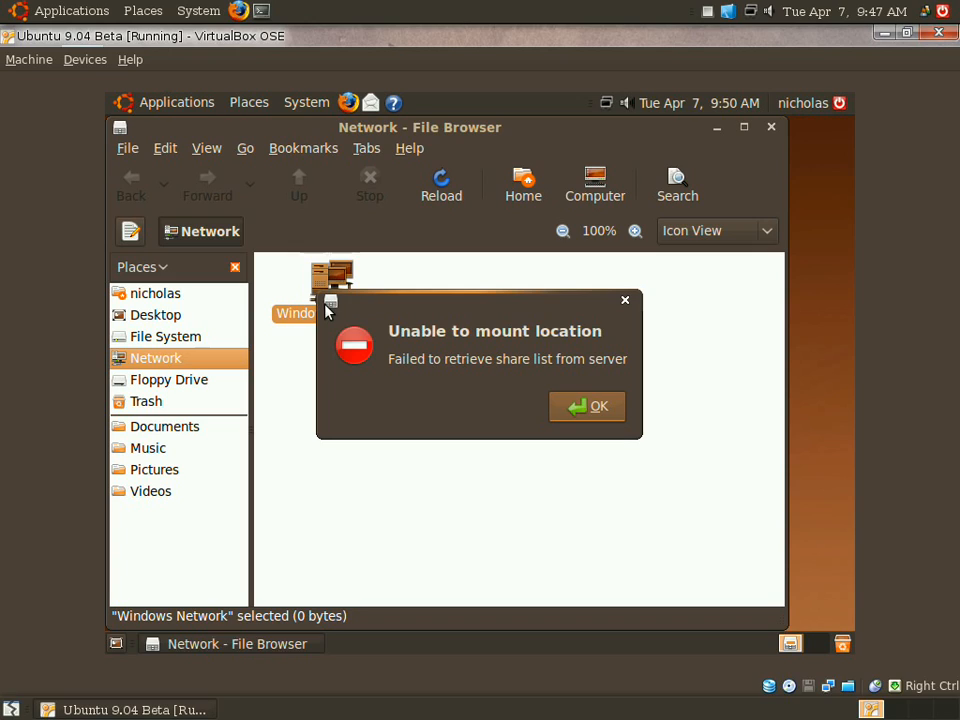
pyautogui.click(587, 406)
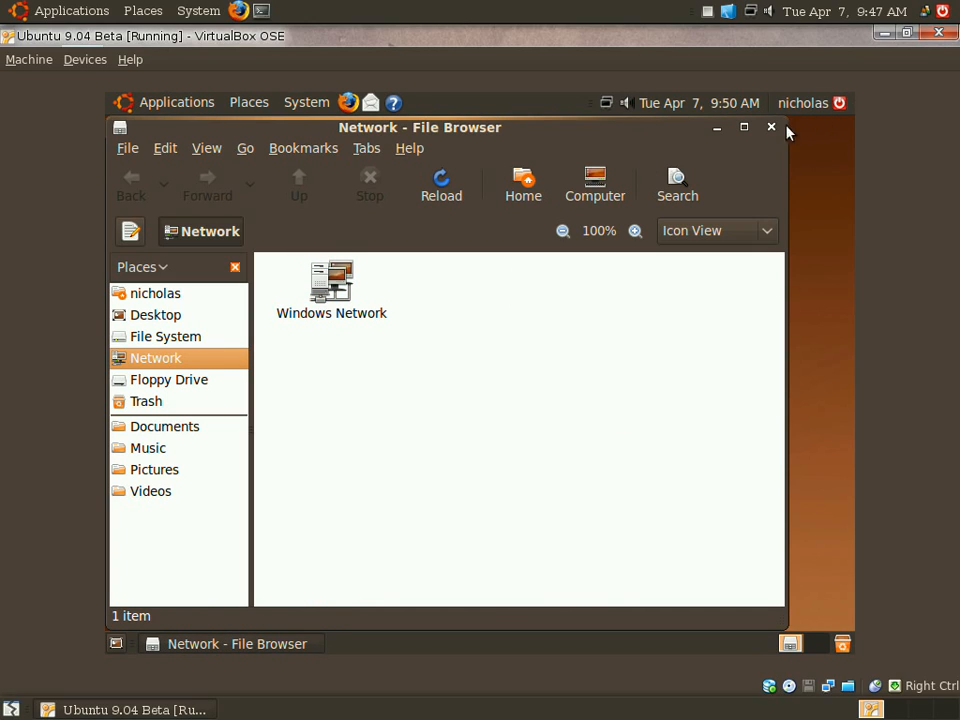
pyautogui.click(770, 127)
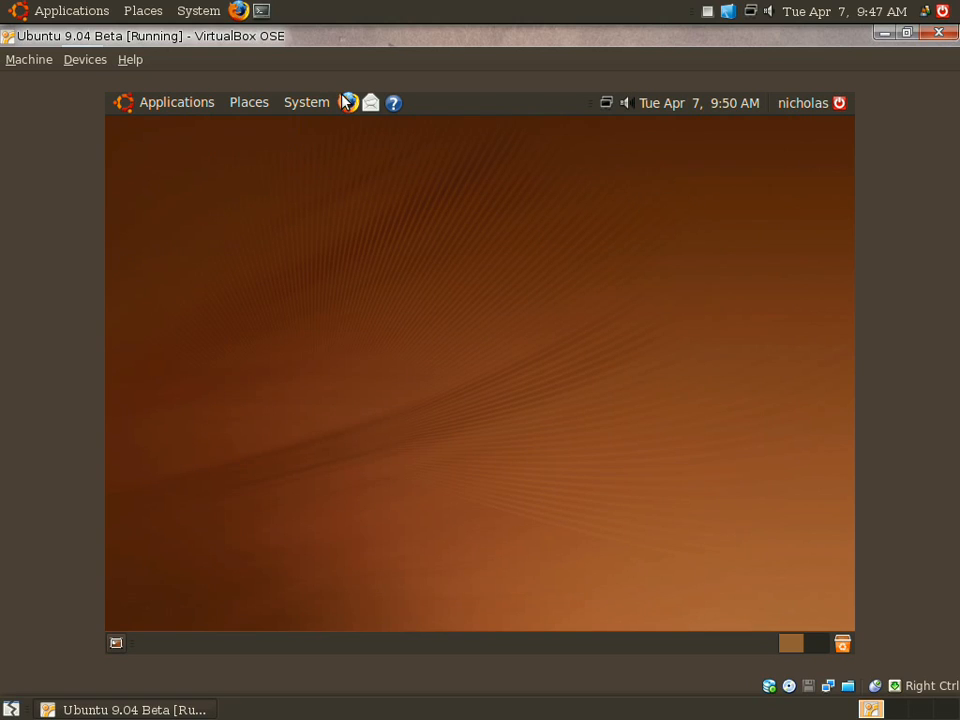
# Glance through the System and Applications menus, then launch Firefox from the top panel.
pyautogui.click(306, 102)
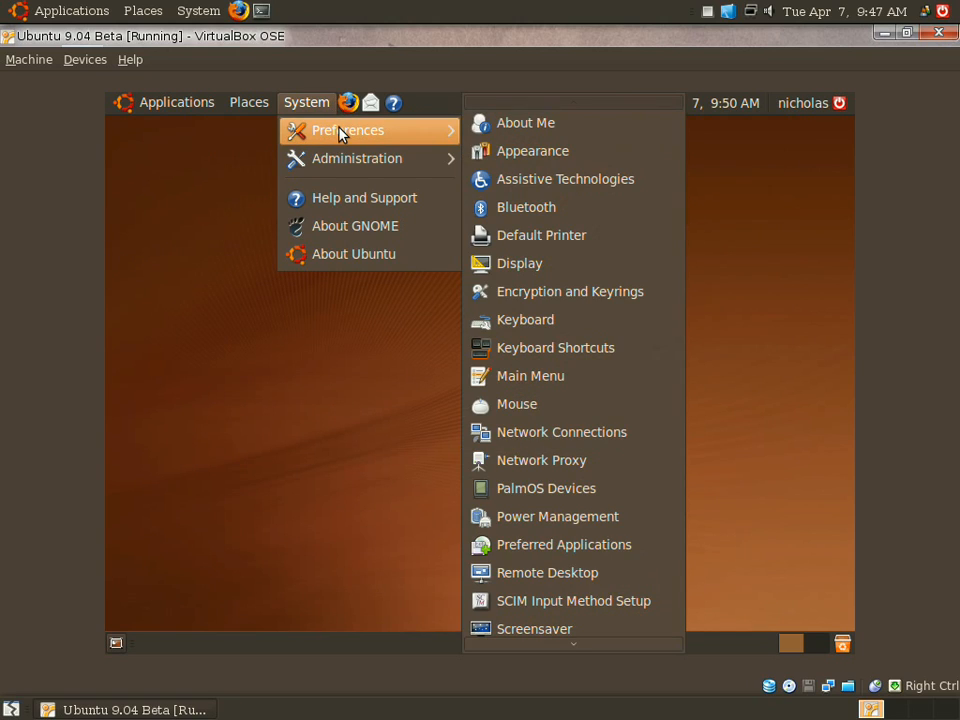
pyautogui.moveTo(508, 97)
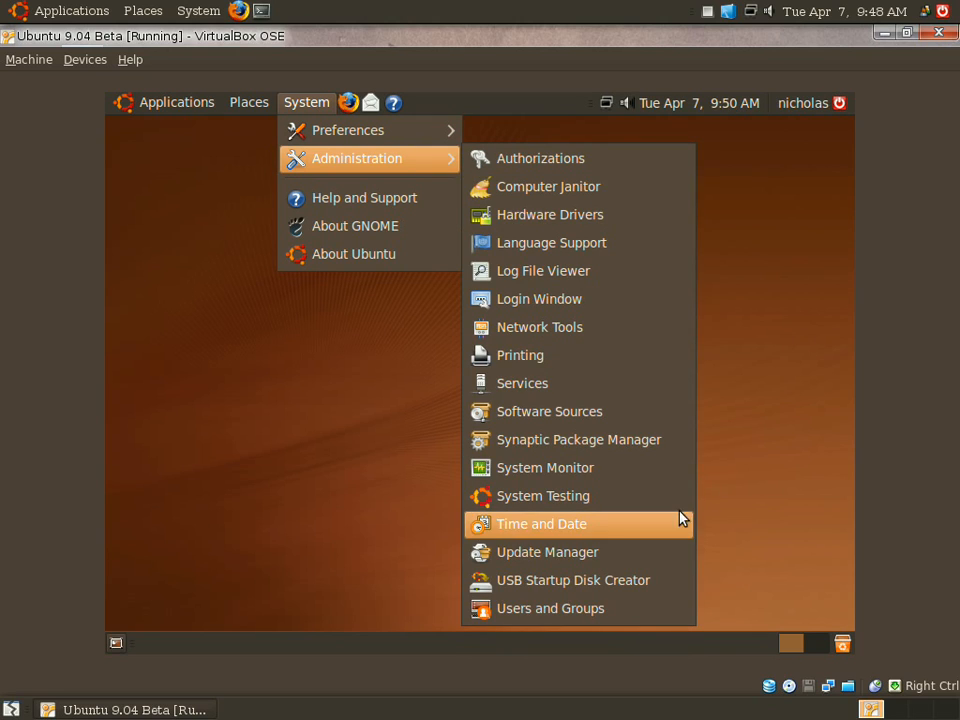
pyautogui.moveTo(568, 242)
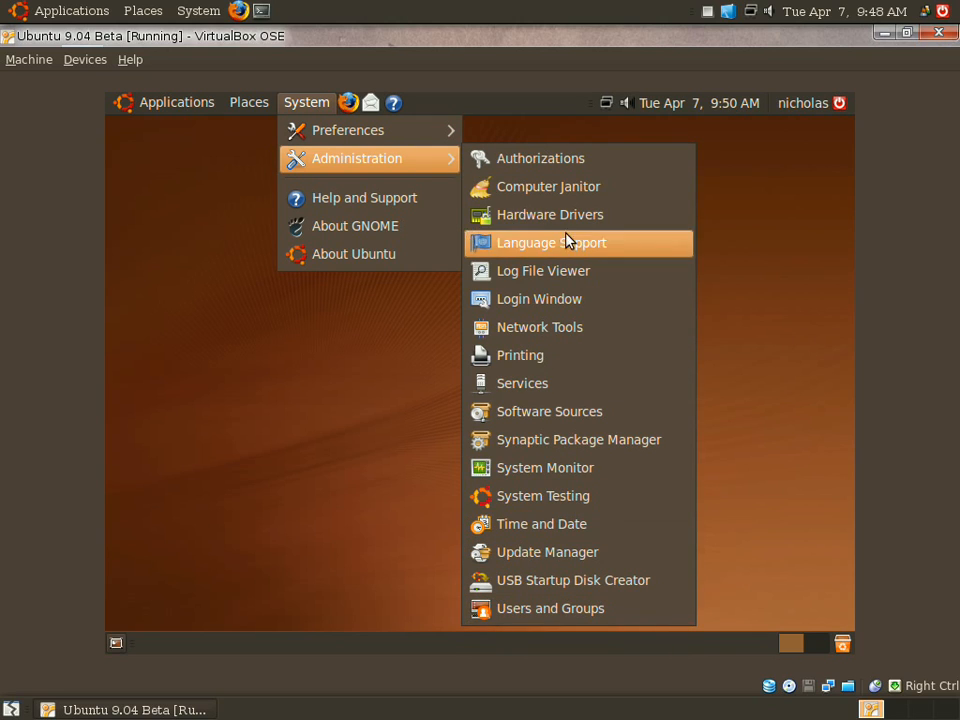
pyautogui.click(177, 102)
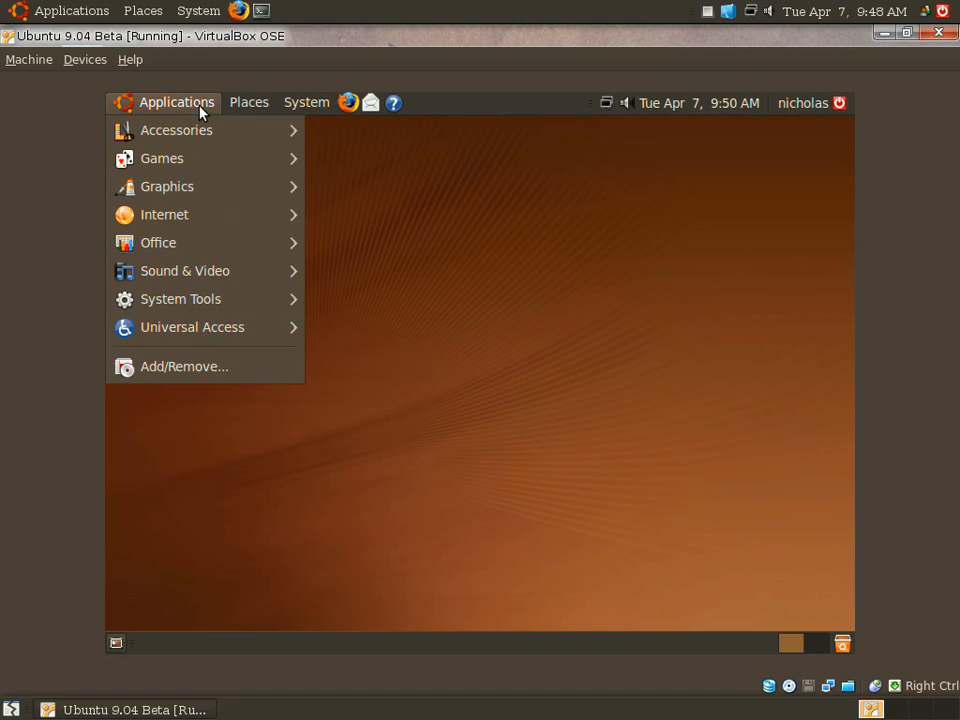
pyautogui.click(306, 102)
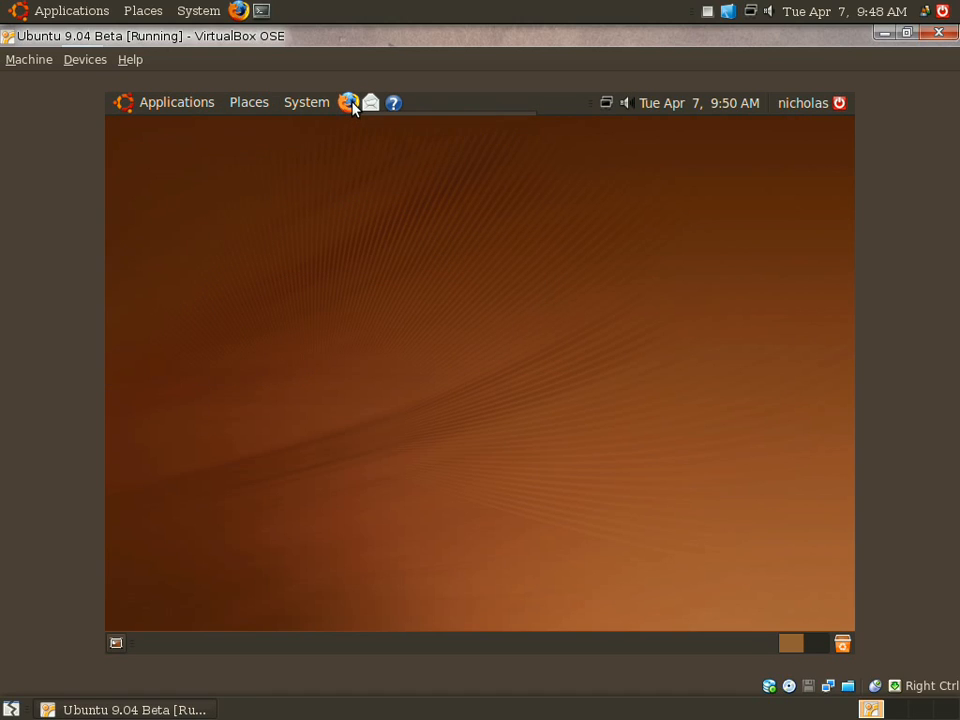
pyautogui.click(348, 103)
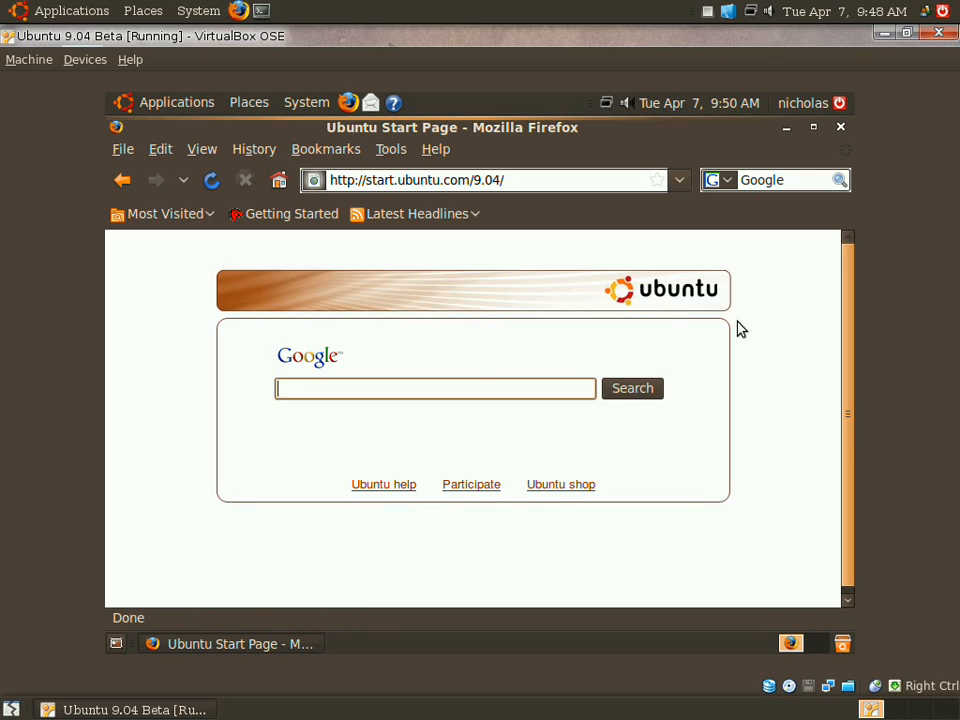
pyautogui.moveTo(758, 352)
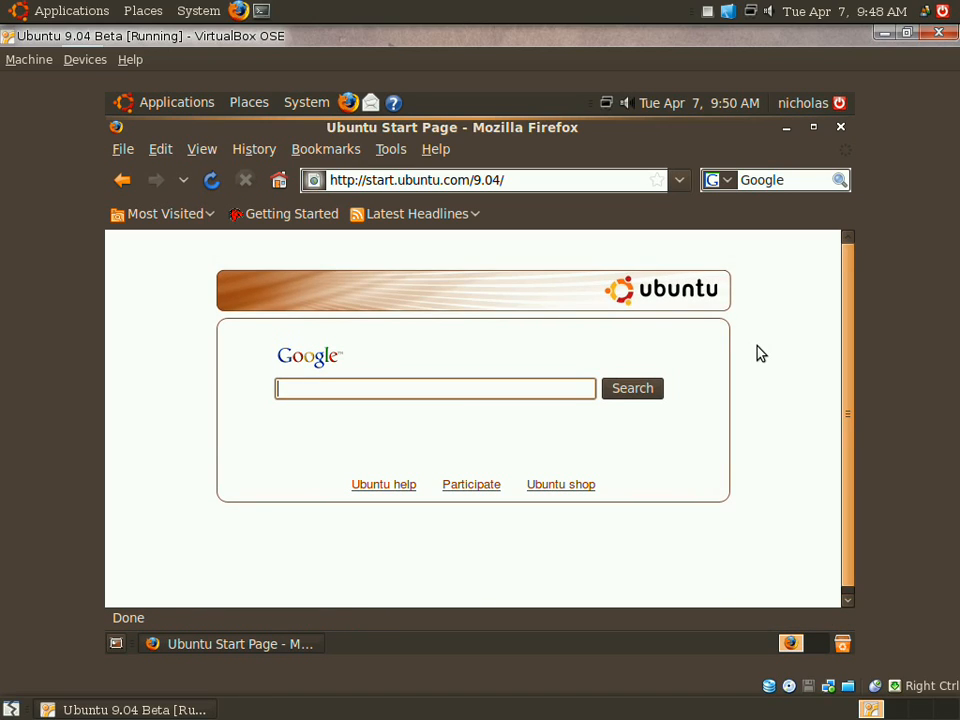
pyautogui.moveTo(660, 102)
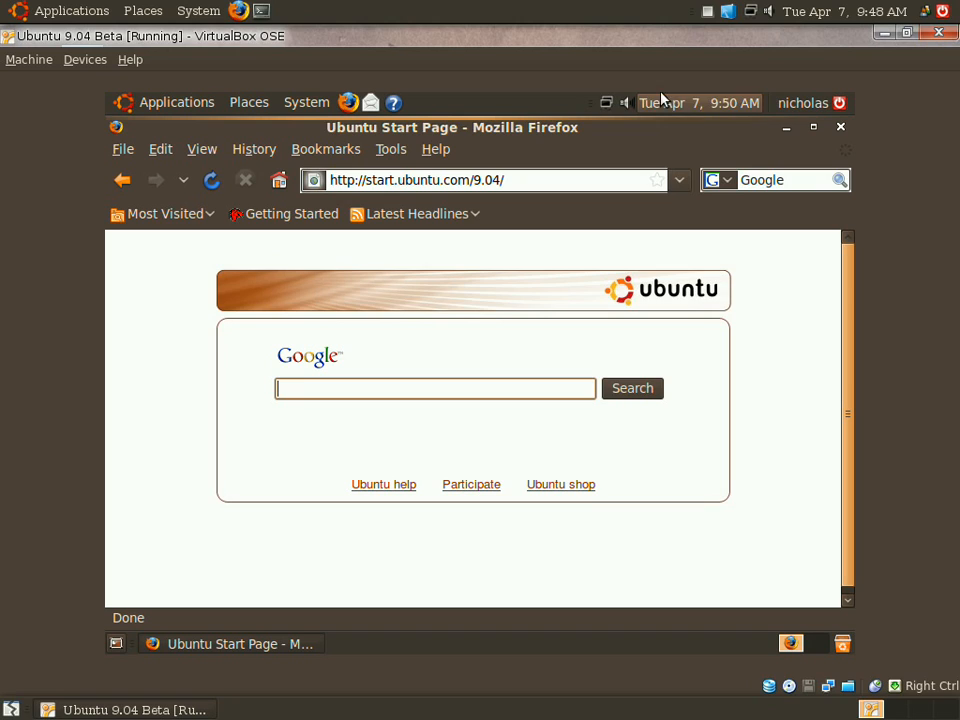
# Minimize the Firefox window showing the Ubuntu Start Page.
pyautogui.click(785, 127)
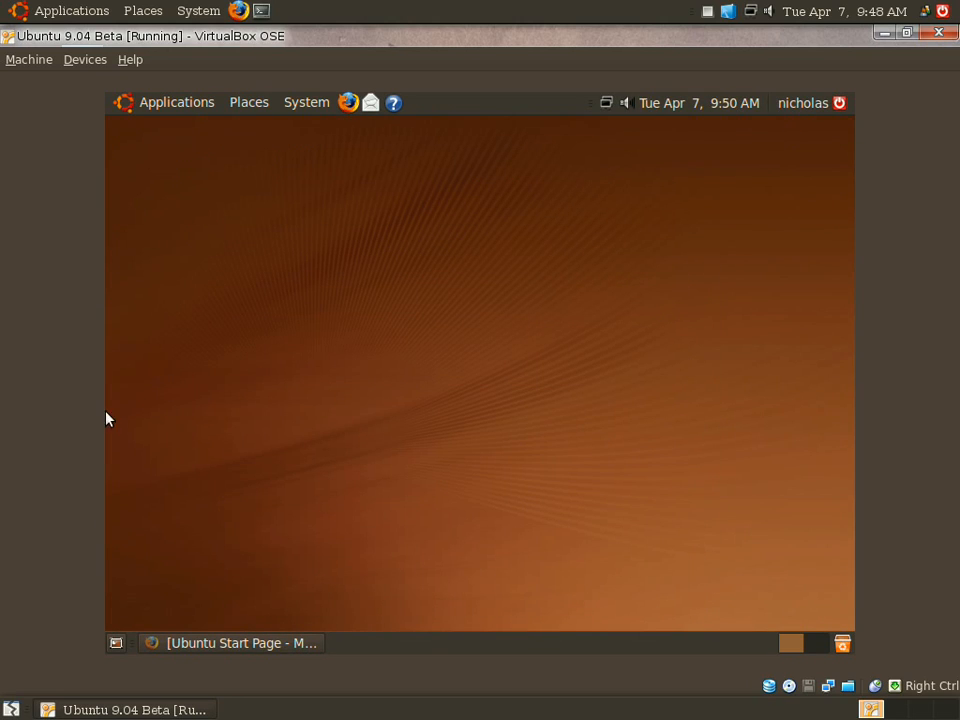
# Launch System Monitor, review resource graphs, and view File Systems showing /dev/sda1 29% used.
pyautogui.click(306, 102)
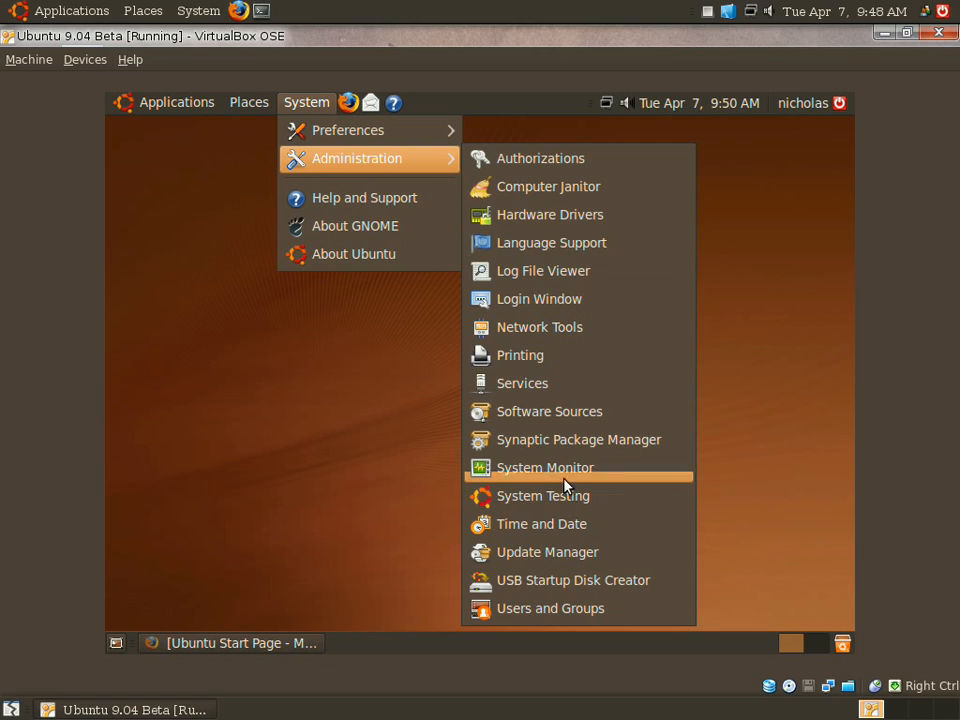
pyautogui.click(545, 467)
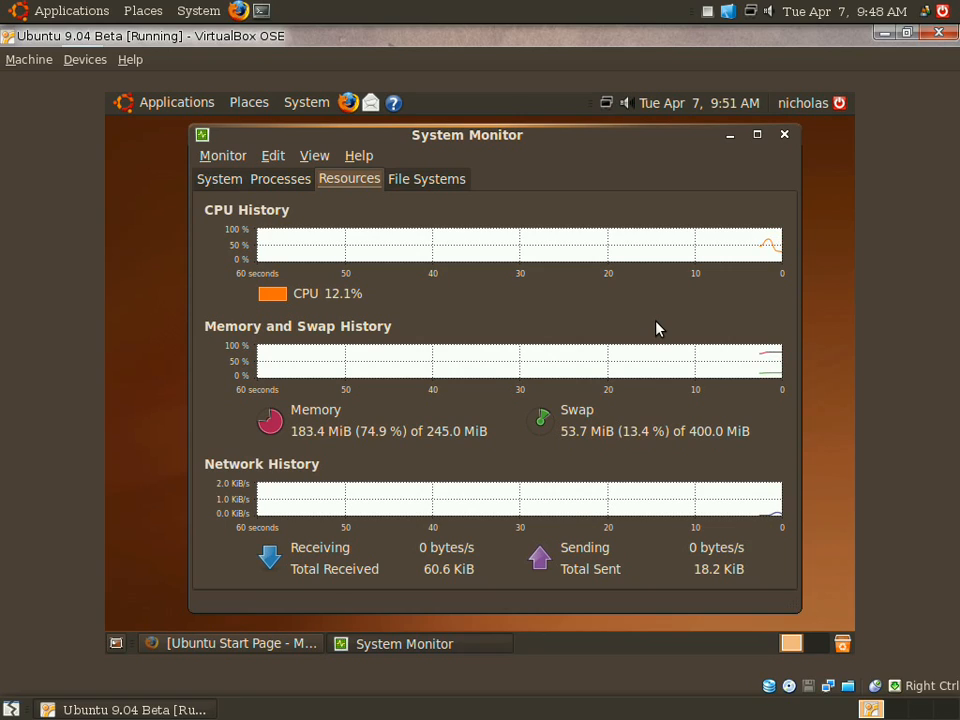
pyautogui.moveTo(379, 361)
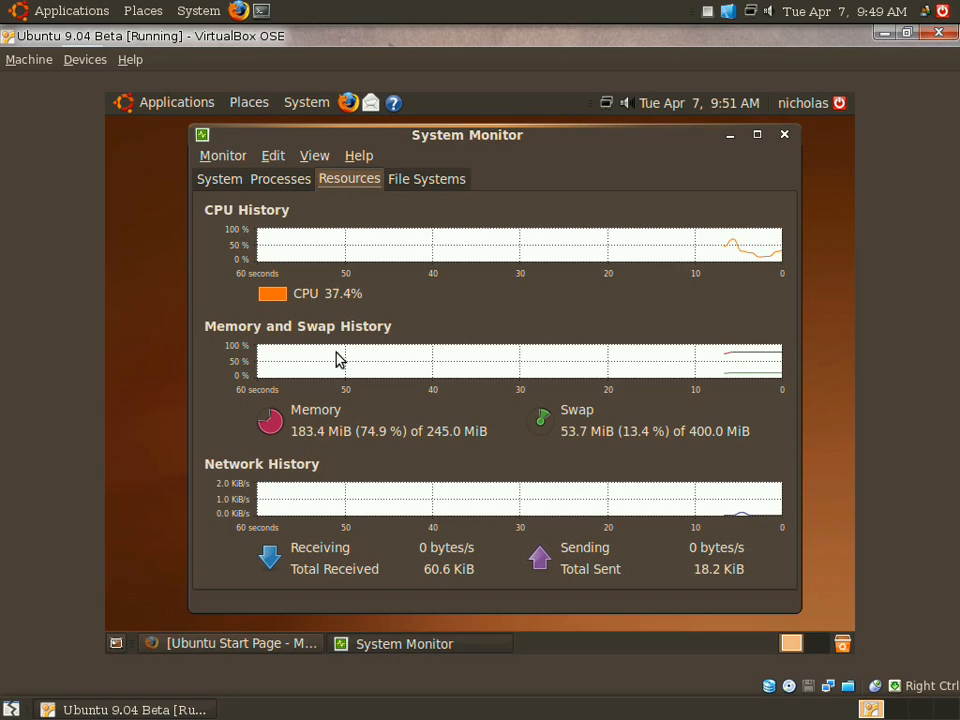
pyautogui.moveTo(369, 448)
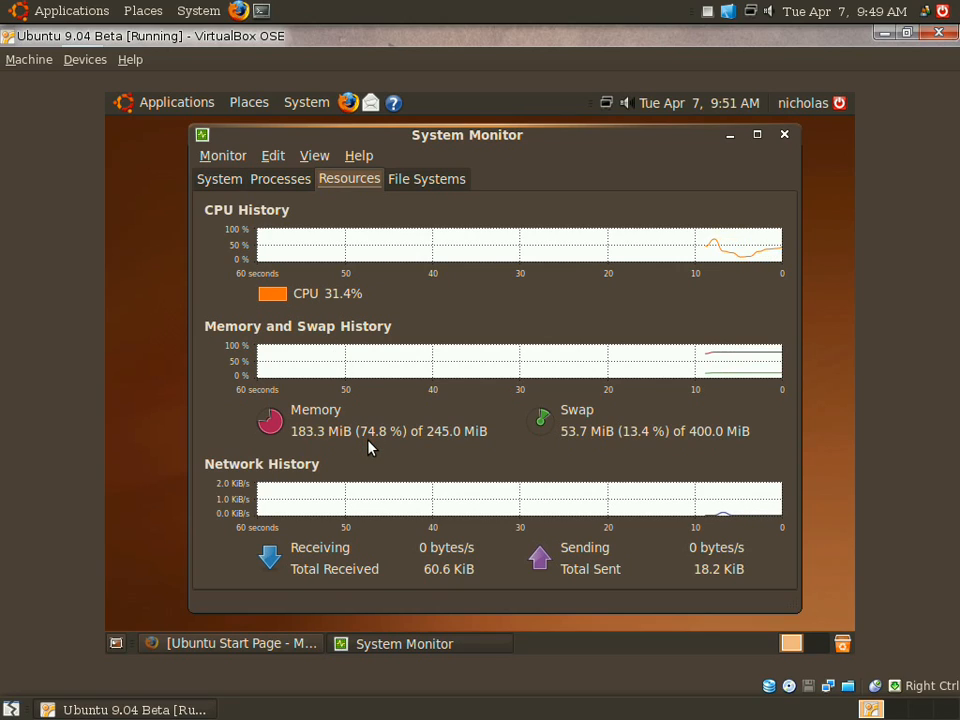
pyautogui.moveTo(448, 435)
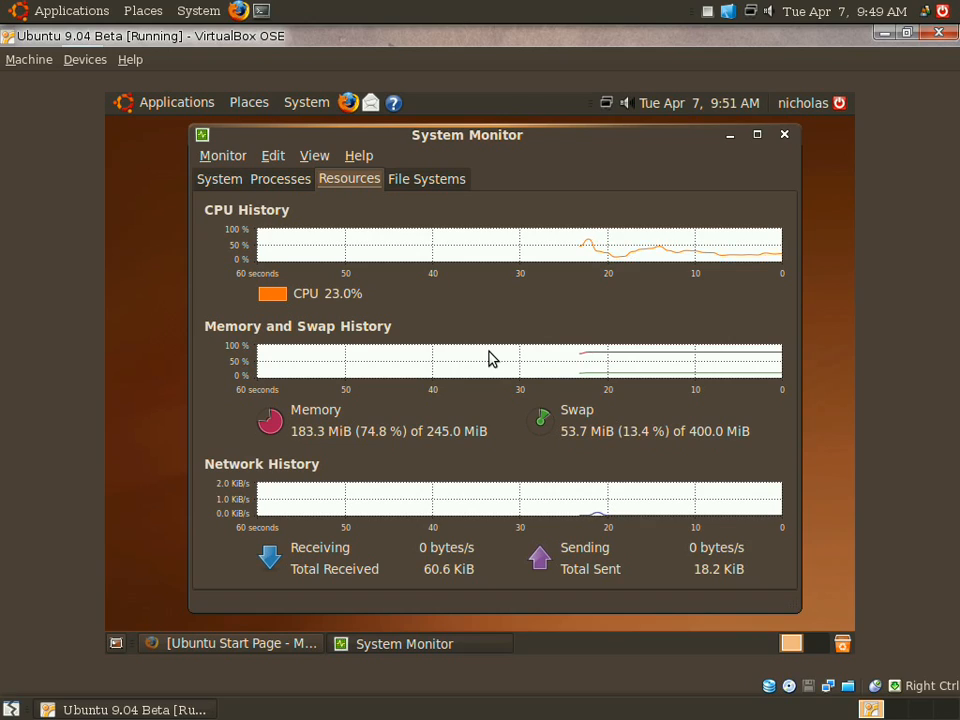
pyautogui.moveTo(390, 315)
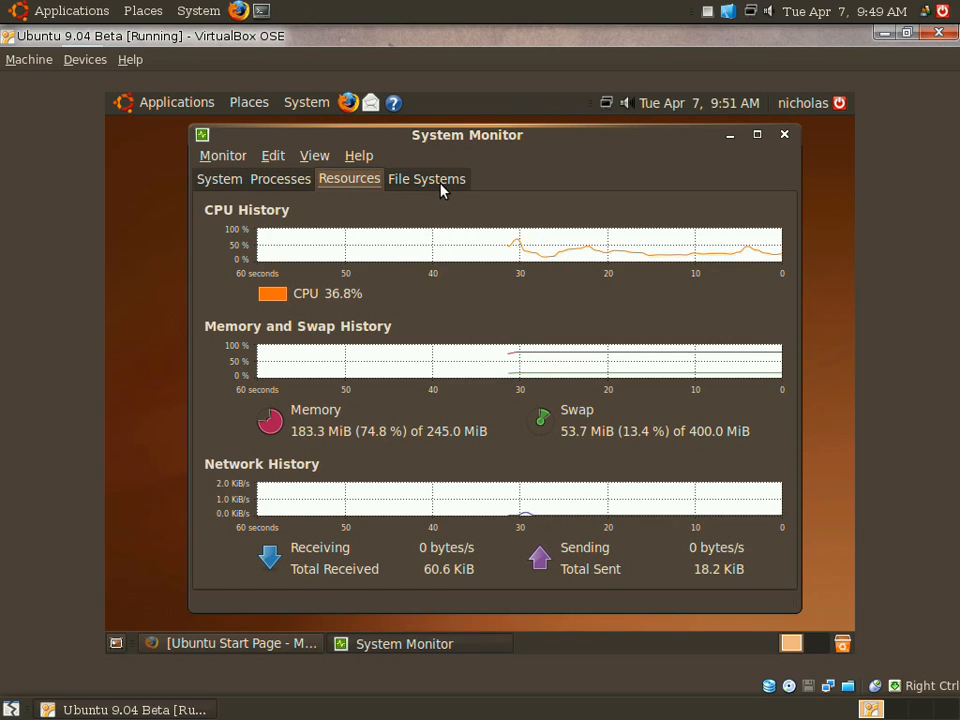
pyautogui.click(426, 178)
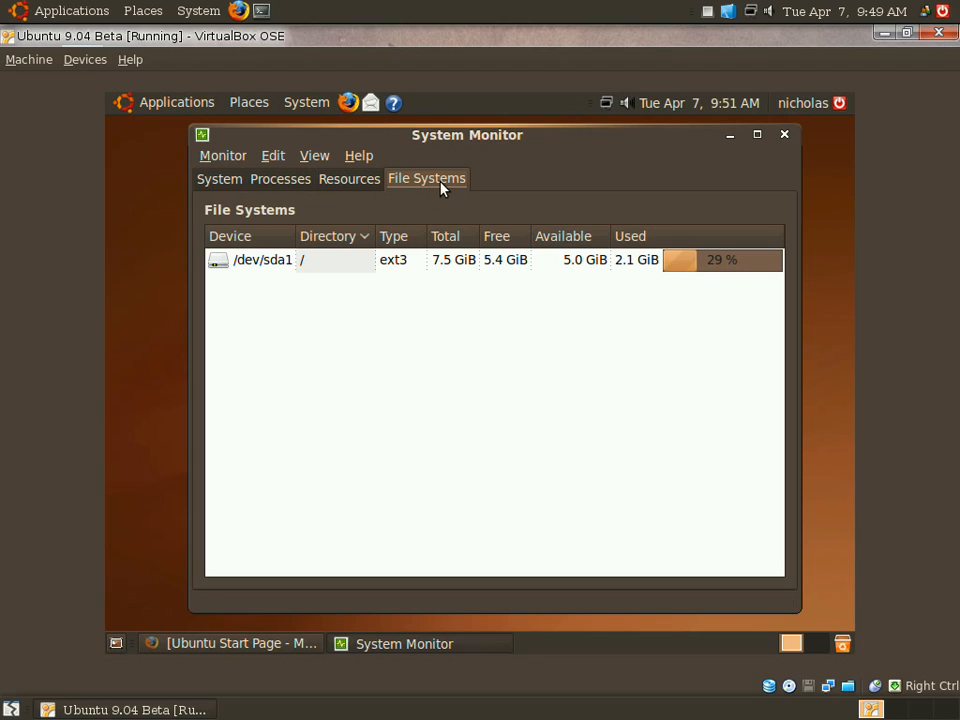
pyautogui.moveTo(647, 270)
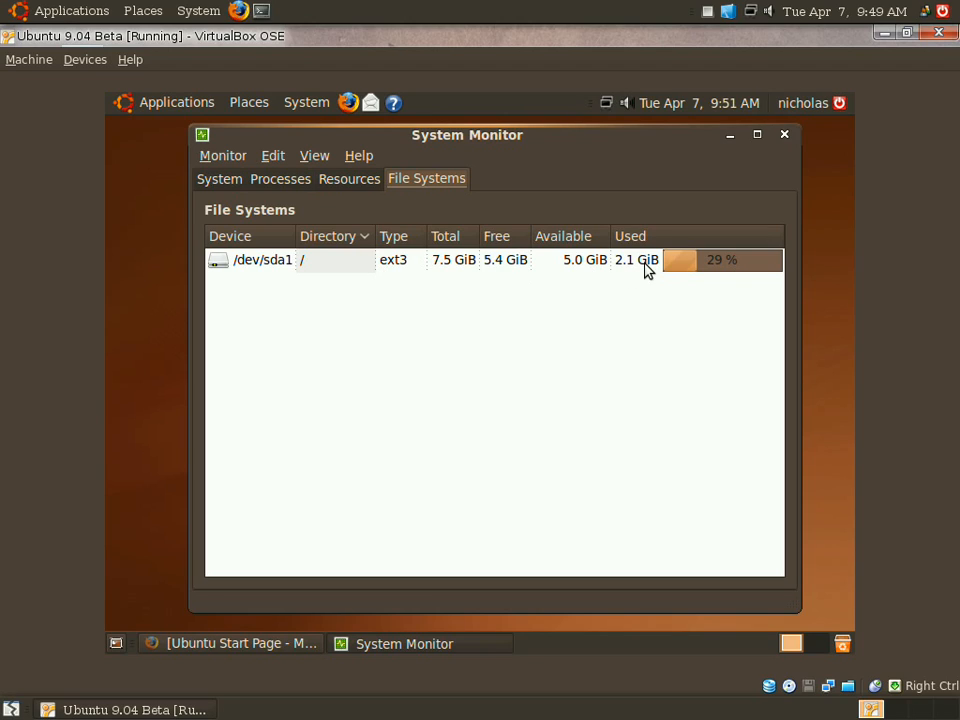
pyautogui.moveTo(688, 265)
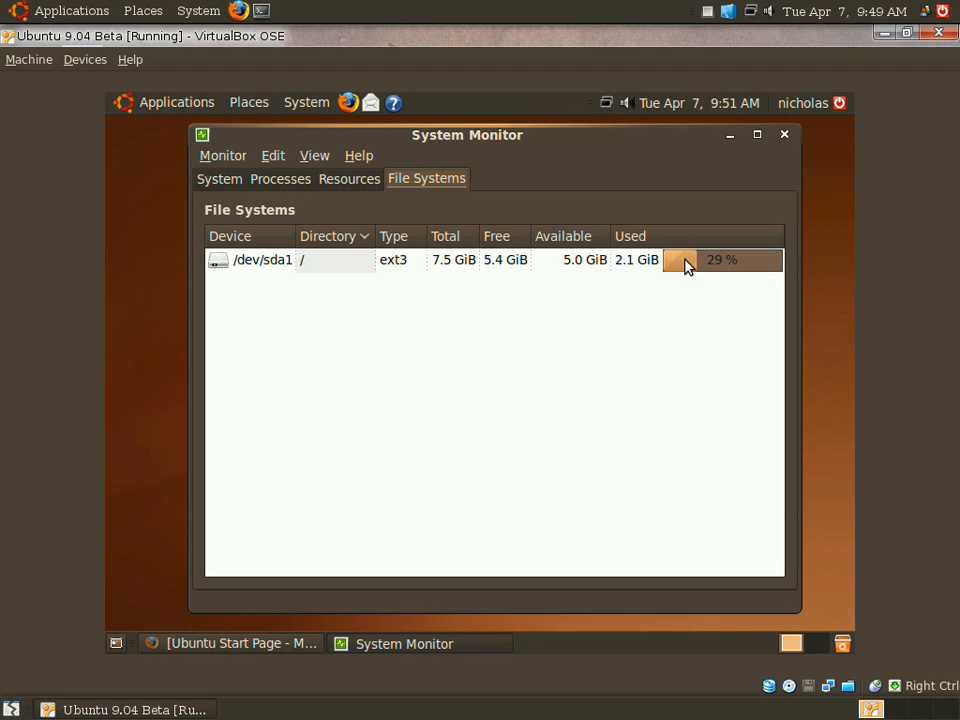
pyautogui.moveTo(180, 210)
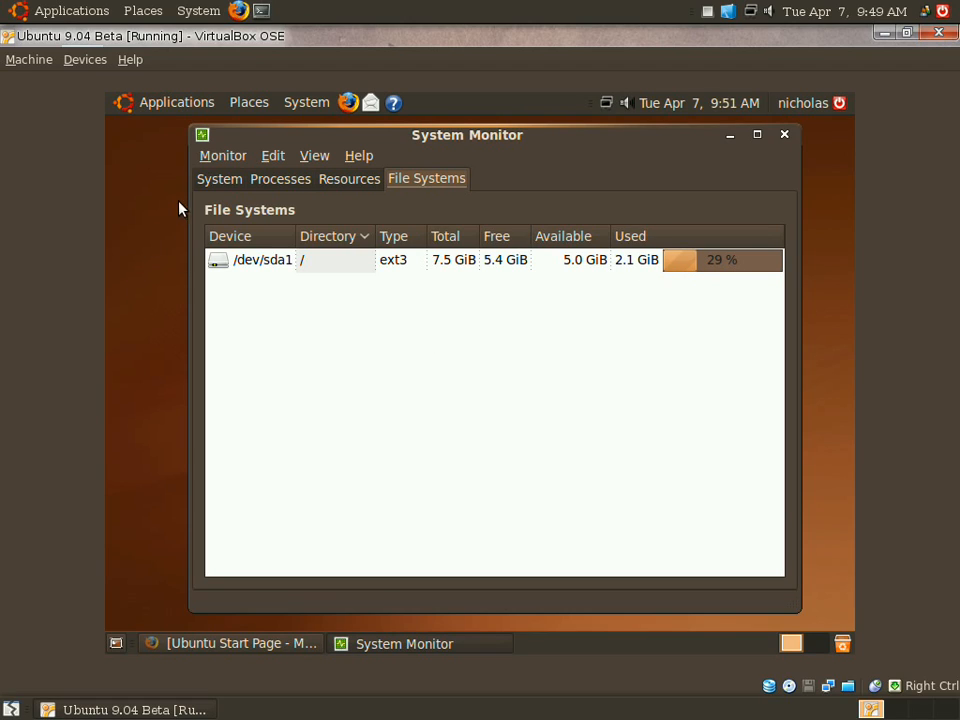
pyautogui.moveTo(211, 192)
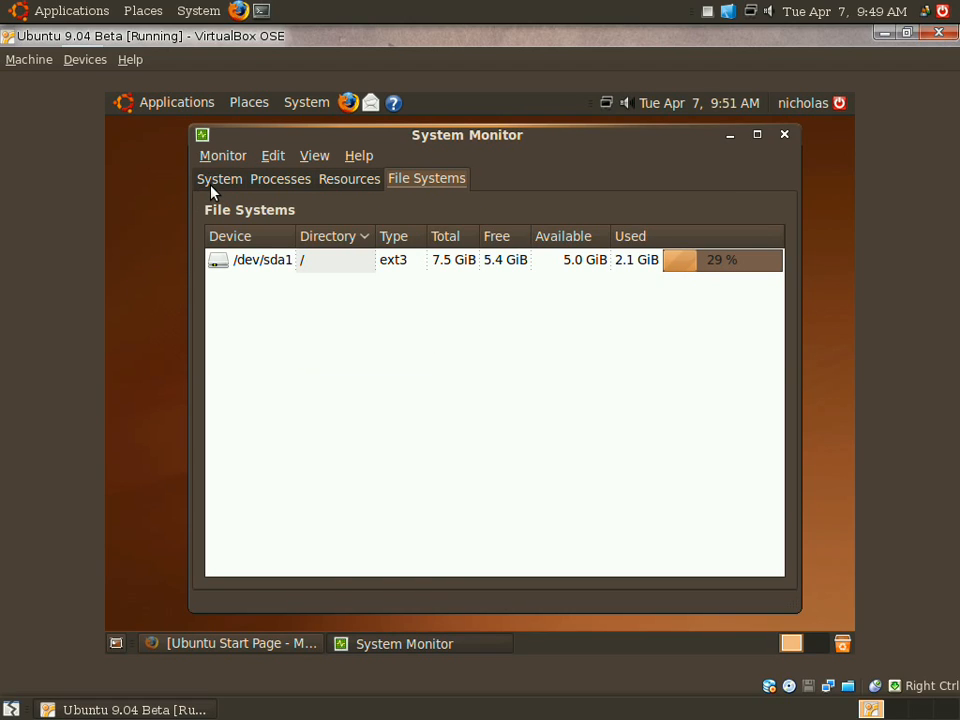
# Show the System page listing Ubuntu 9.04, kernel, 245 MiB memory and 5.0 GiB free disk.
pyautogui.click(219, 178)
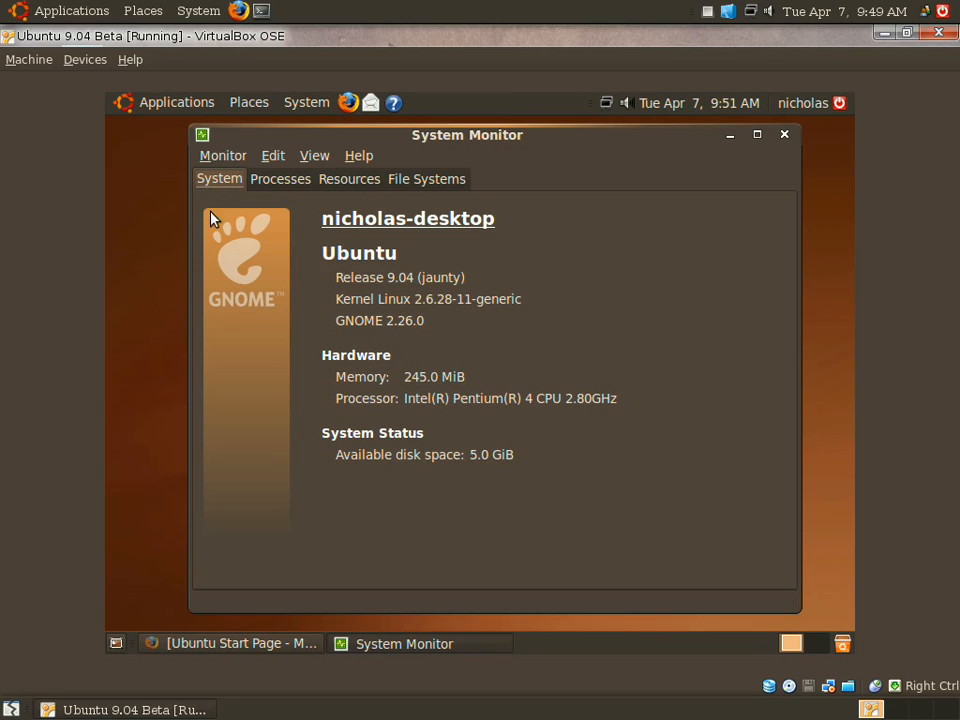
pyautogui.moveTo(383, 290)
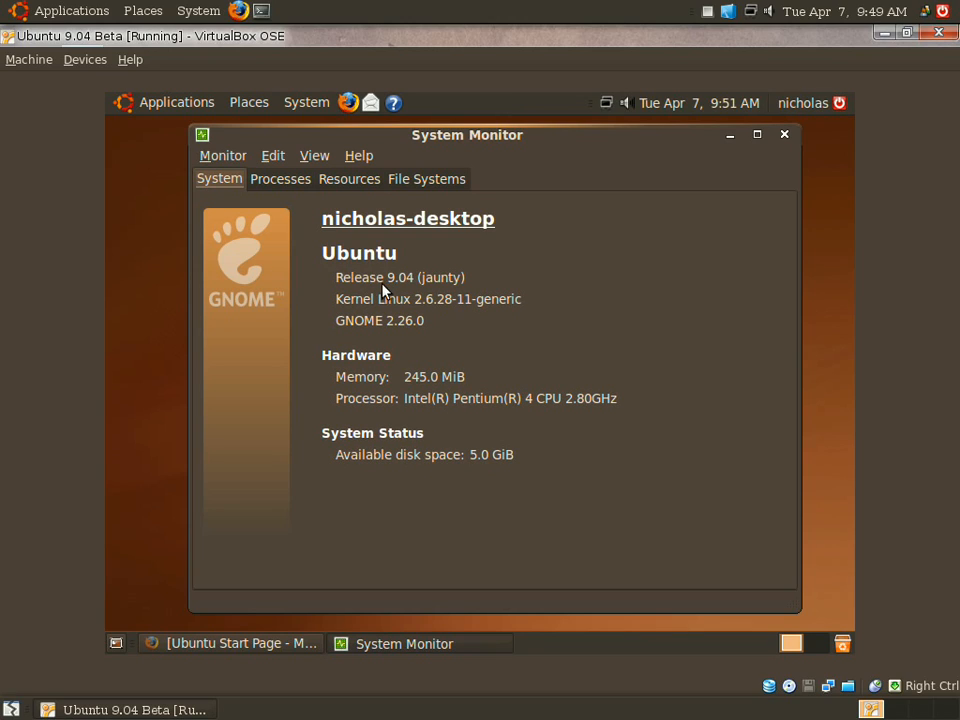
pyautogui.moveTo(473, 312)
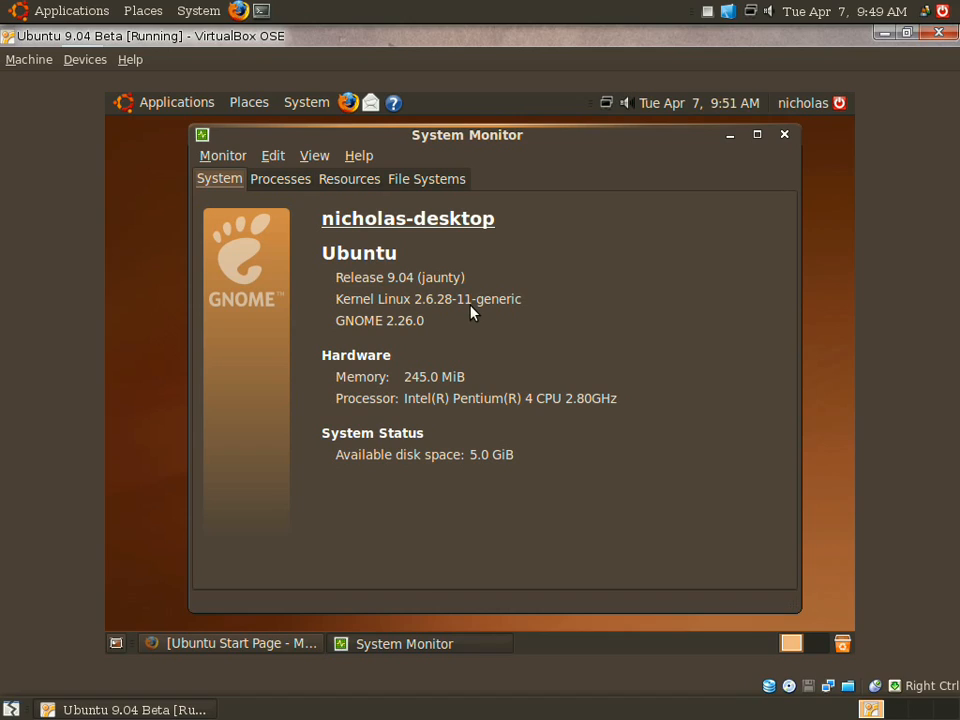
pyautogui.moveTo(480, 305)
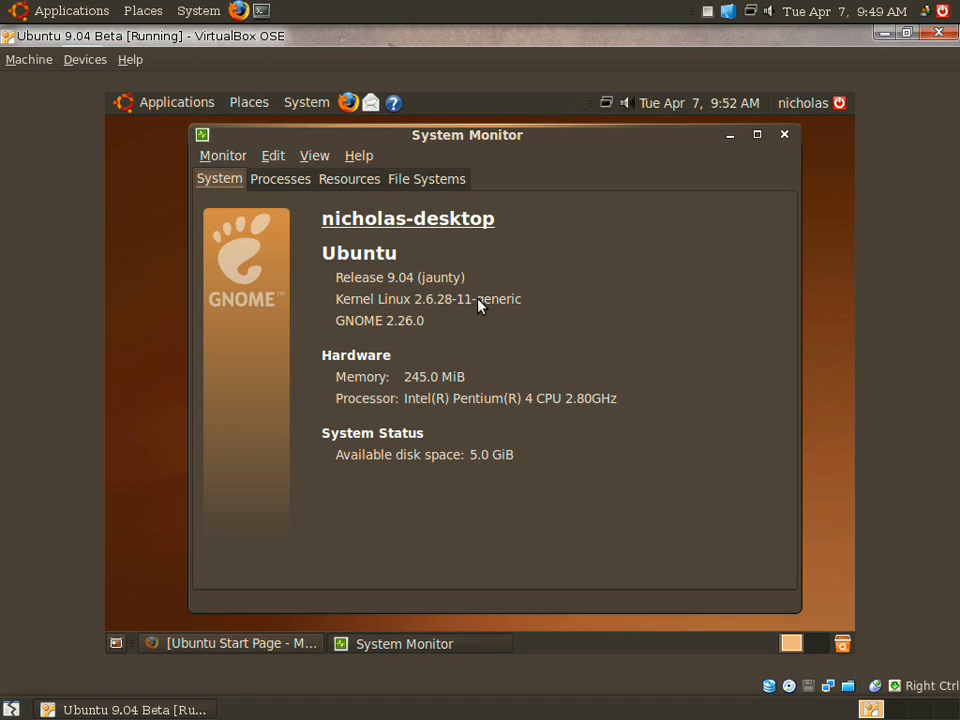
pyautogui.moveTo(808, 353)
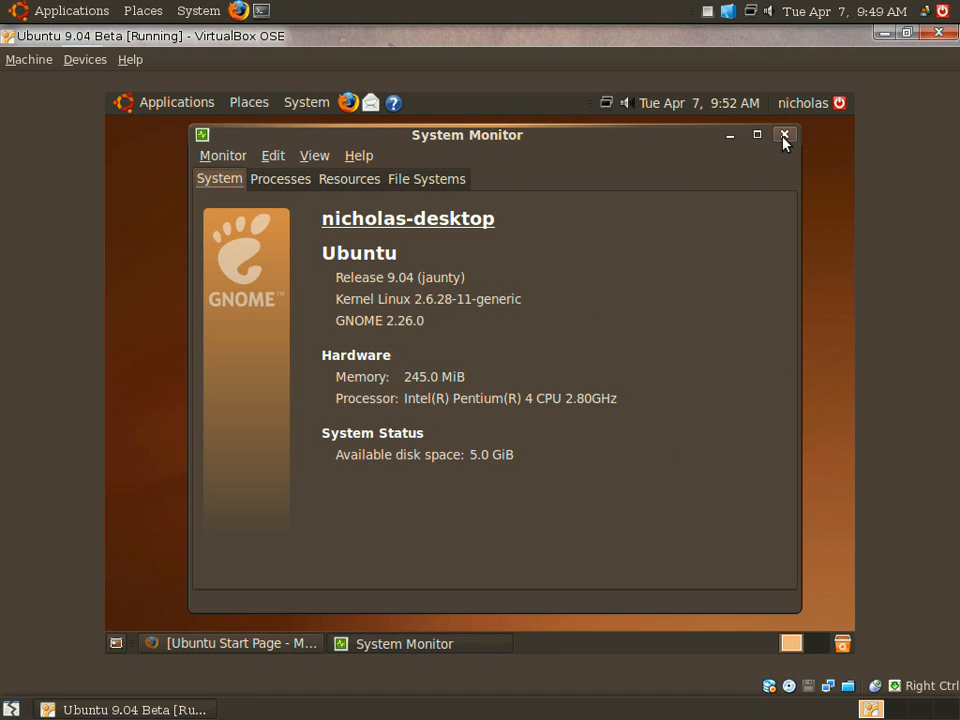
# Close System Monitor, leaving the empty guest desktop with minimized Firefox.
pyautogui.click(785, 135)
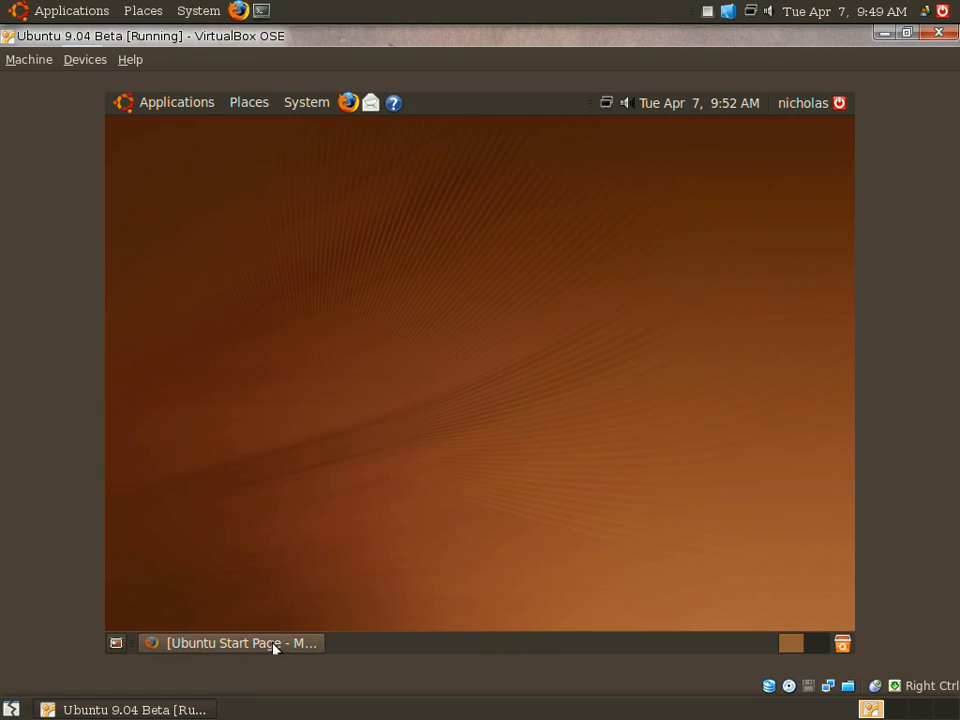
# Start OpenOffice.org Word Processor from the guest's Applications > Office menu.
pyautogui.click(231, 643)
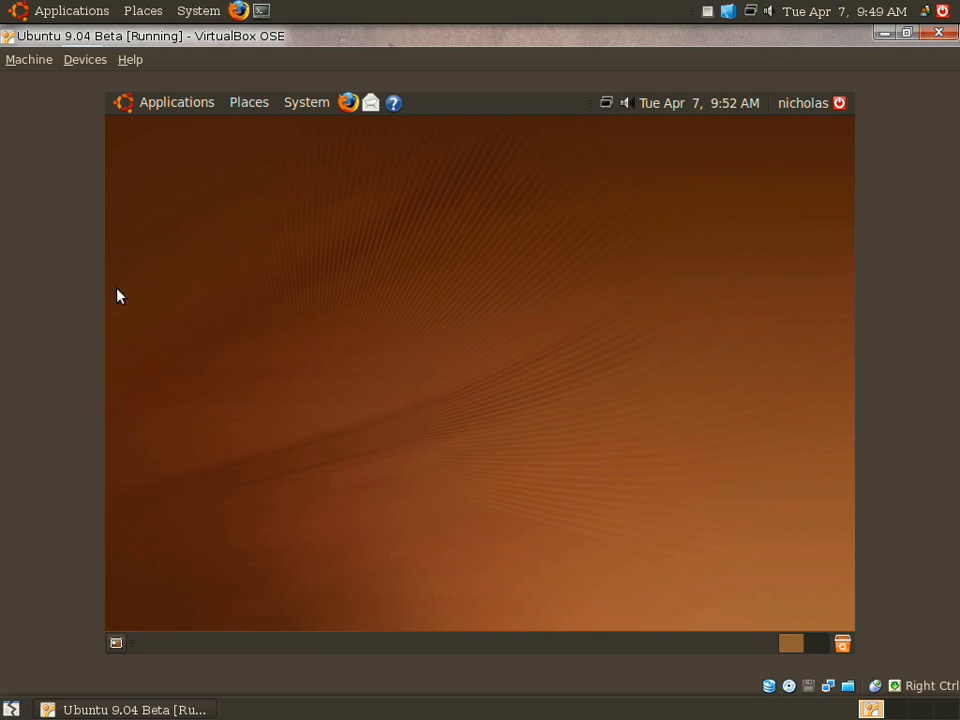
pyautogui.click(176, 102)
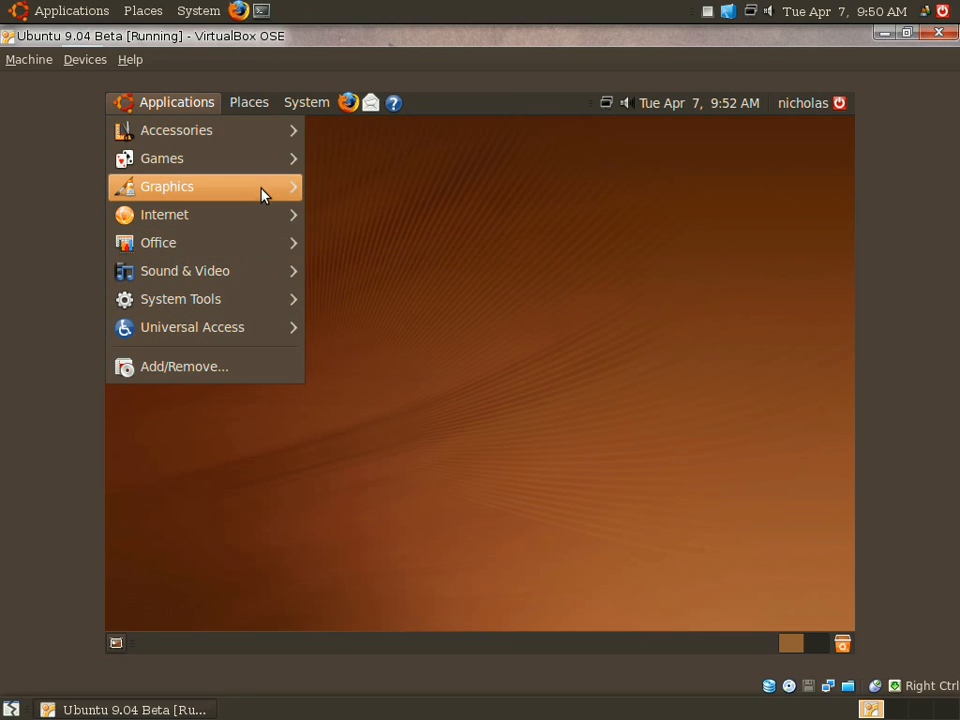
pyautogui.moveTo(217, 327)
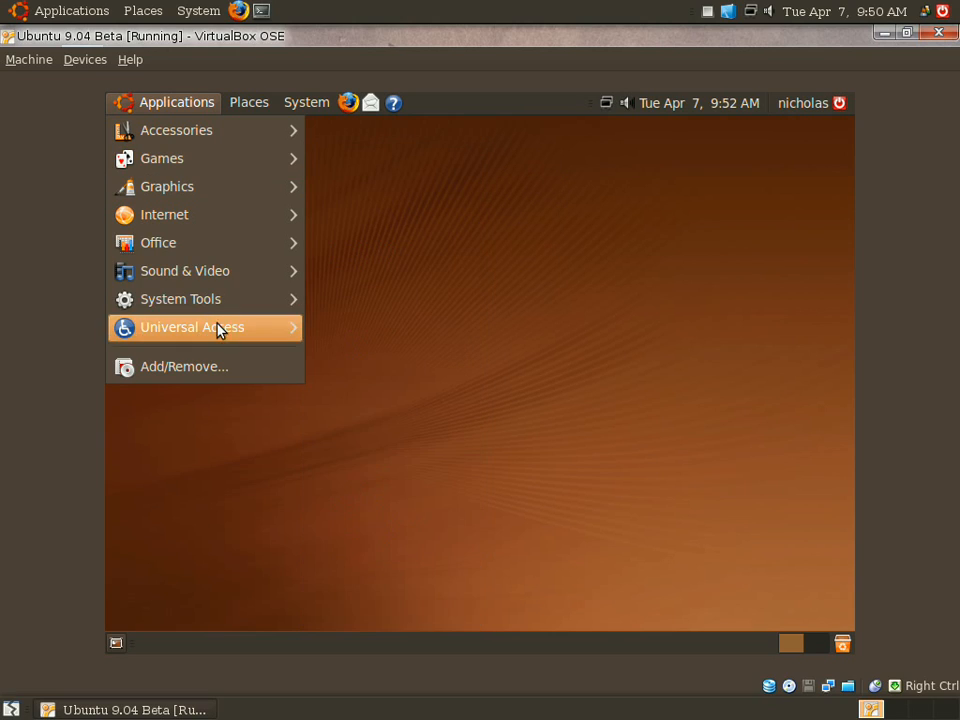
pyautogui.moveTo(158, 242)
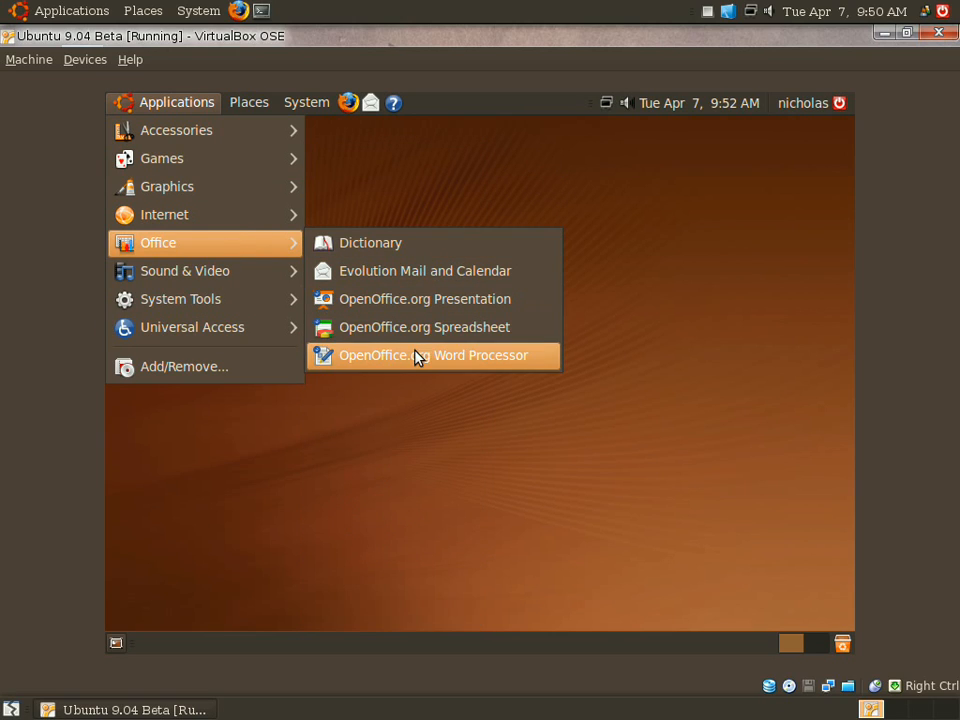
pyautogui.click(433, 355)
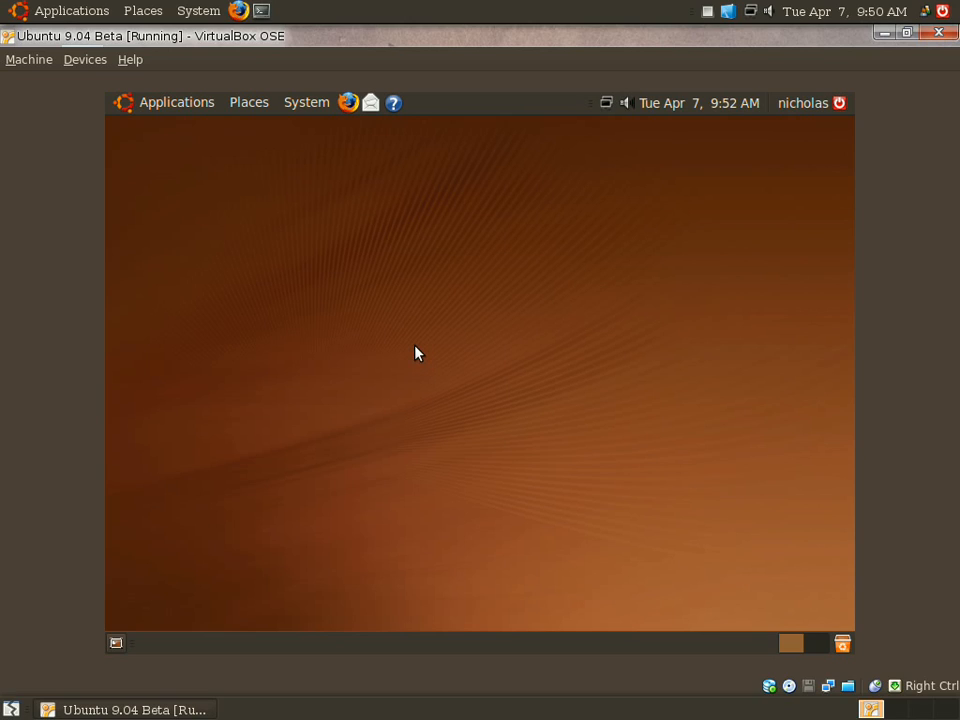
pyautogui.moveTo(424, 287)
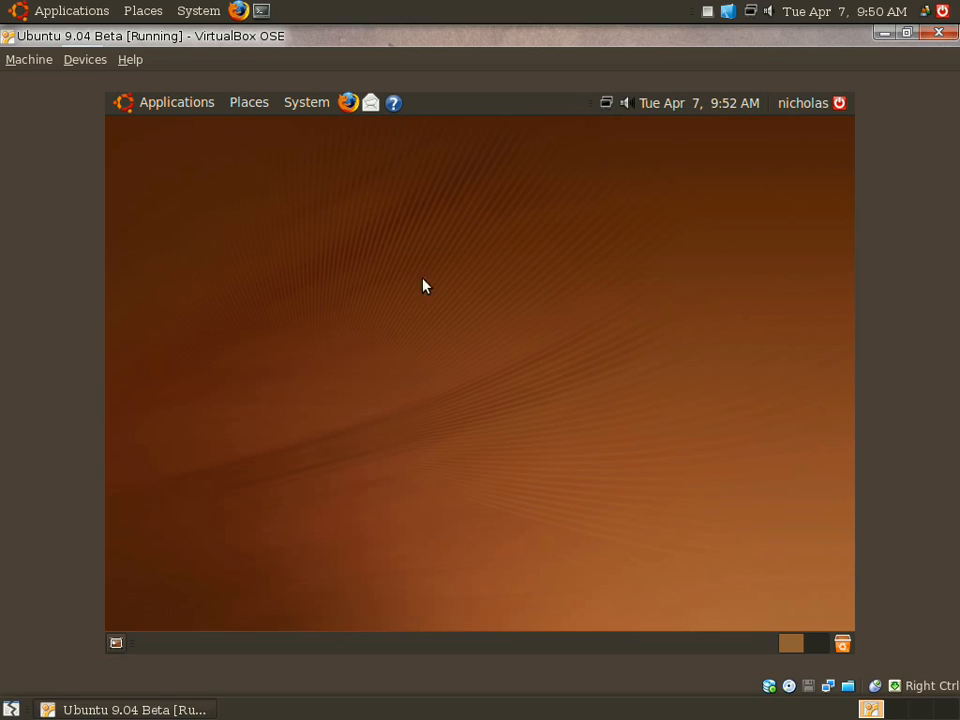
pyautogui.moveTo(479, 322)
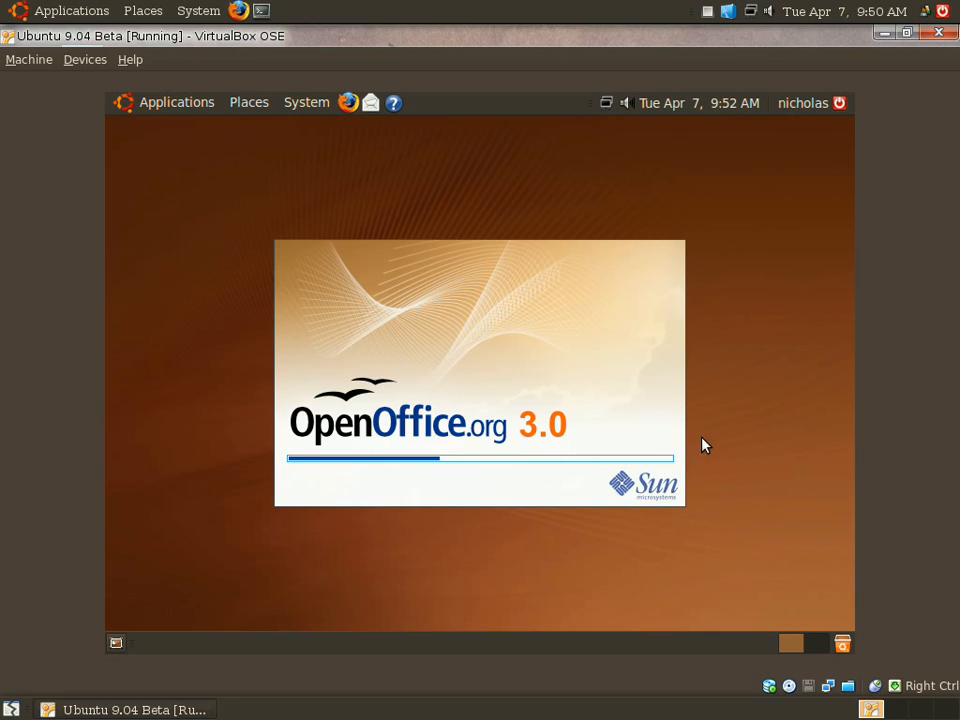
pyautogui.moveTo(648, 367)
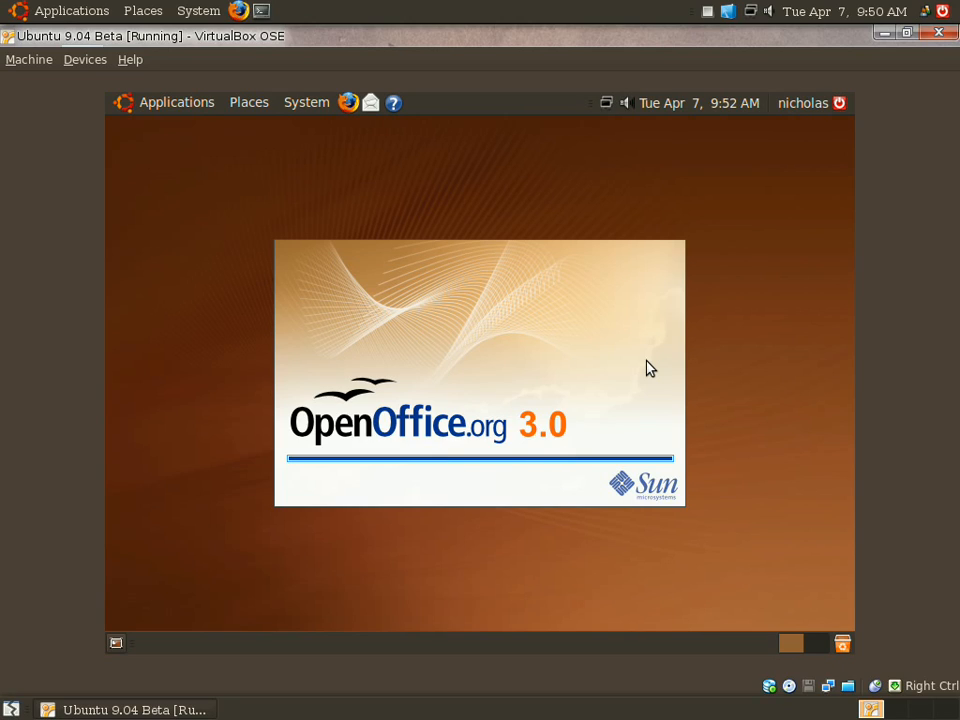
pyautogui.moveTo(573, 436)
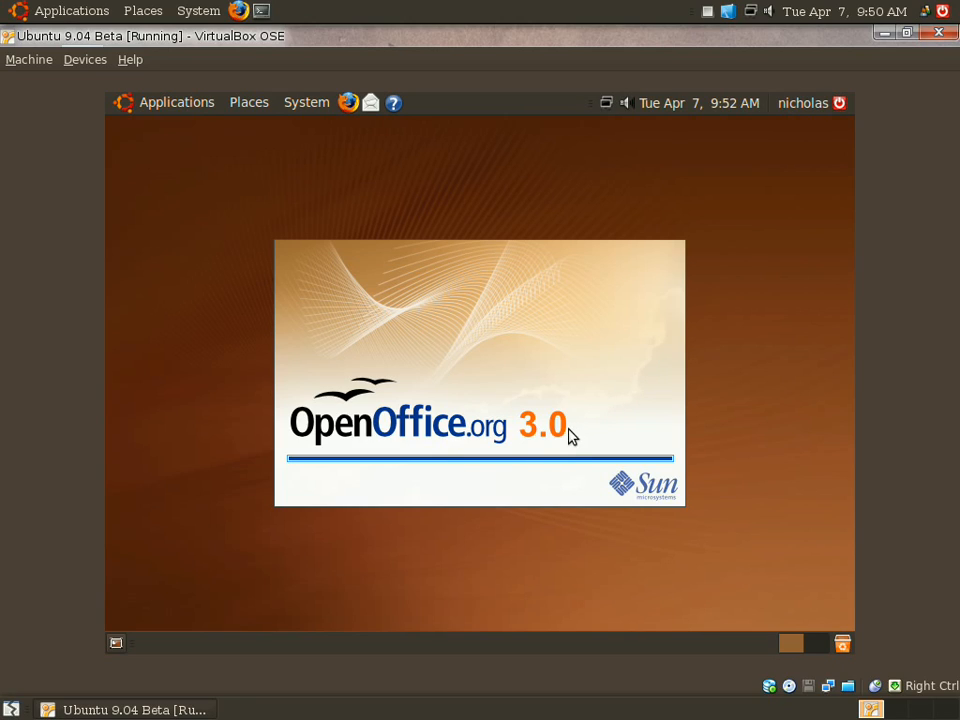
pyautogui.moveTo(503, 402)
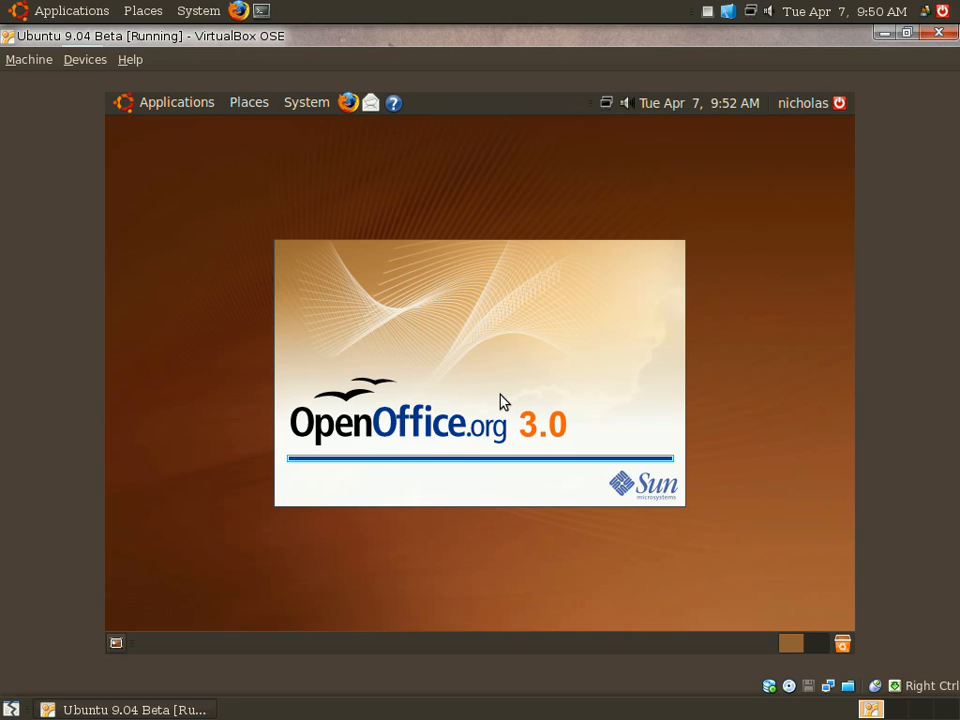
pyautogui.moveTo(615, 380)
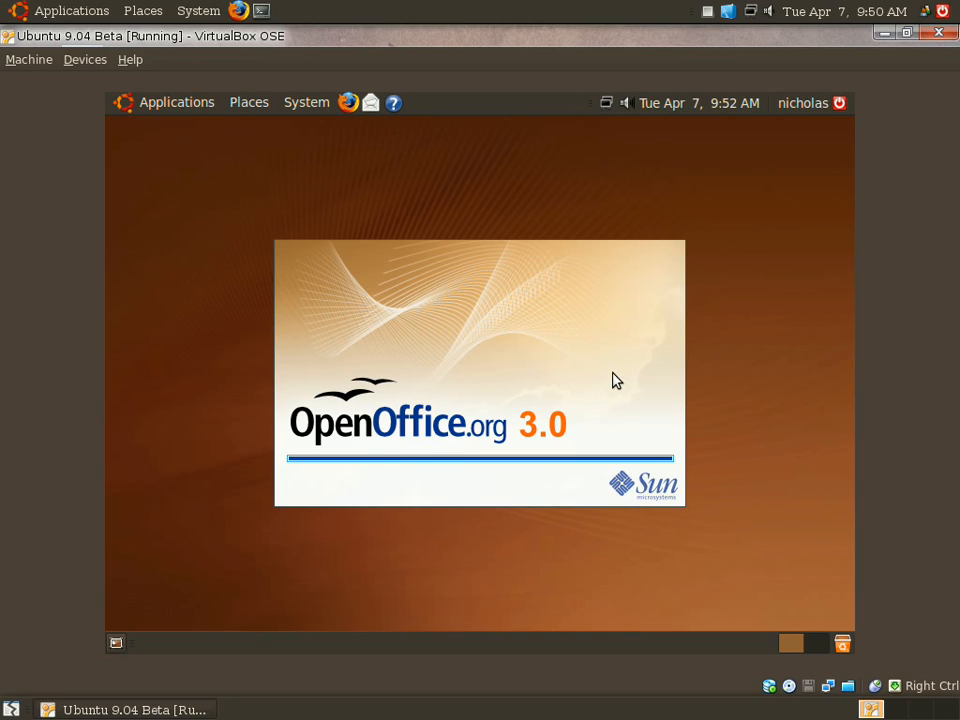
pyautogui.moveTo(560, 373)
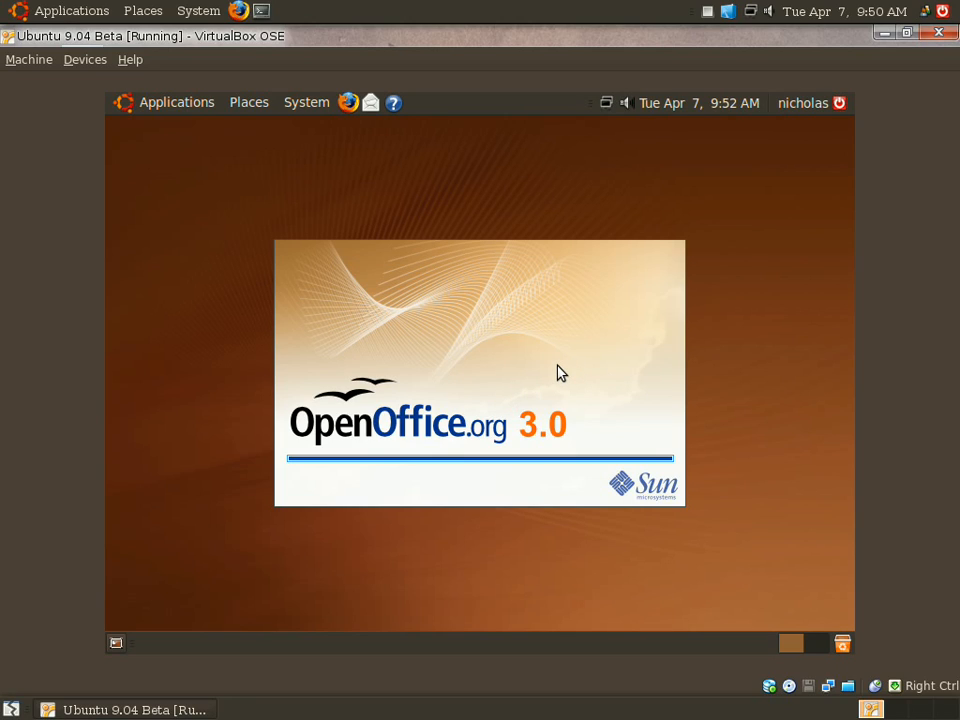
pyautogui.moveTo(570, 363)
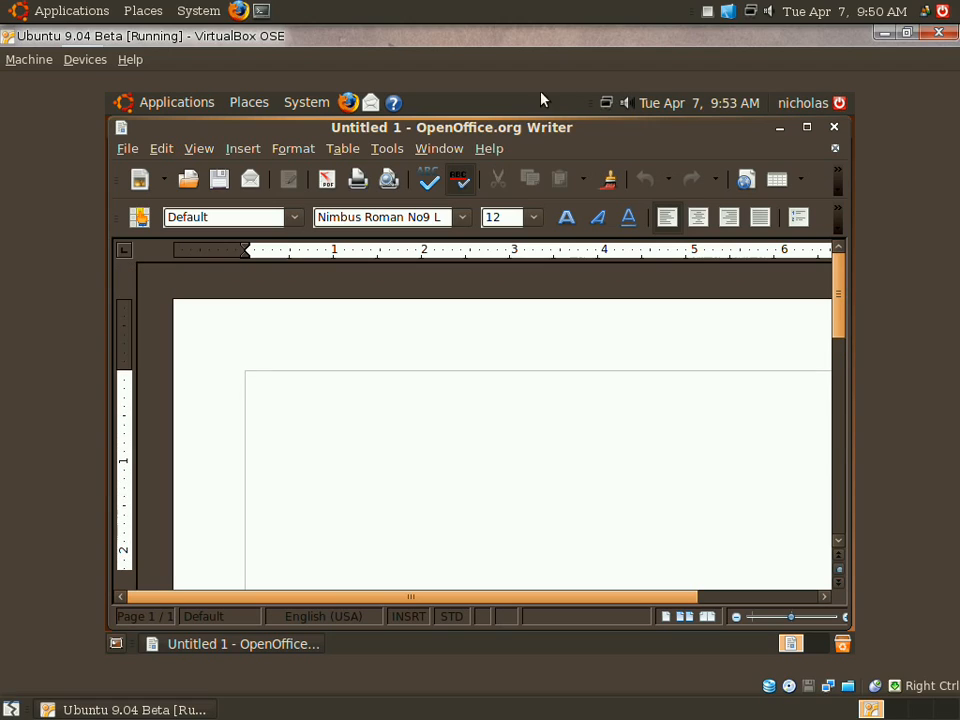
# Confirm OpenOffice.org version 3.0.1 in the About box, dismiss it, and quit Writer.
pyautogui.click(488, 148)
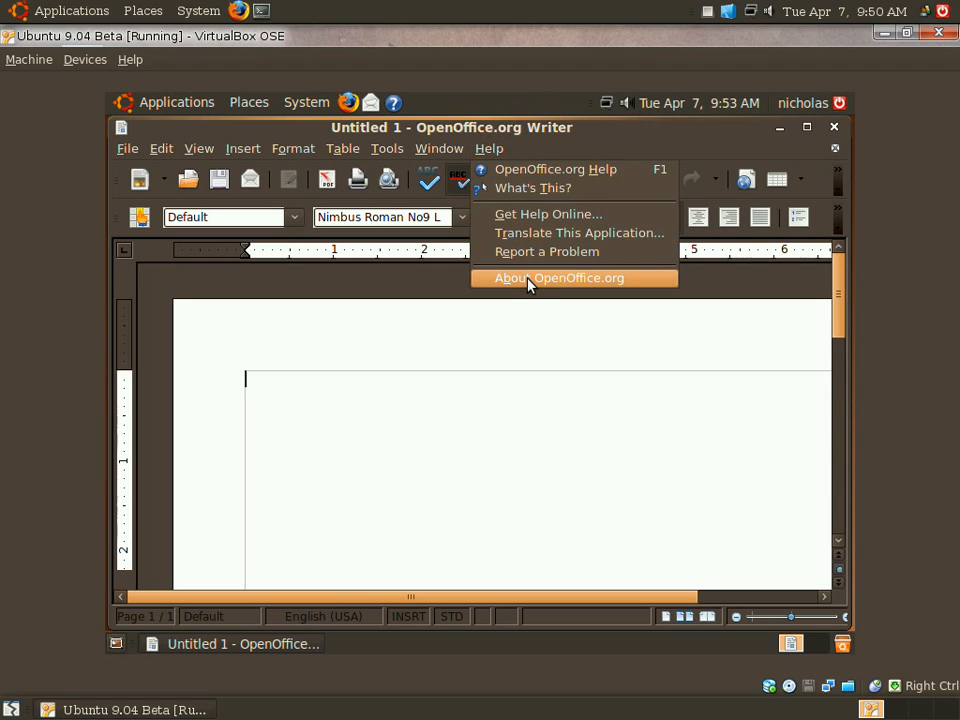
pyautogui.click(559, 278)
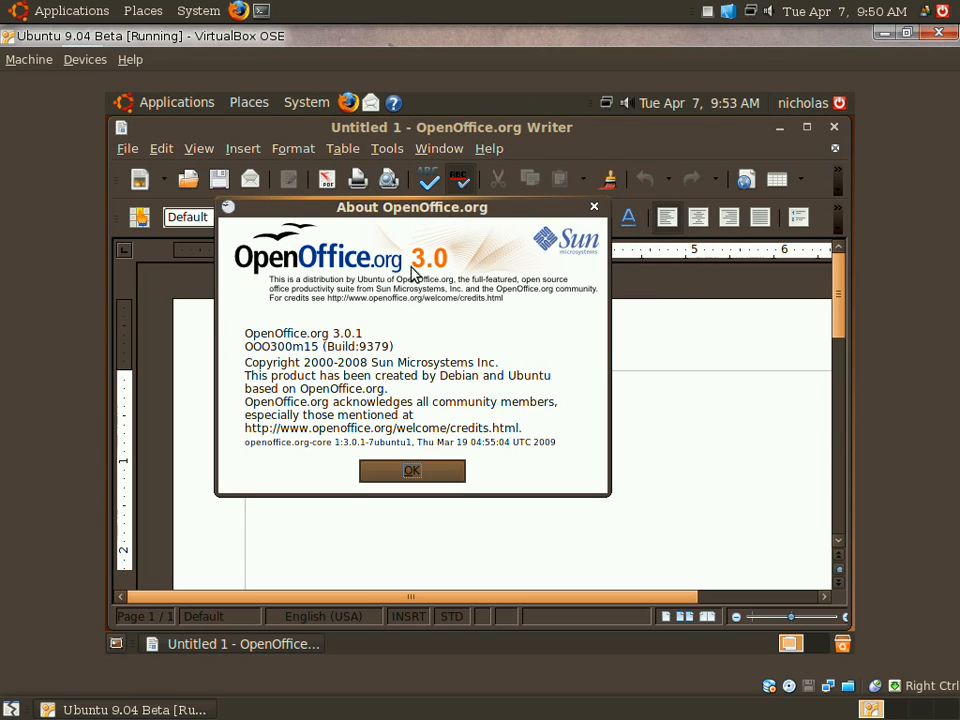
pyautogui.moveTo(360, 388)
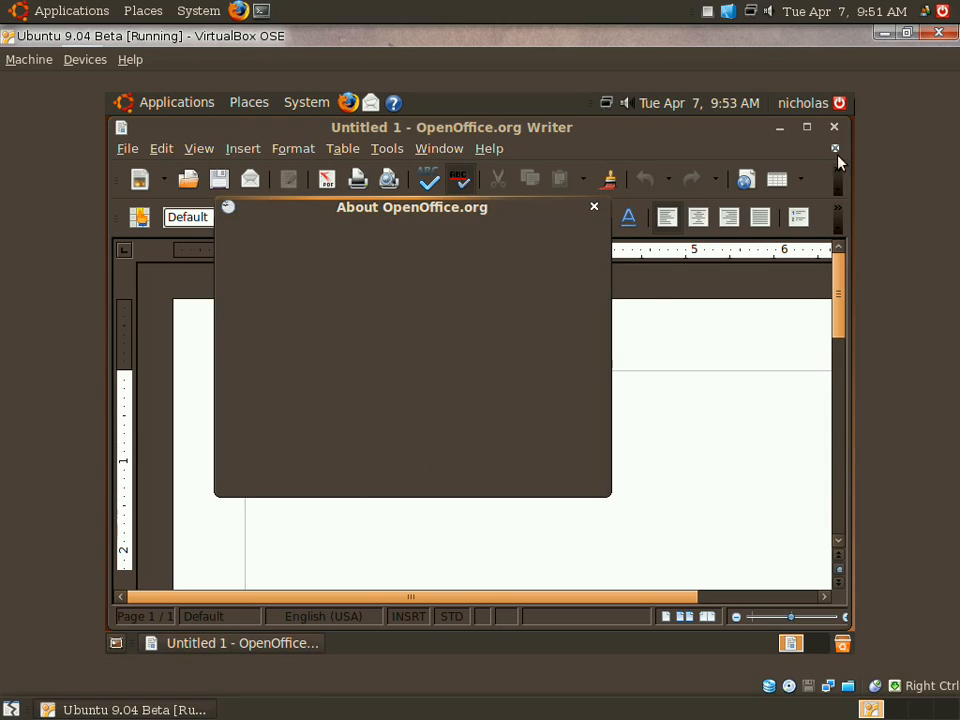
pyautogui.click(594, 207)
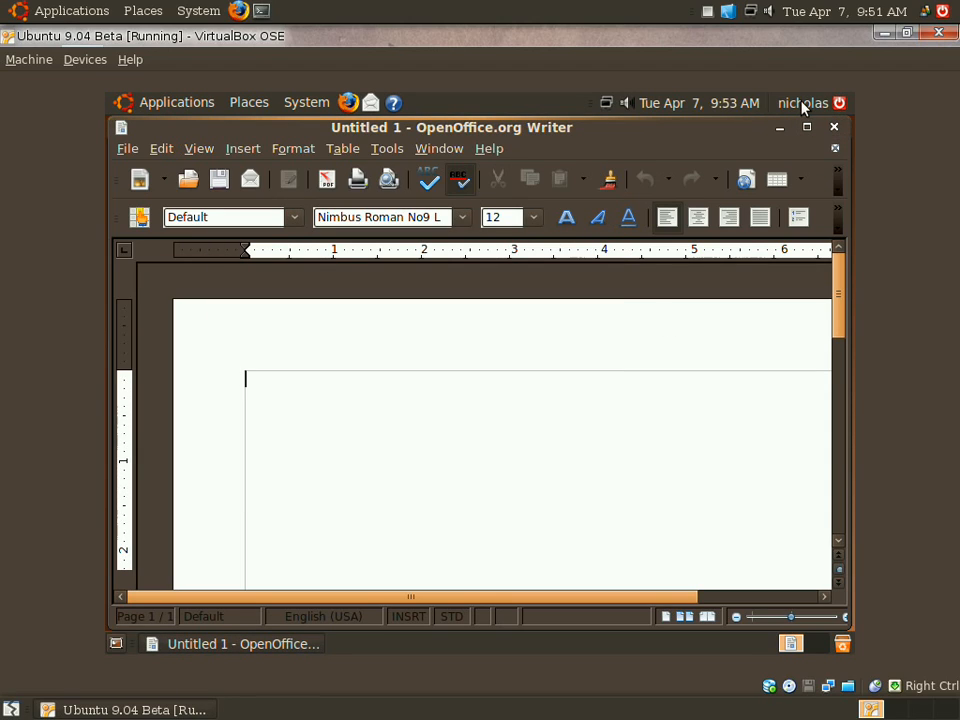
pyautogui.click(834, 126)
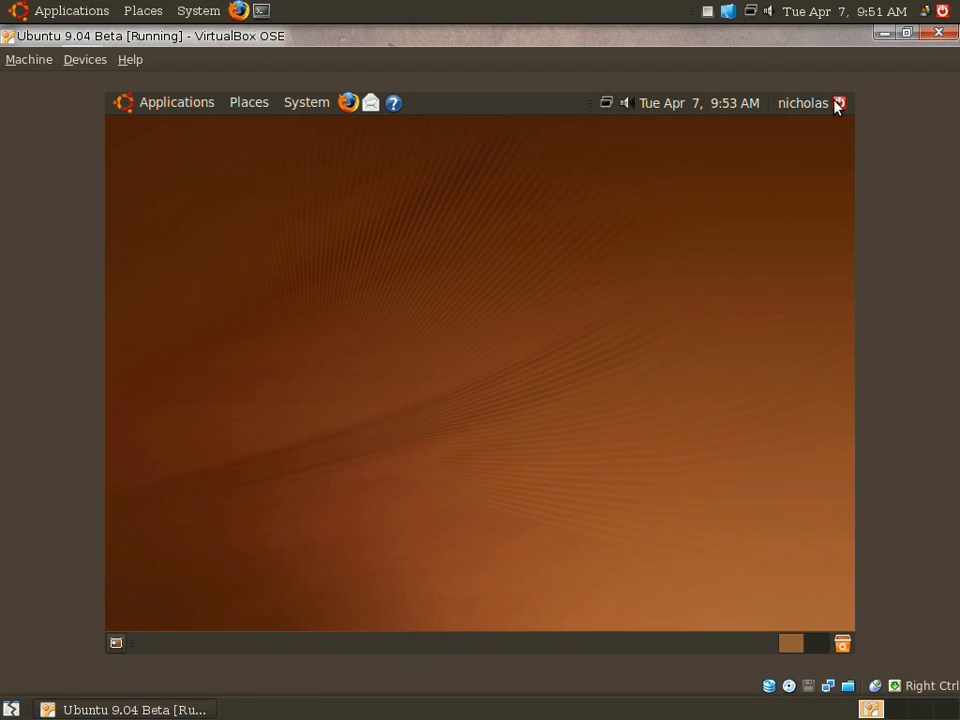
# Choose Shut Down from the guest panel's power menu and confirm it.
pyautogui.click(810, 103)
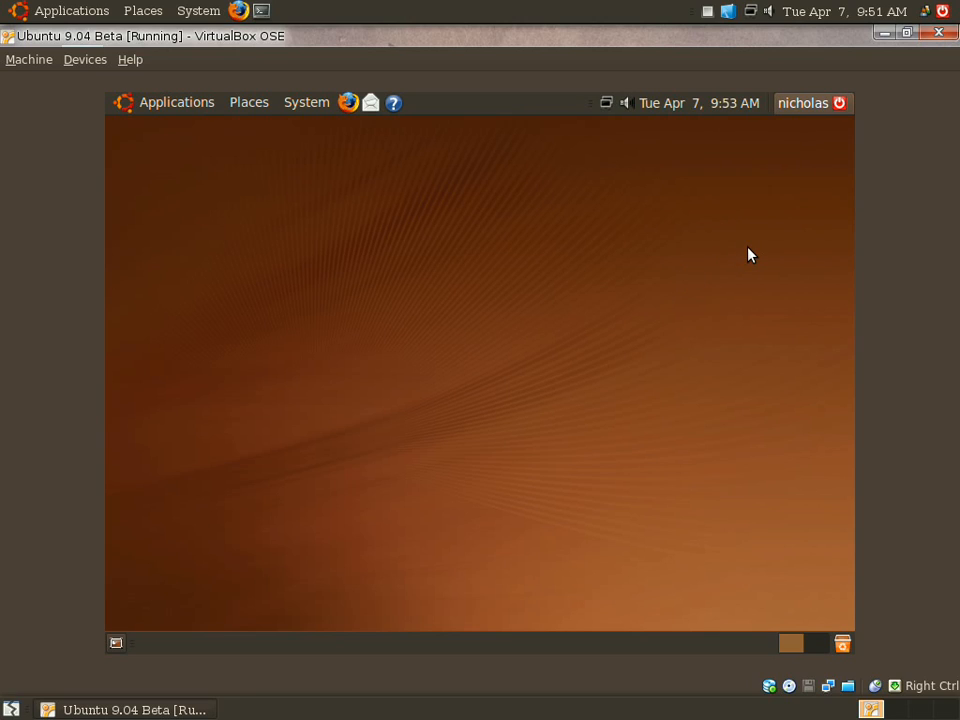
pyautogui.click(841, 103)
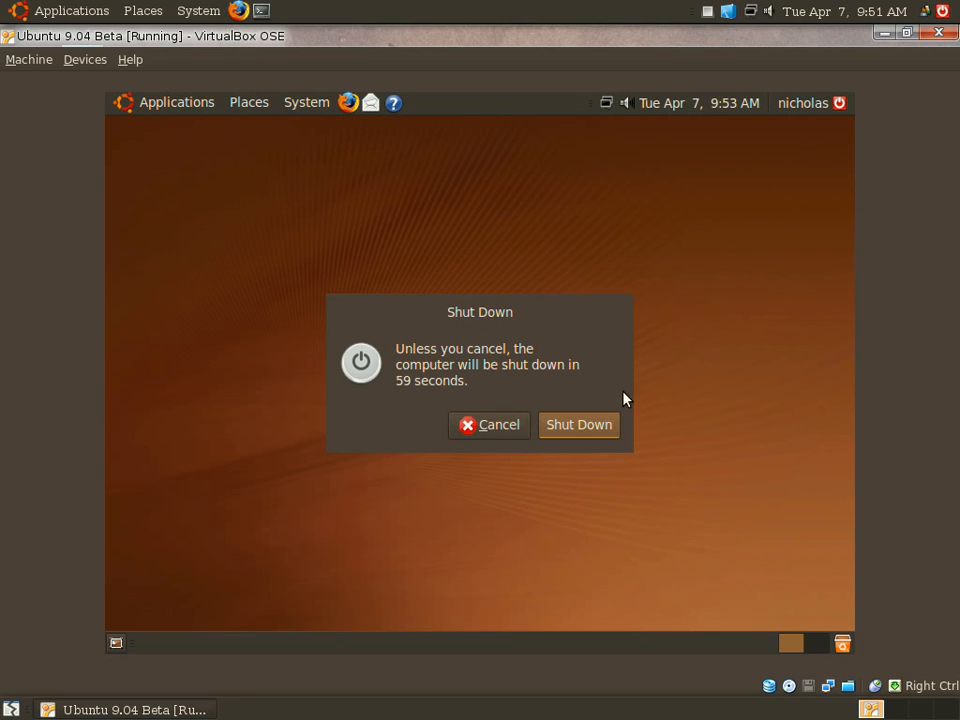
pyautogui.click(489, 424)
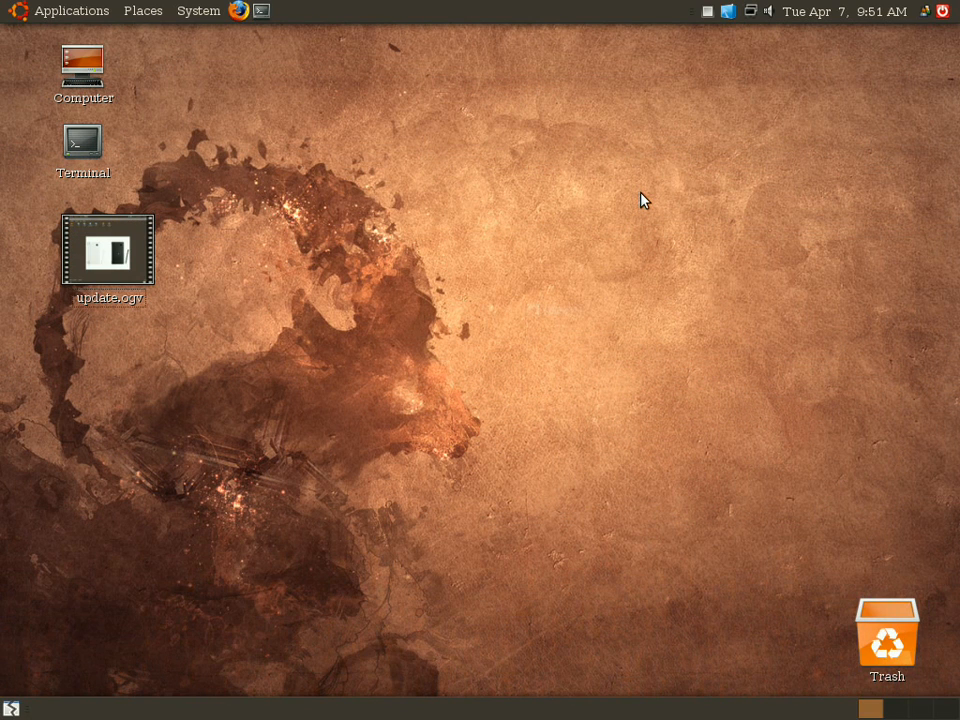
pyautogui.moveTo(659, 176)
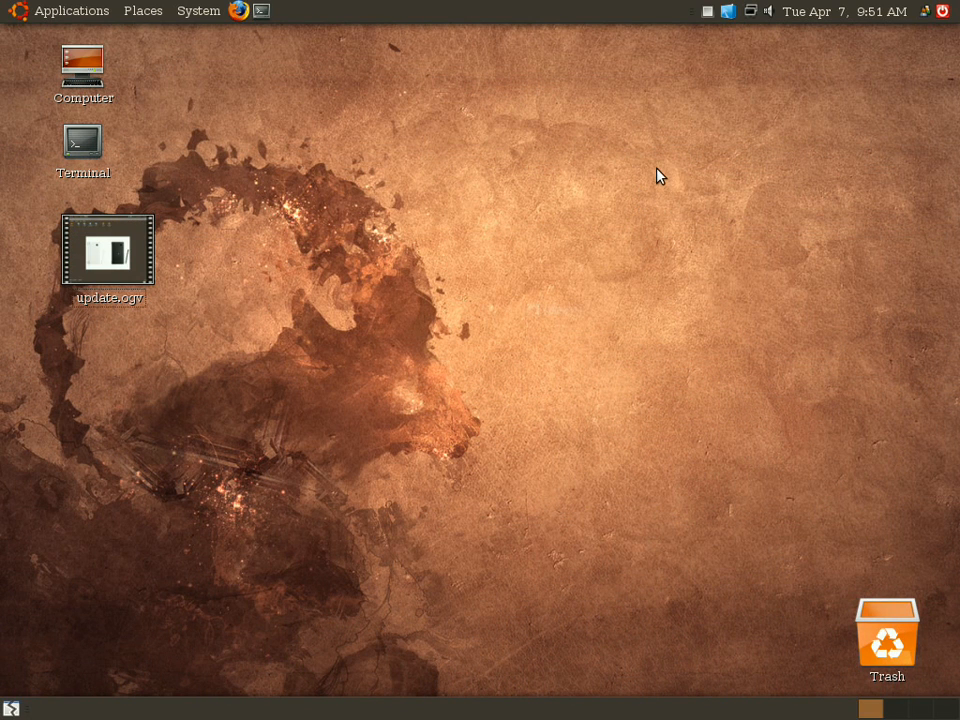
pyautogui.moveTo(662, 157)
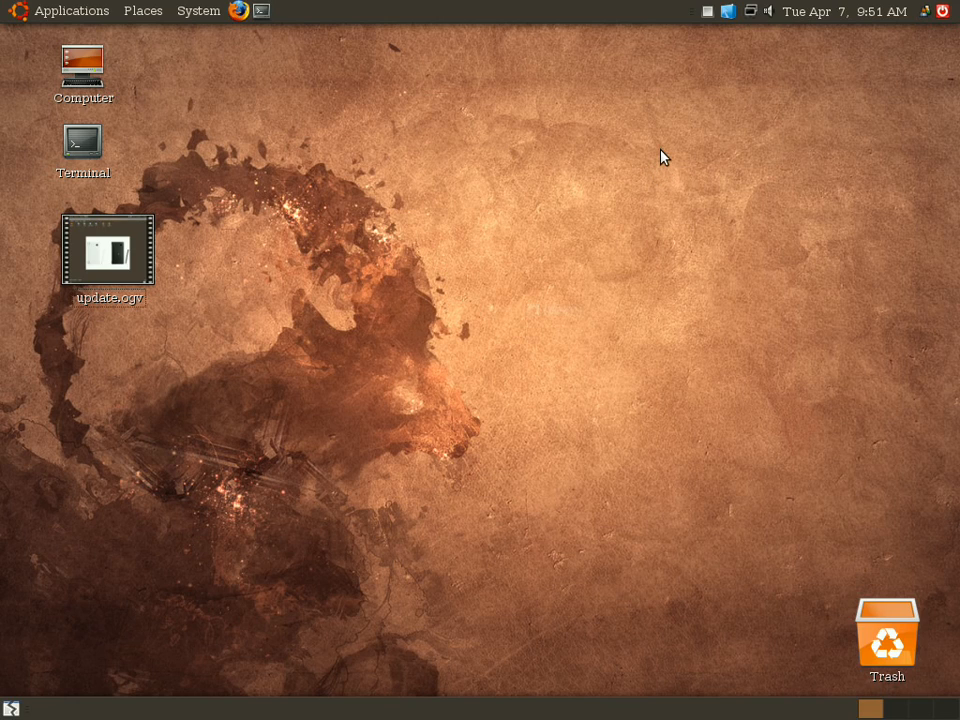
pyautogui.moveTo(677, 98)
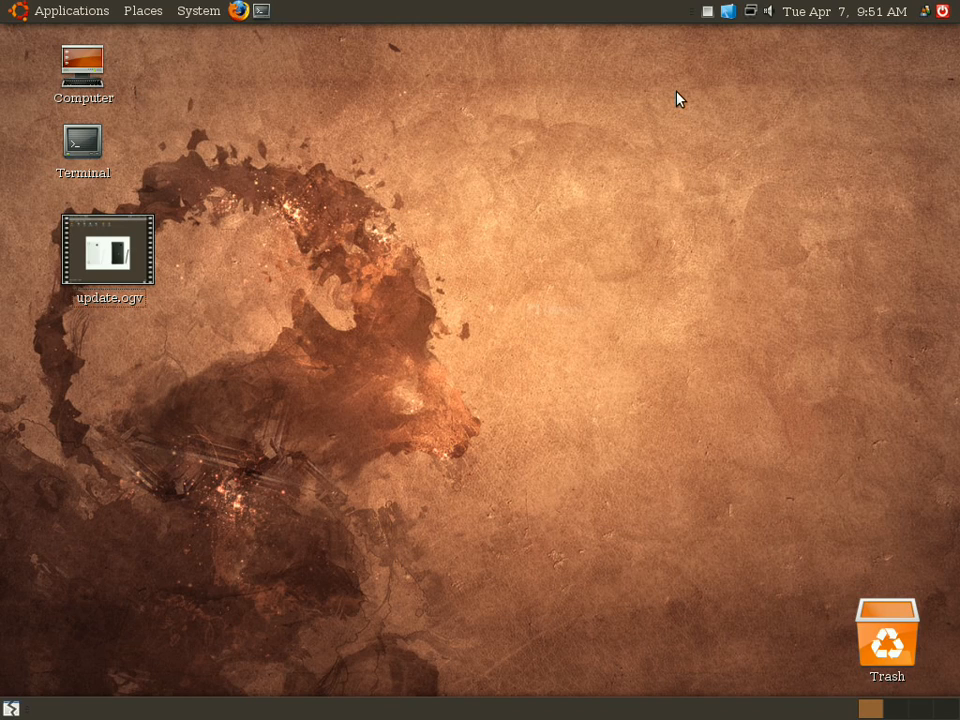
pyautogui.moveTo(709, 19)
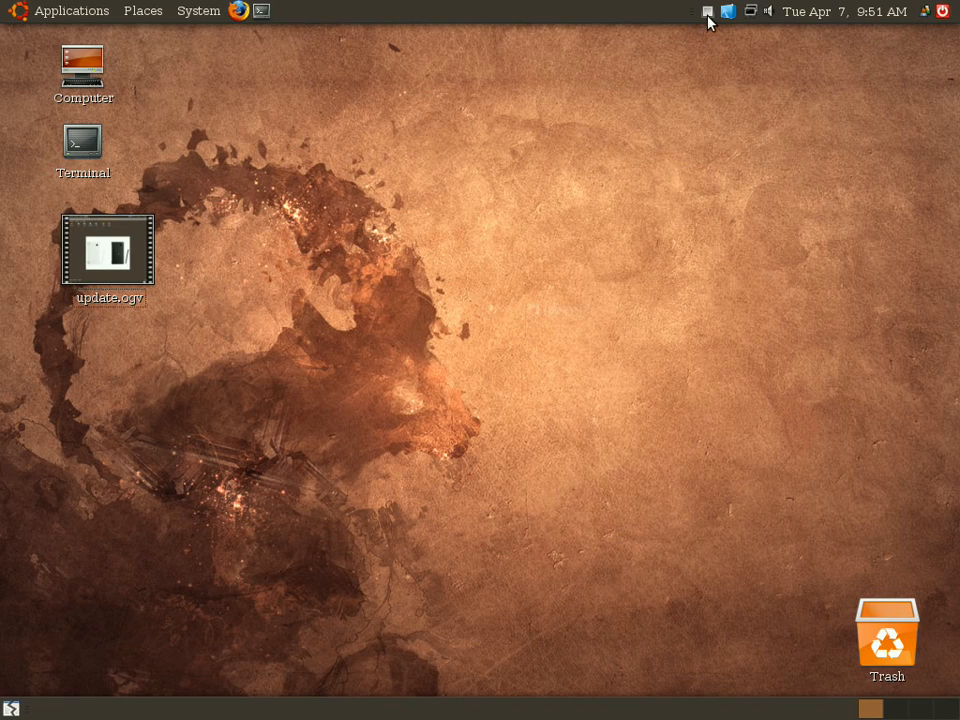